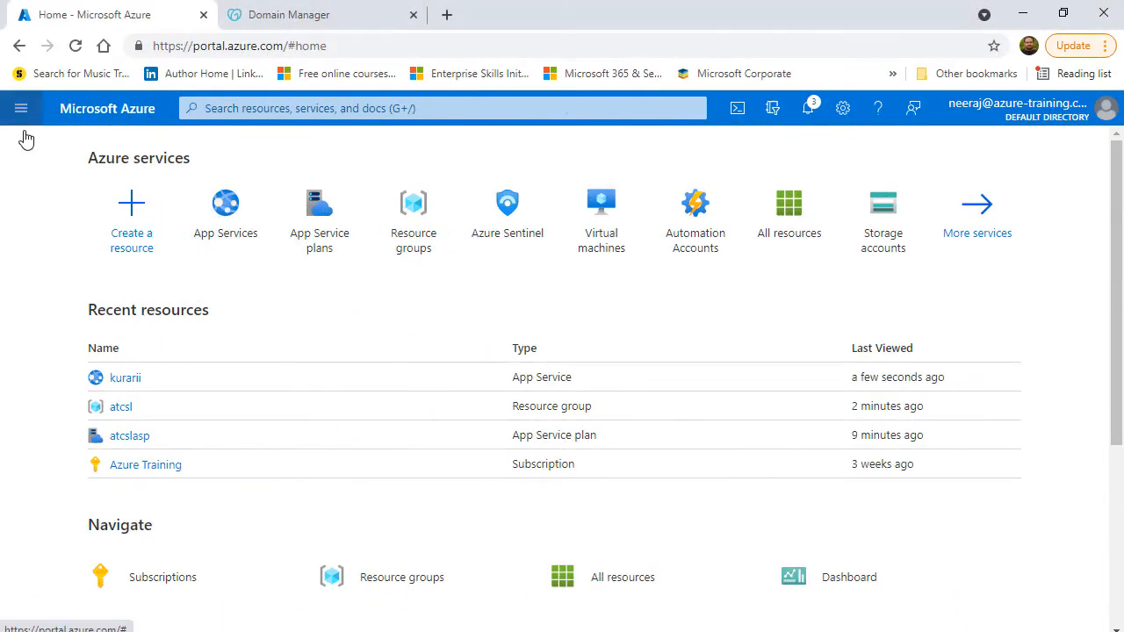
# Step: Open the kurarii App Service from the atcsl resource group's resource list
pyautogui.click(413, 215)
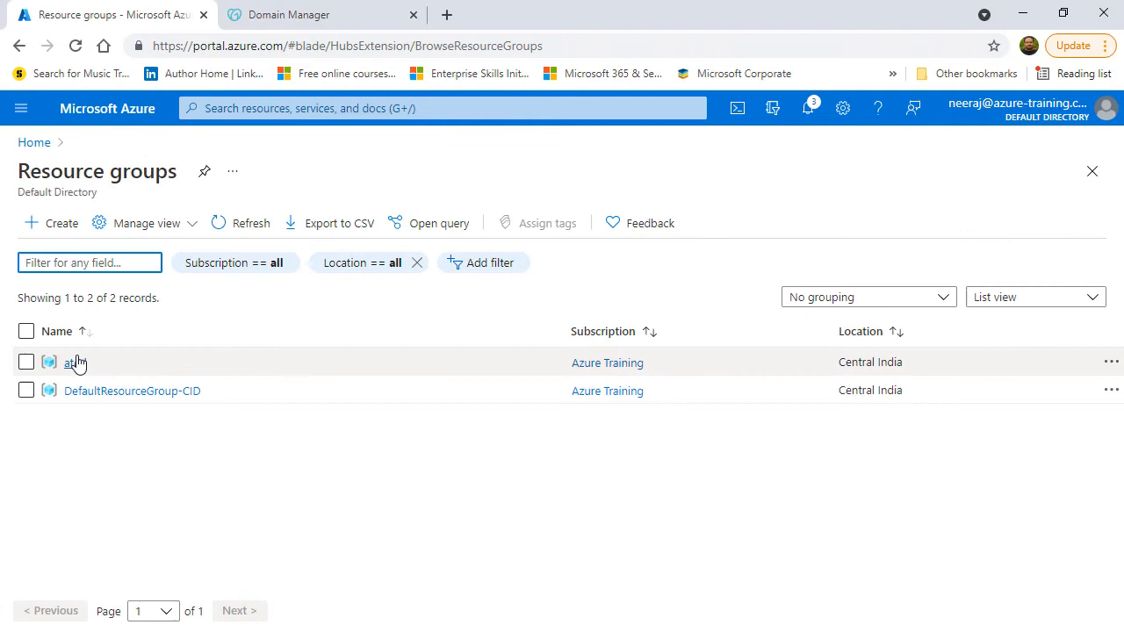
pyautogui.click(70, 362)
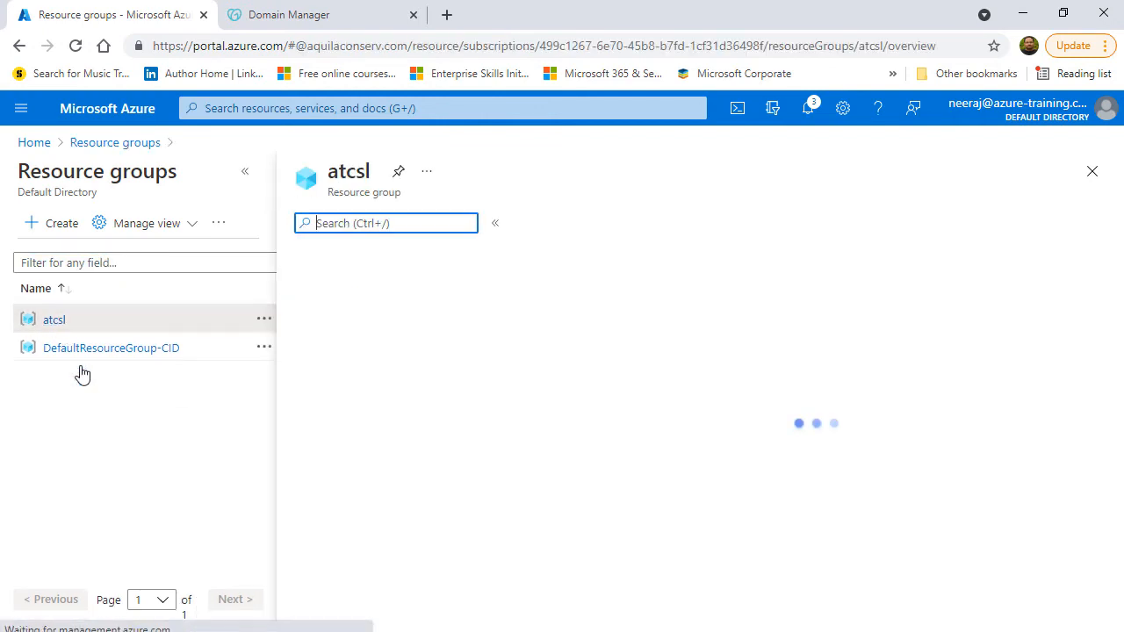
pyautogui.click(53, 319)
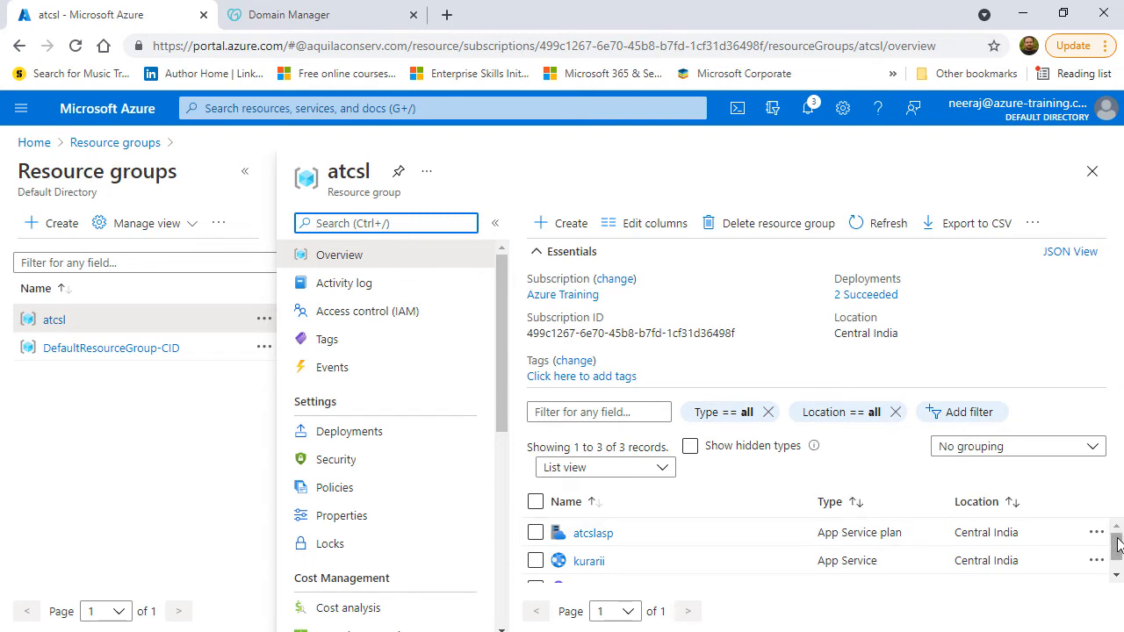
pyautogui.scroll(-3)
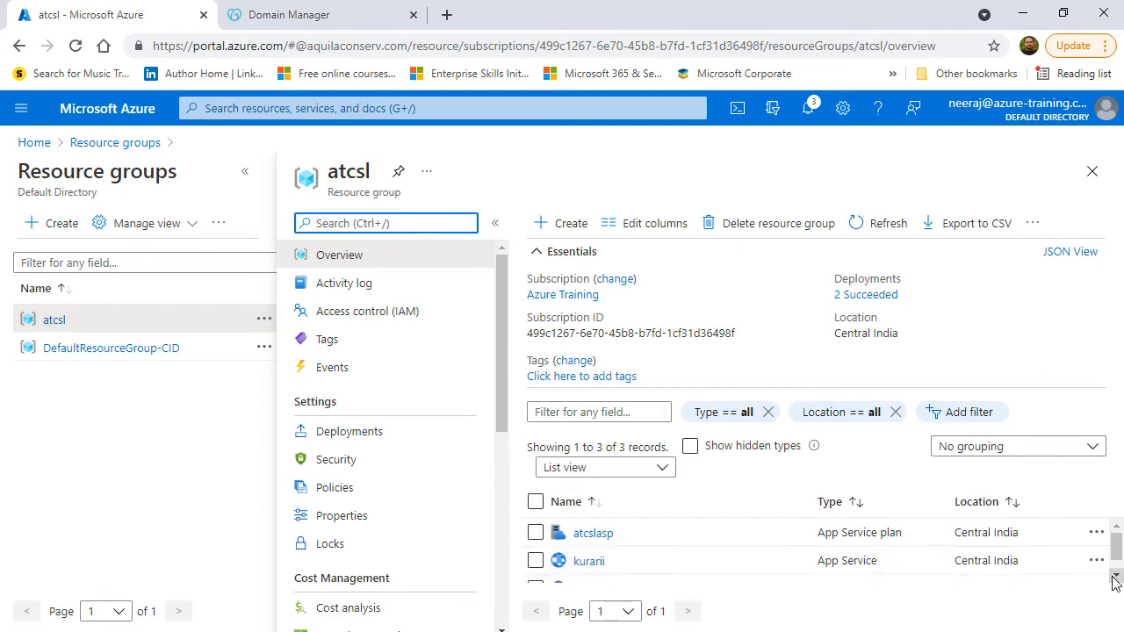
pyautogui.scroll(-3)
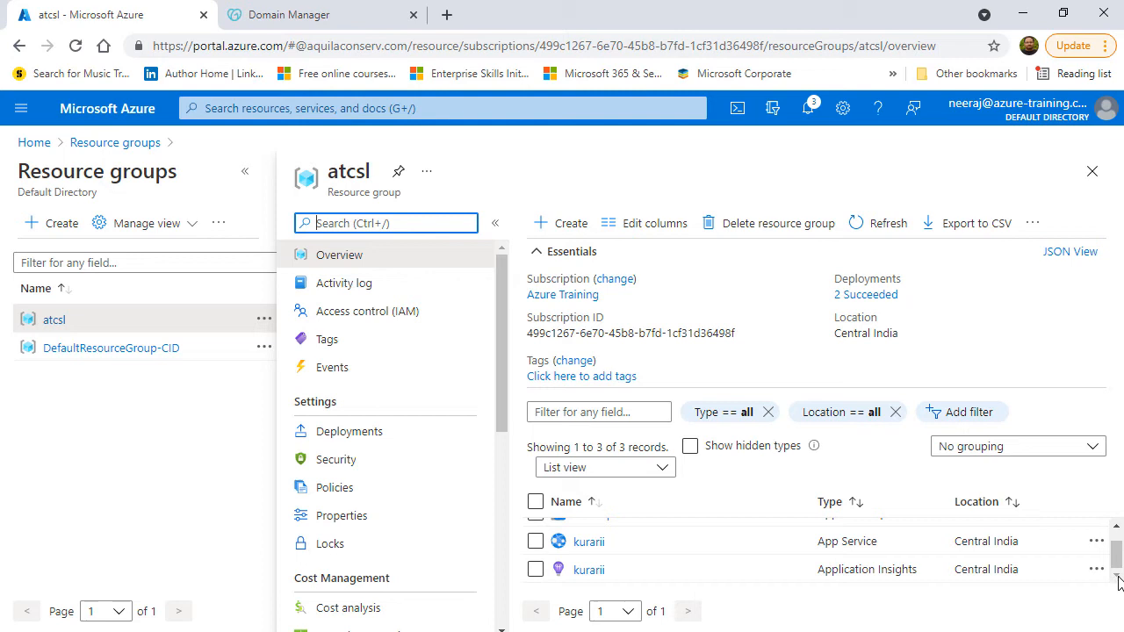
pyautogui.scroll(3)
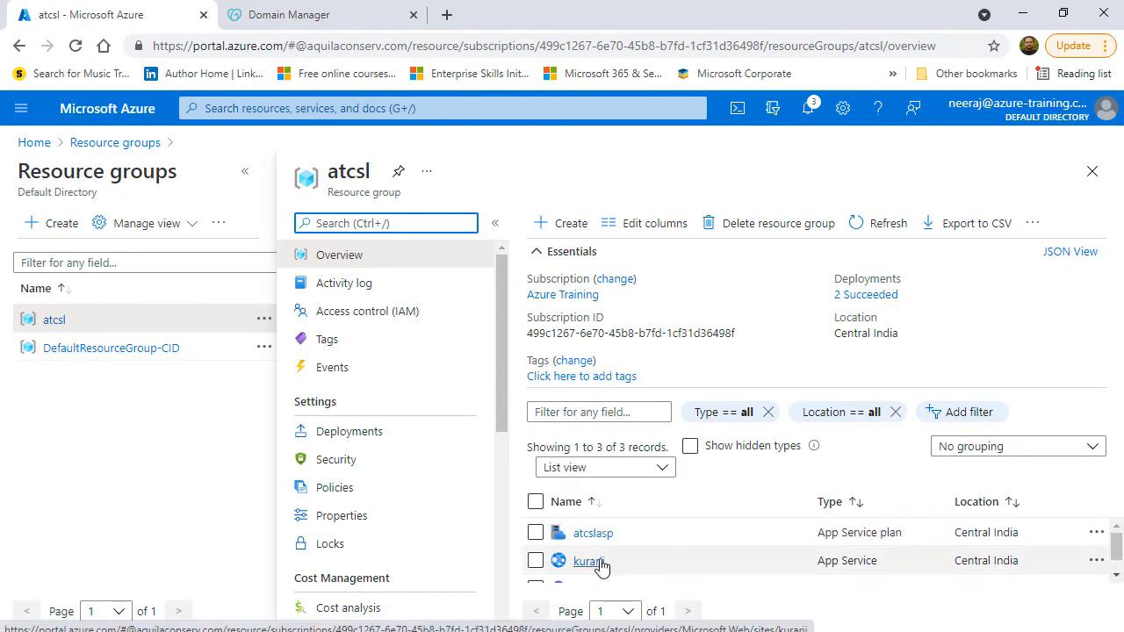
pyautogui.click(588, 560)
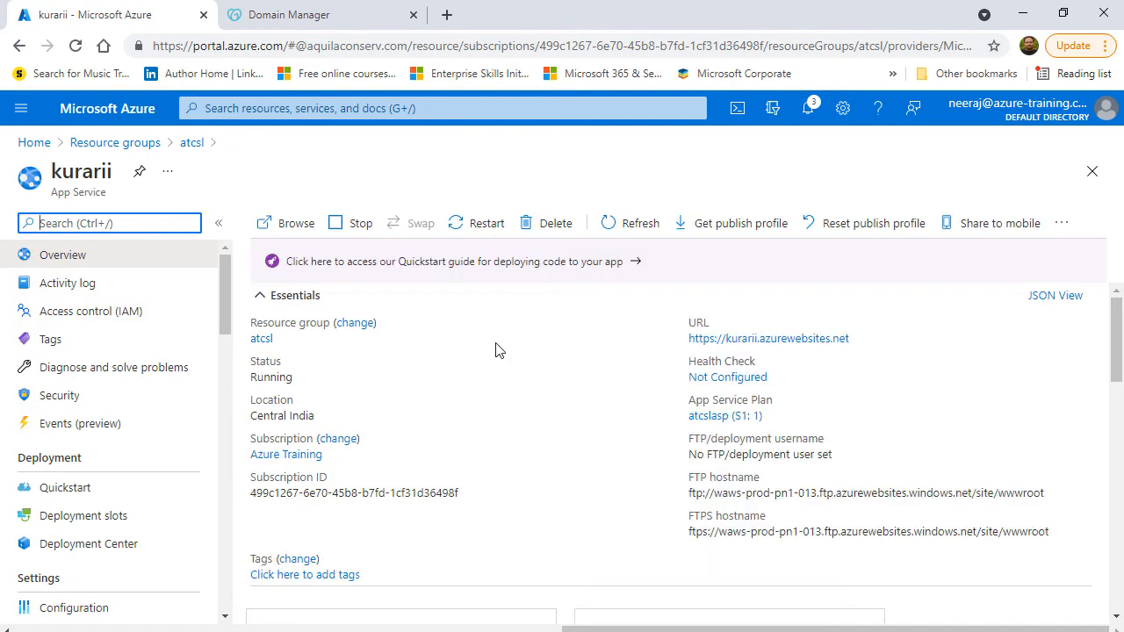
pyautogui.moveTo(692, 334)
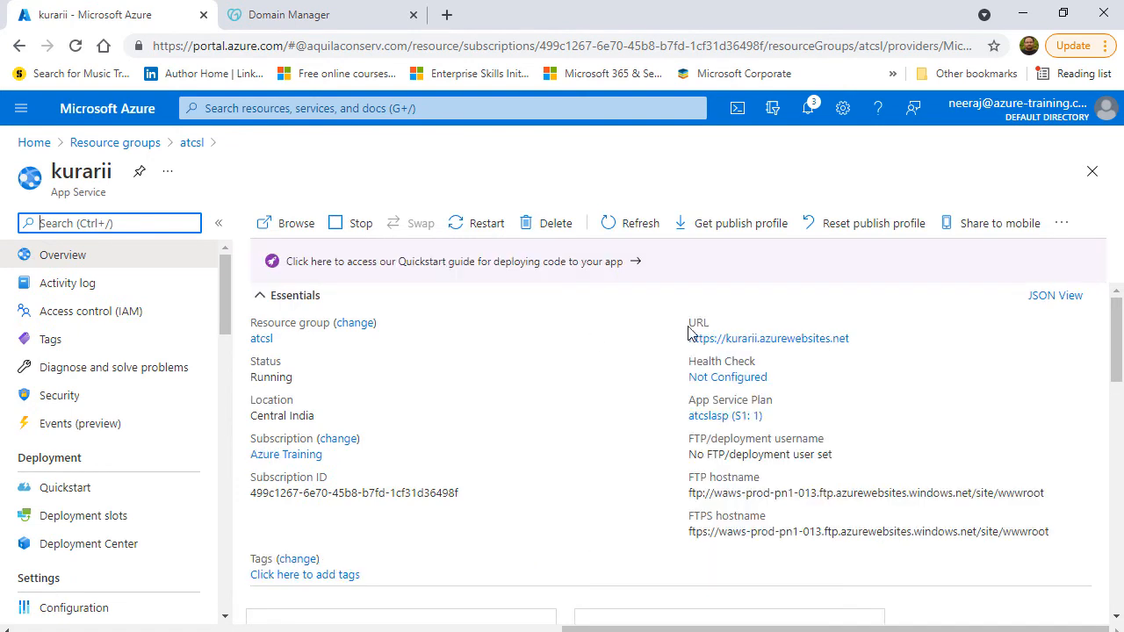
# Step: Confirm the default kurarii site loads, then go to the app's Custom domains page
pyautogui.click(767, 338)
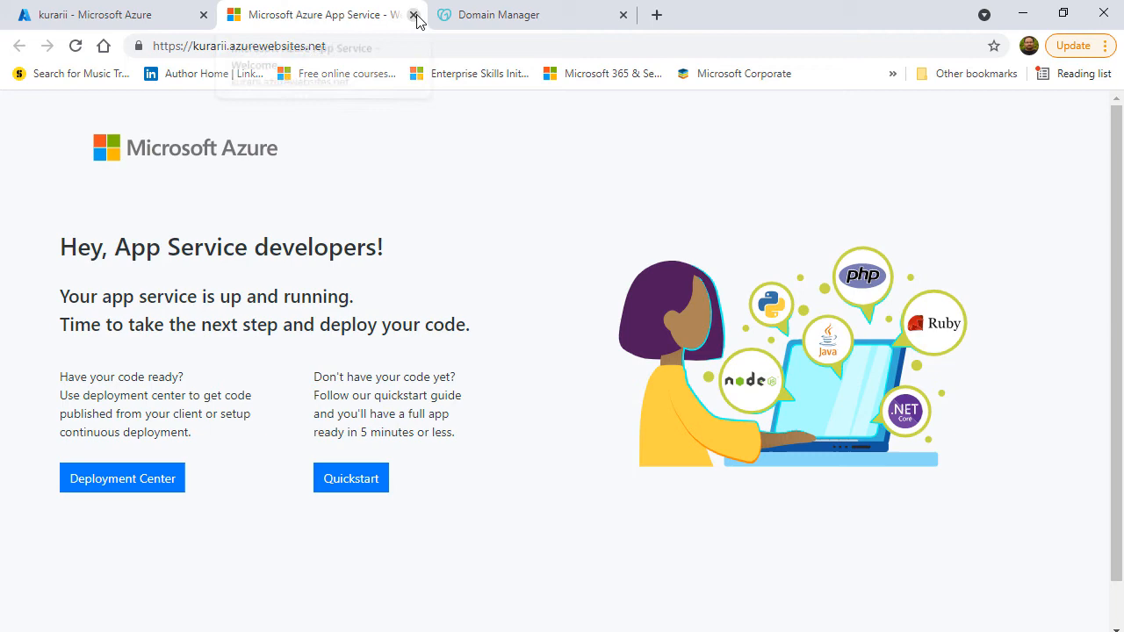
pyautogui.click(415, 15)
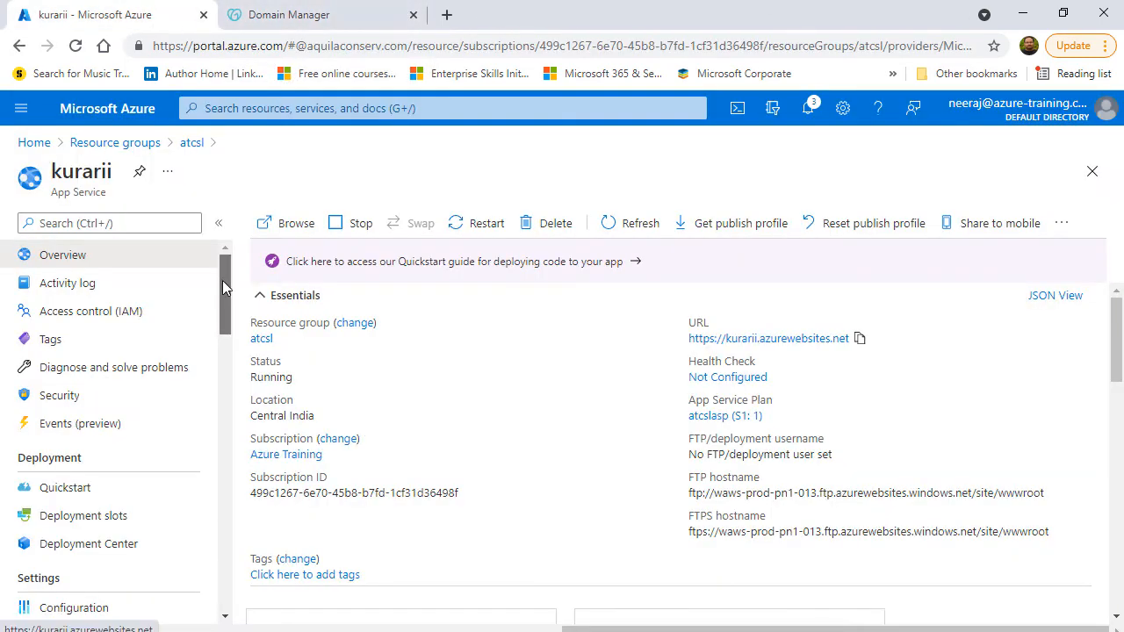
pyautogui.scroll(-3)
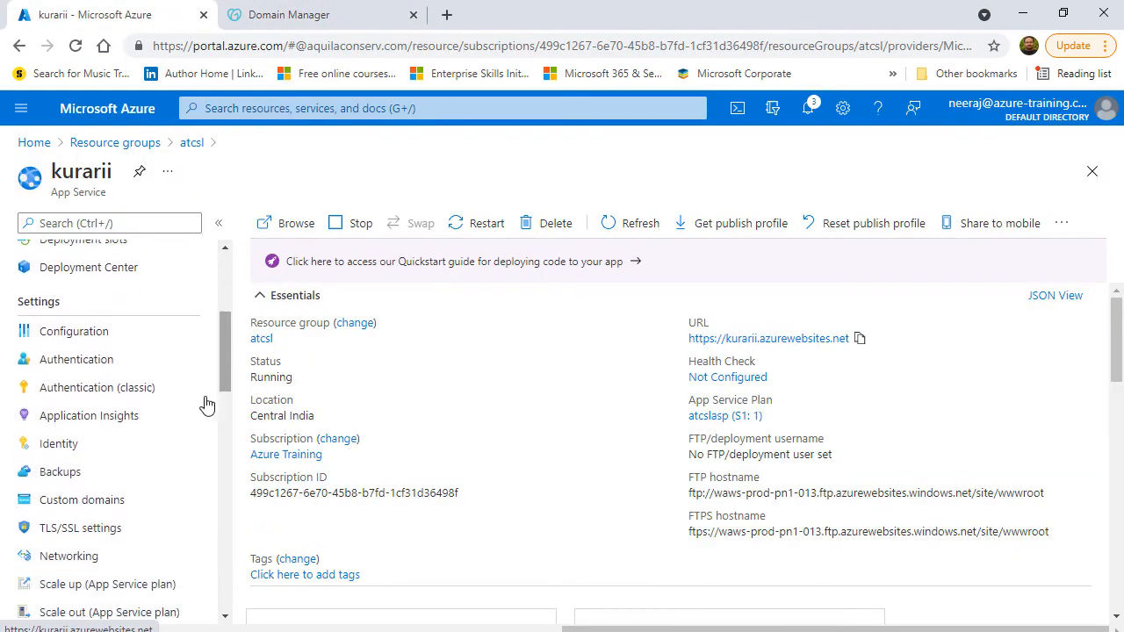
pyautogui.click(81, 499)
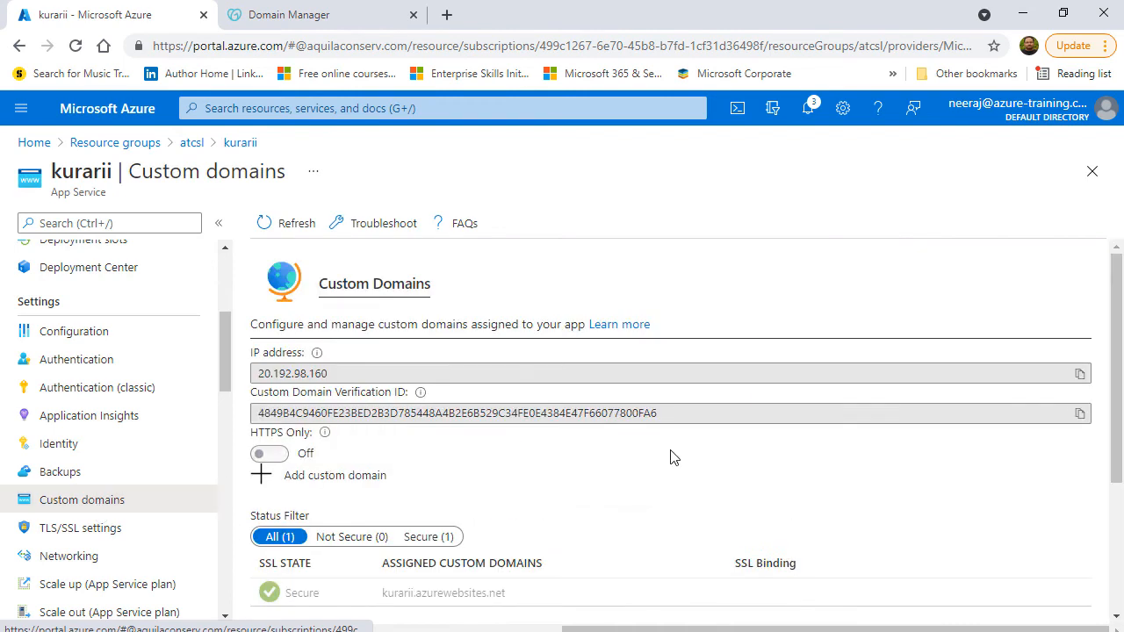
pyautogui.scroll(-3)
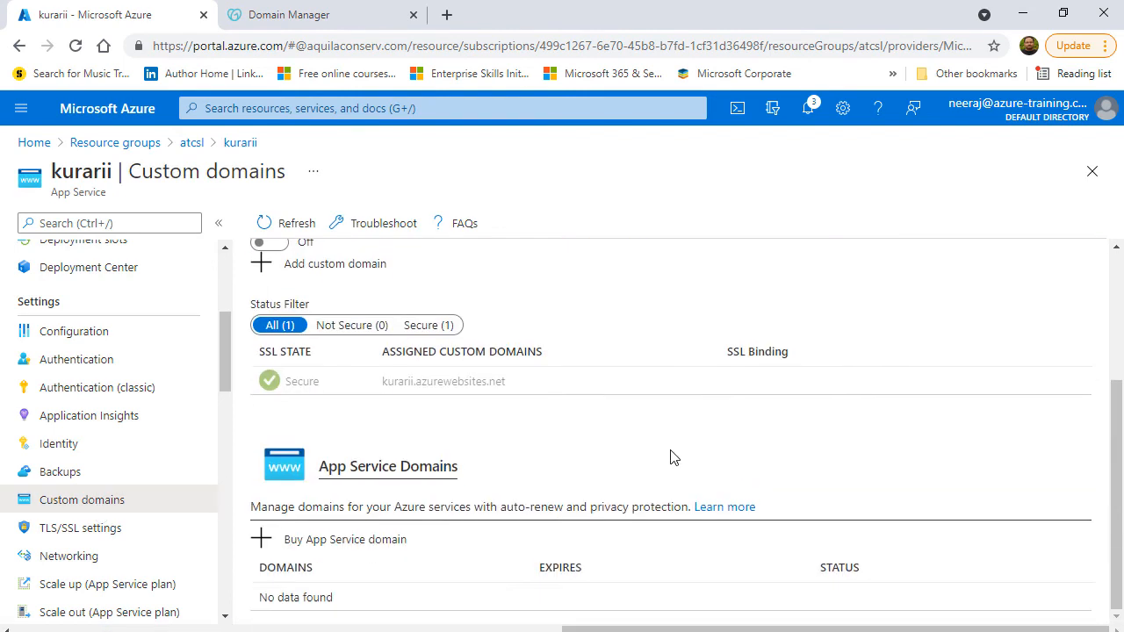
pyautogui.moveTo(425, 398)
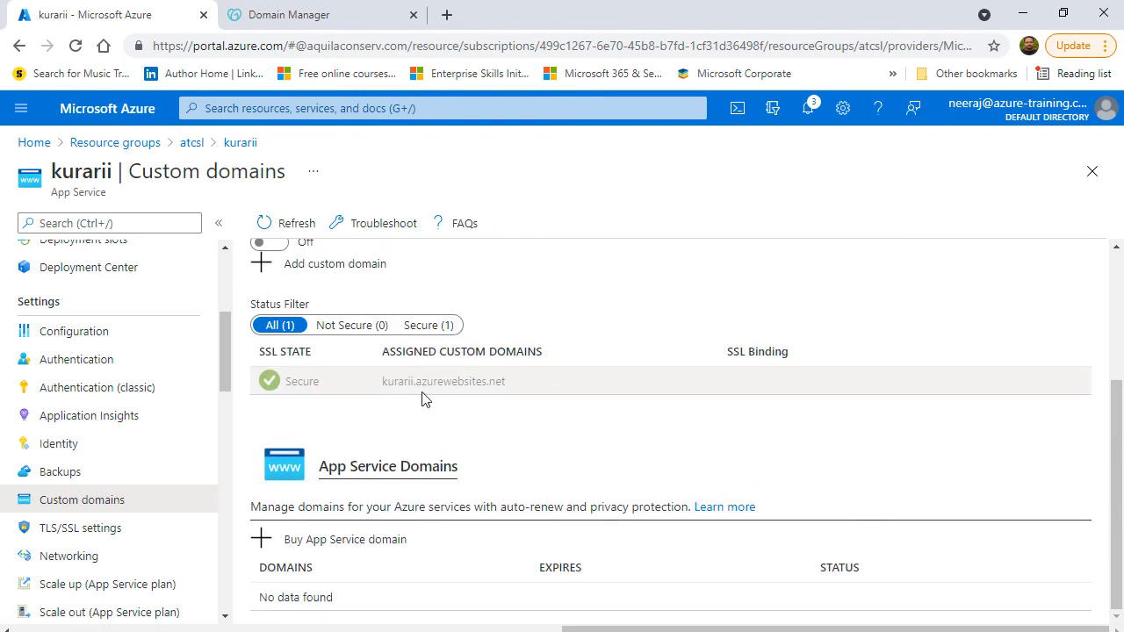
pyautogui.scroll(3)
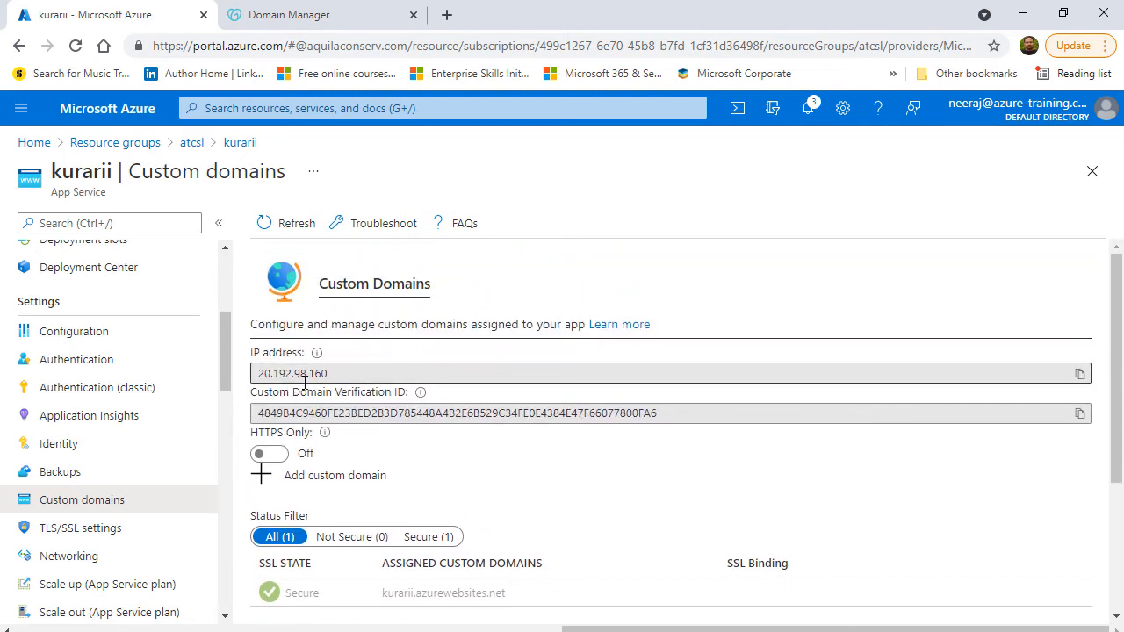
pyautogui.moveTo(329, 373)
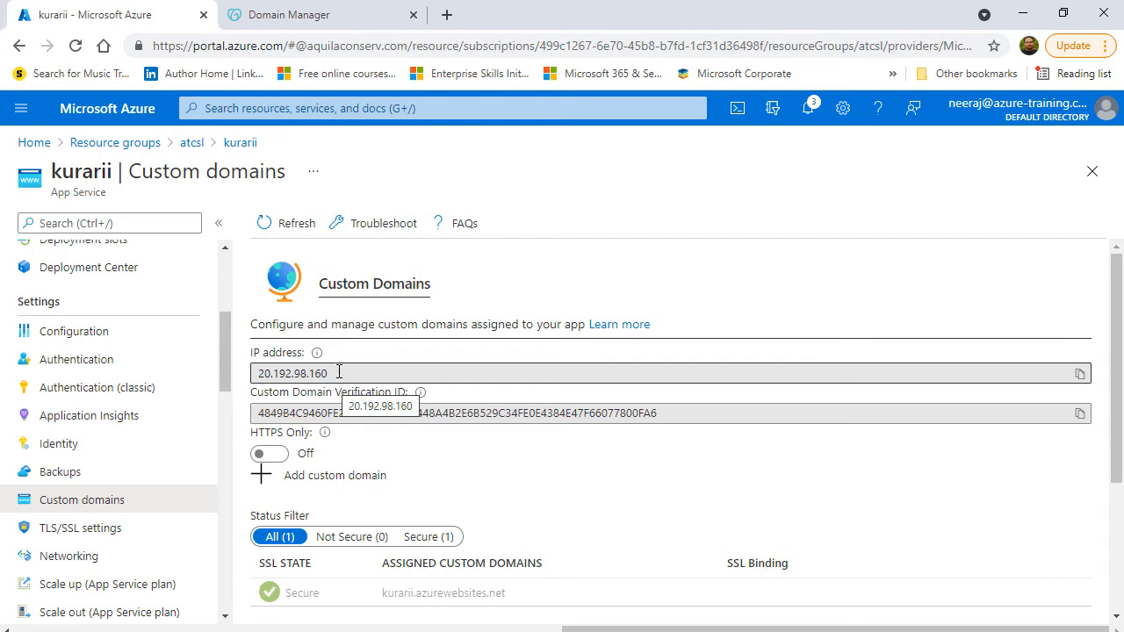
# Step: Search the portal for DNSZone, open DNS zones and start creating a zone
pyautogui.click(439, 108)
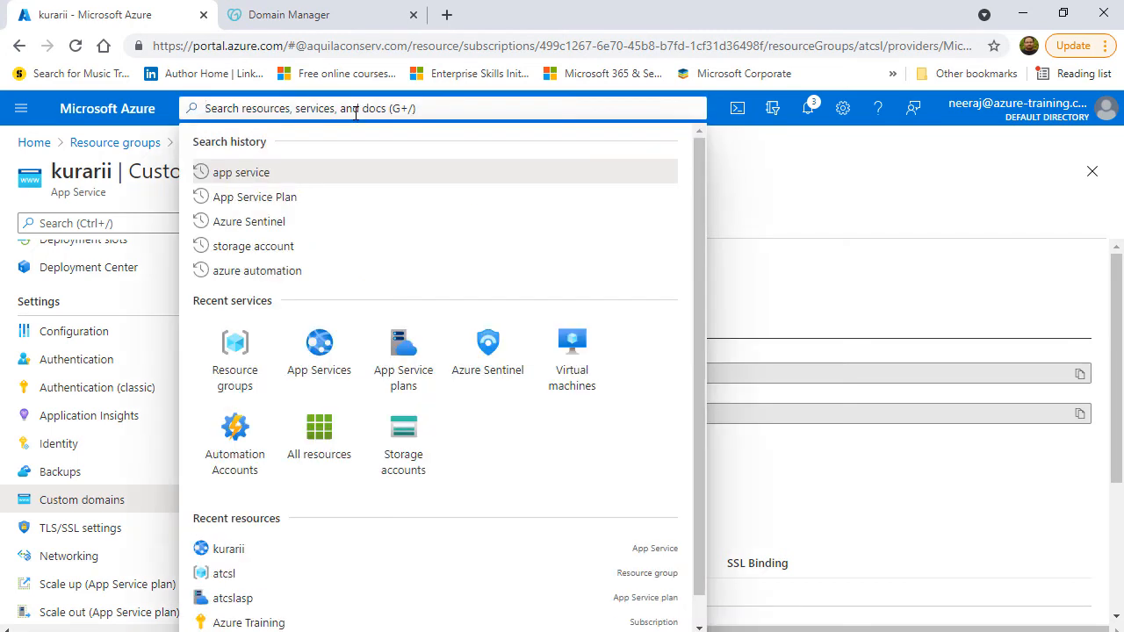
pyautogui.write('D')
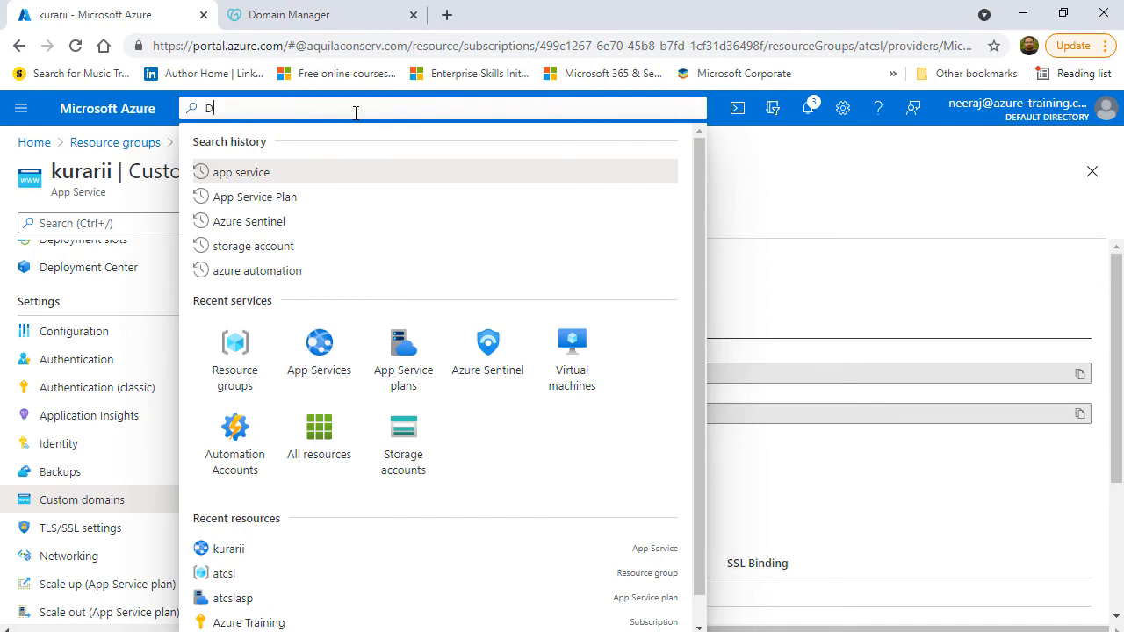
pyautogui.write('NSZone')
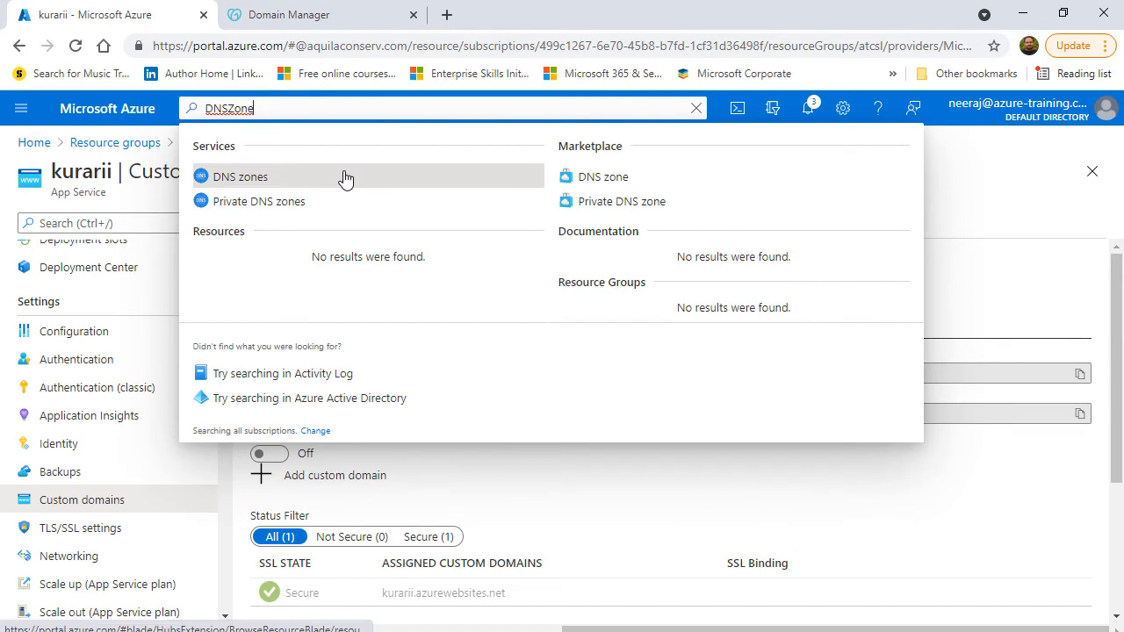
pyautogui.moveTo(356, 201)
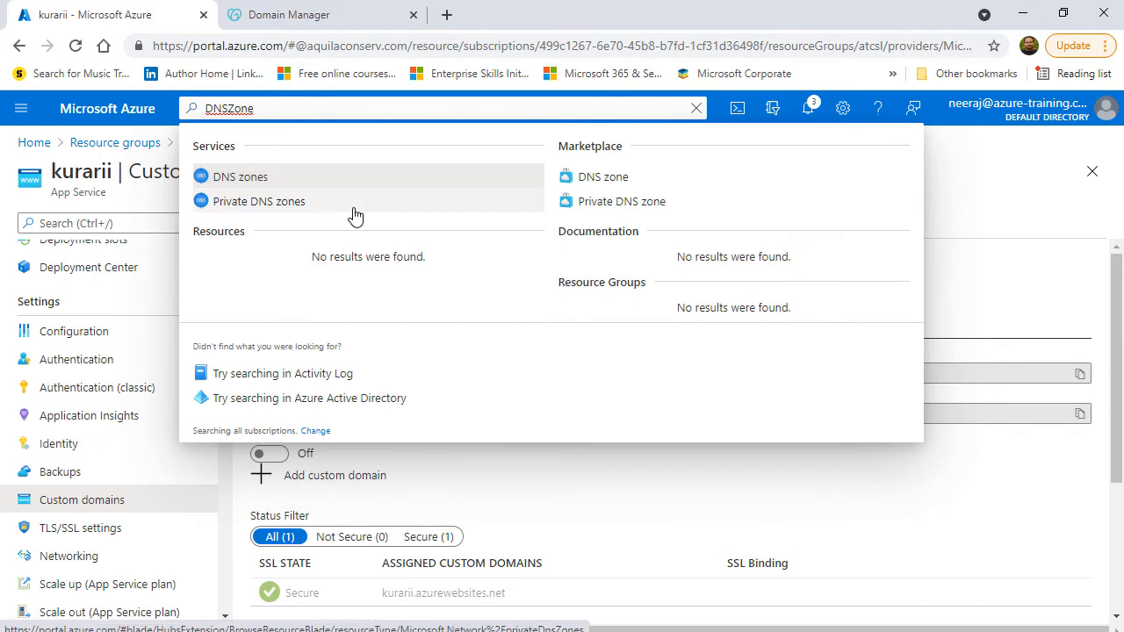
pyautogui.click(238, 177)
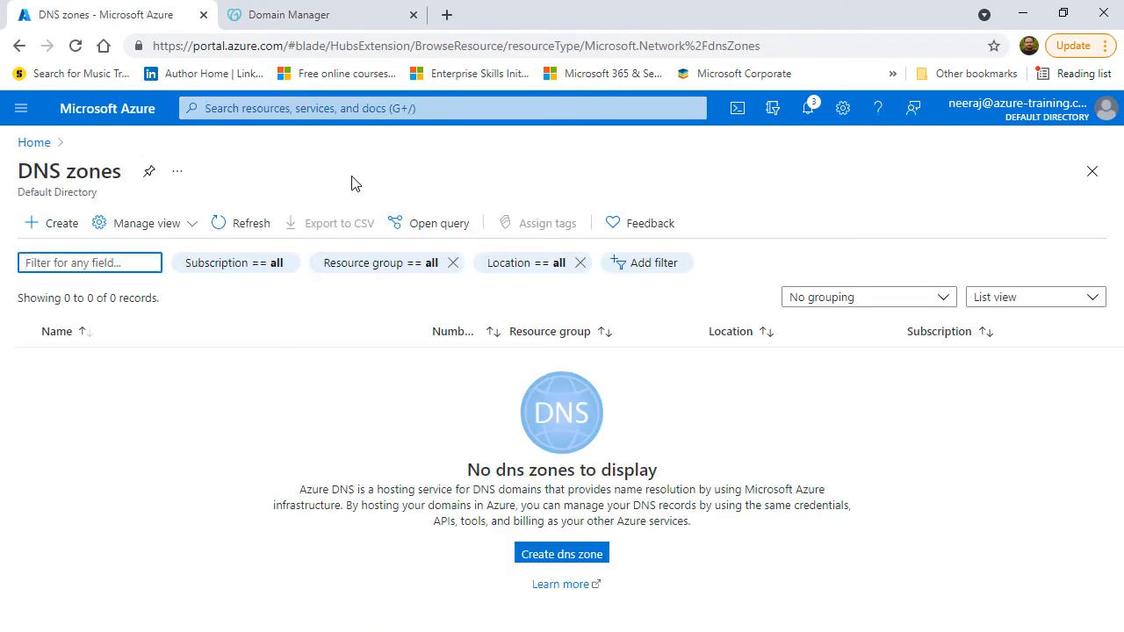
pyautogui.click(51, 222)
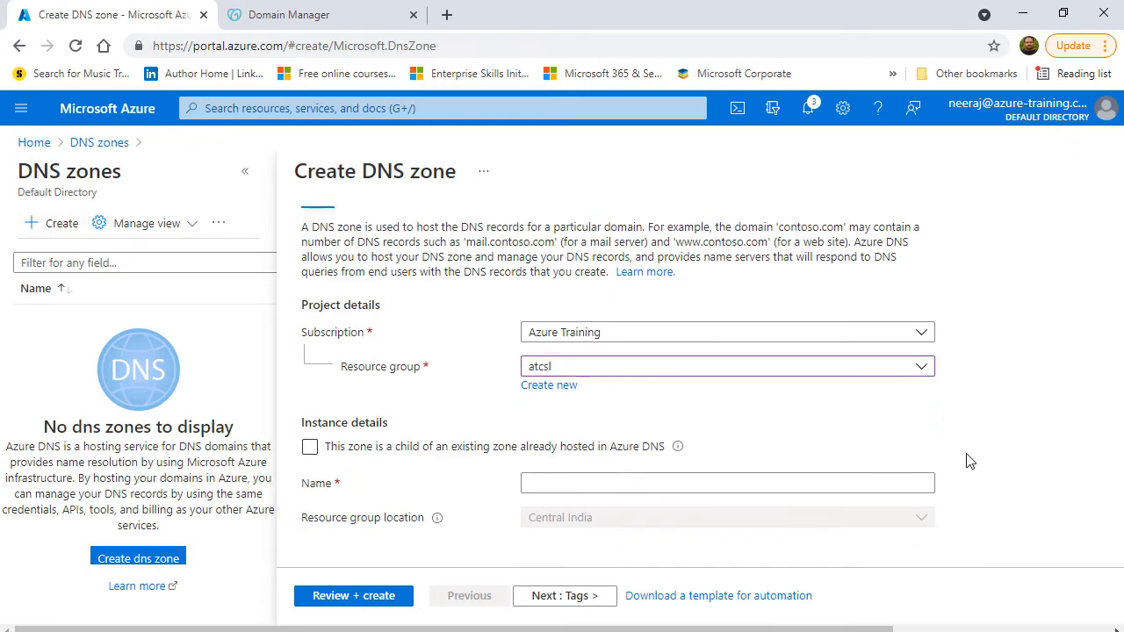
pyautogui.moveTo(439, 468)
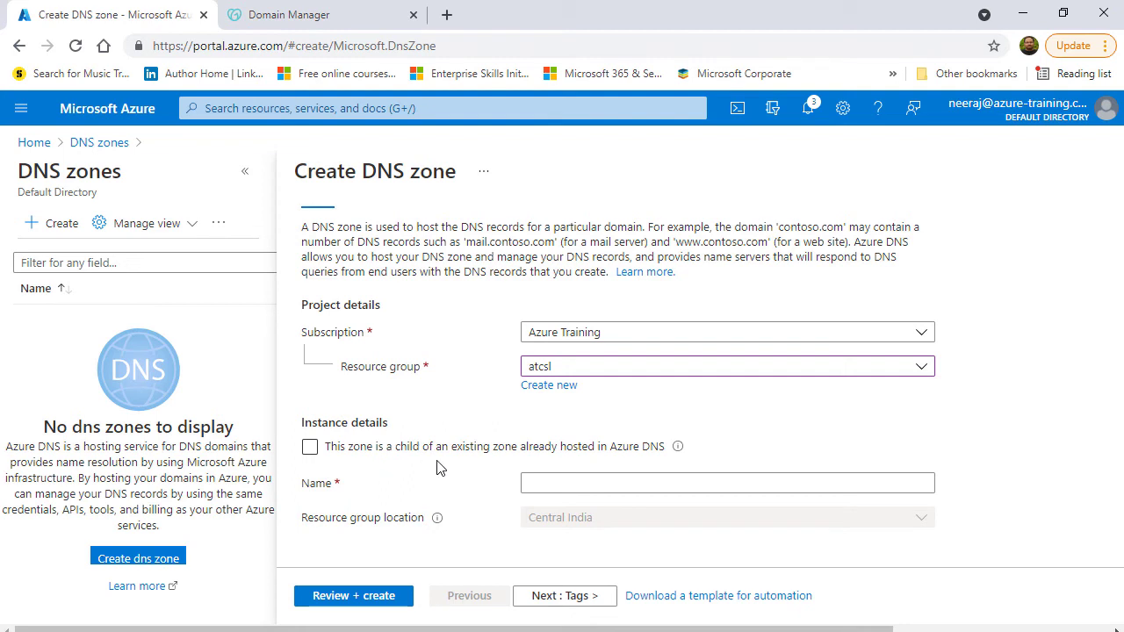
# Step: Enter kurarii.com as the new DNS zone's name
pyautogui.click(727, 482)
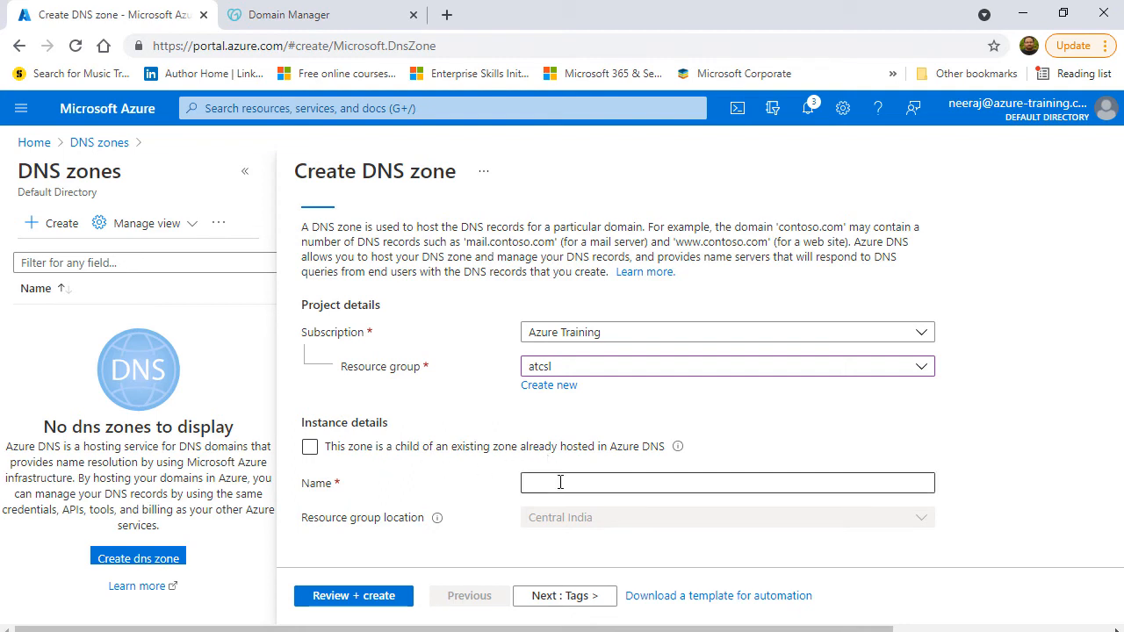
pyautogui.click(727, 482)
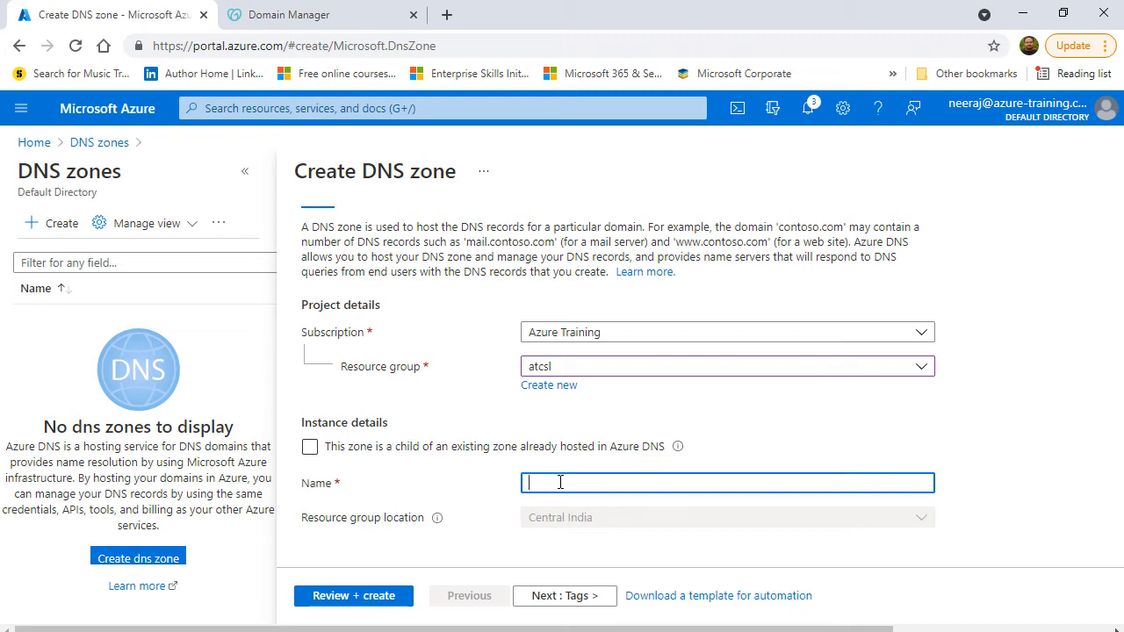
pyautogui.write('kuran')
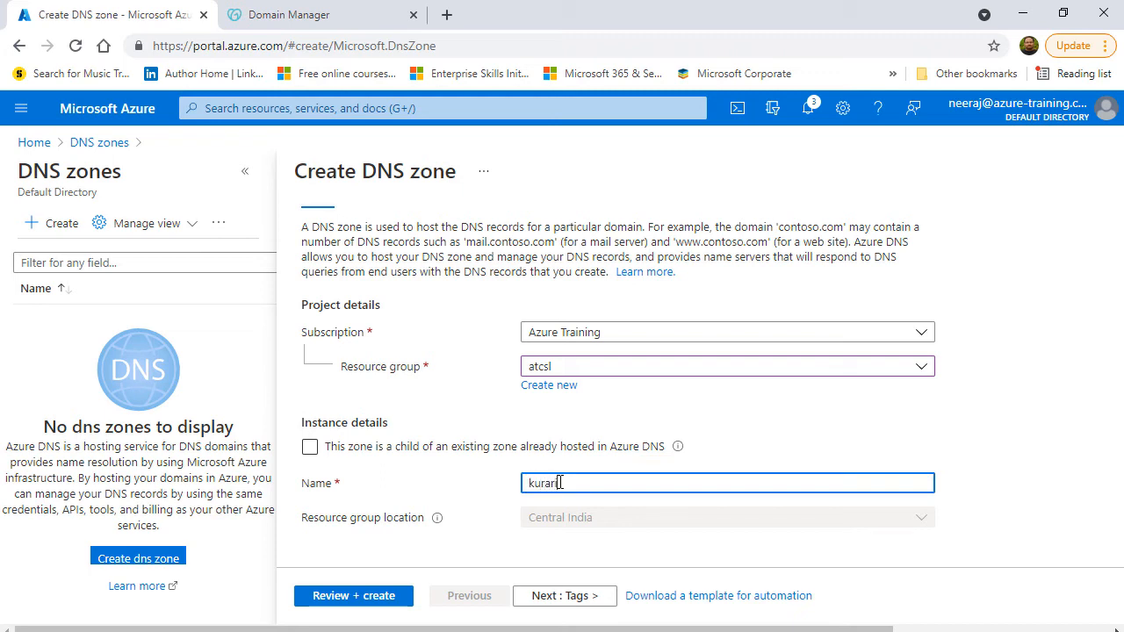
pyautogui.write('.com')
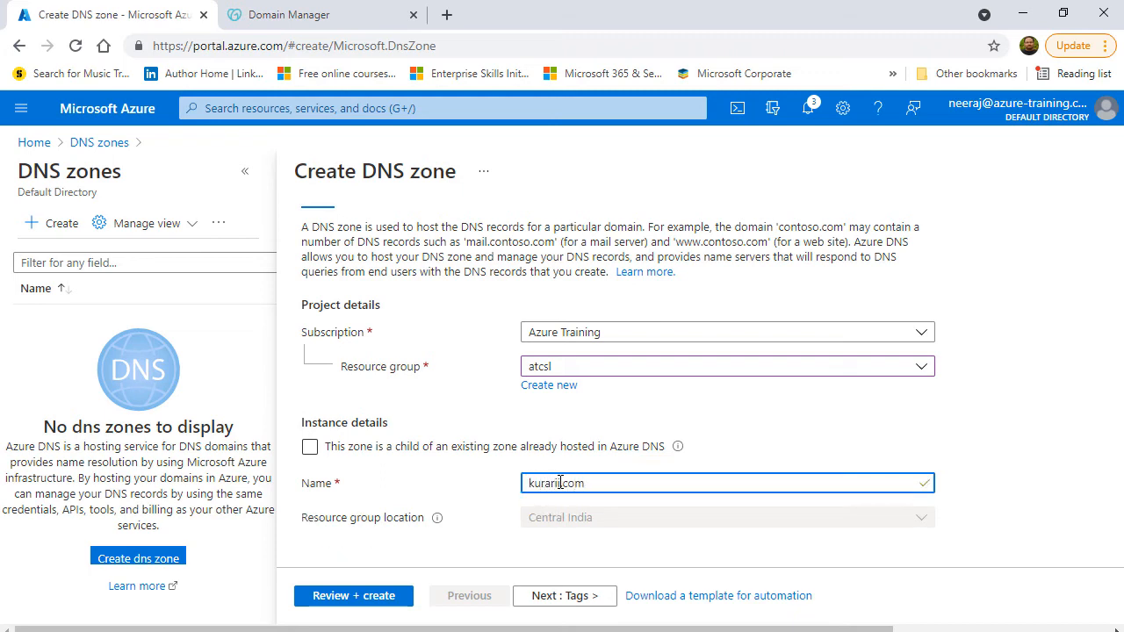
# Step: Create the kurarii.com zone and review its four name servers and NS/SOA records
pyautogui.click(353, 595)
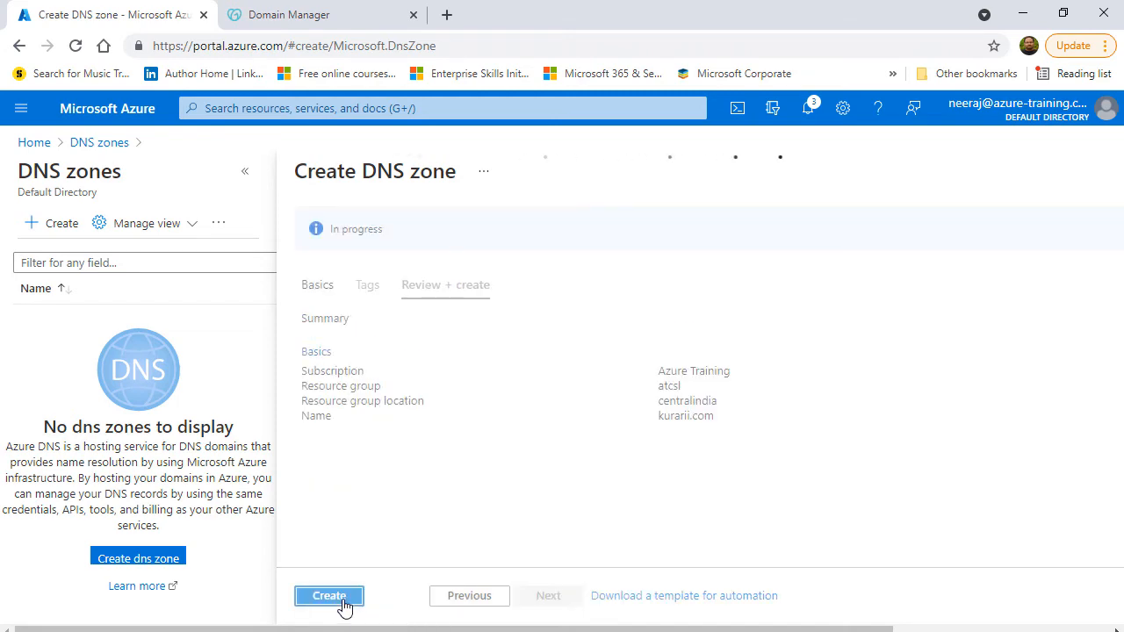
pyautogui.click(329, 595)
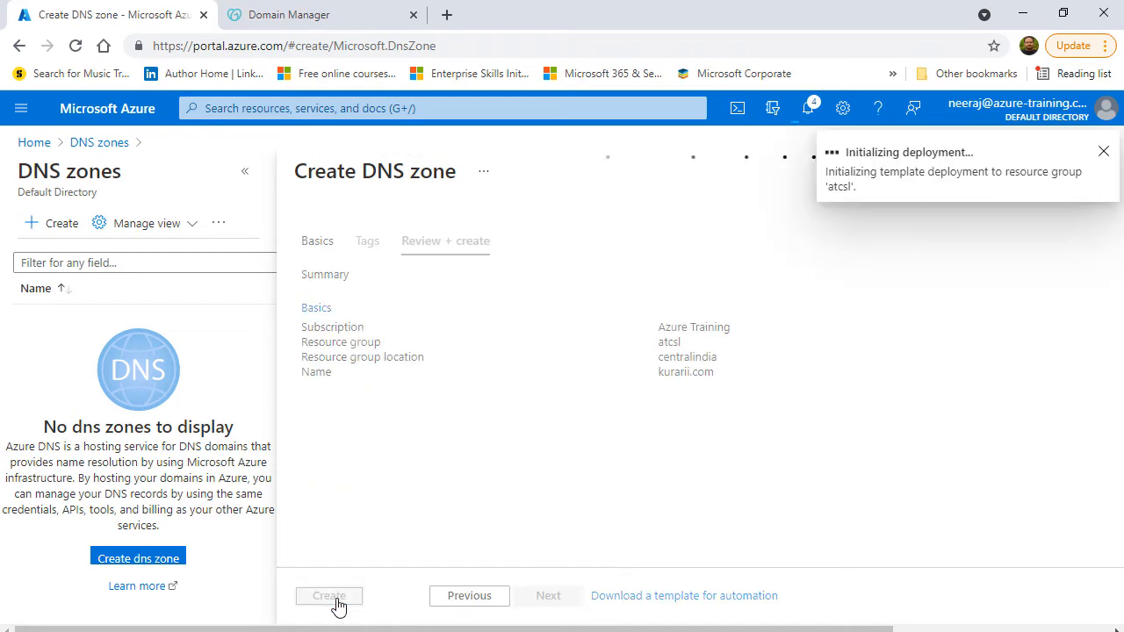
pyautogui.click(328, 595)
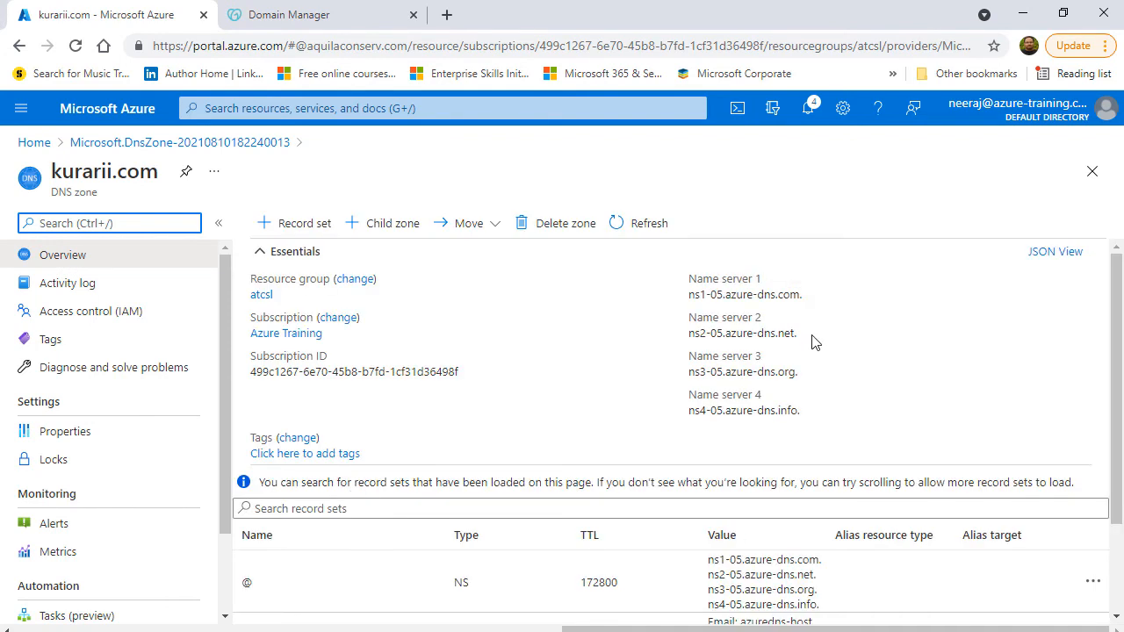
pyautogui.moveTo(815, 403)
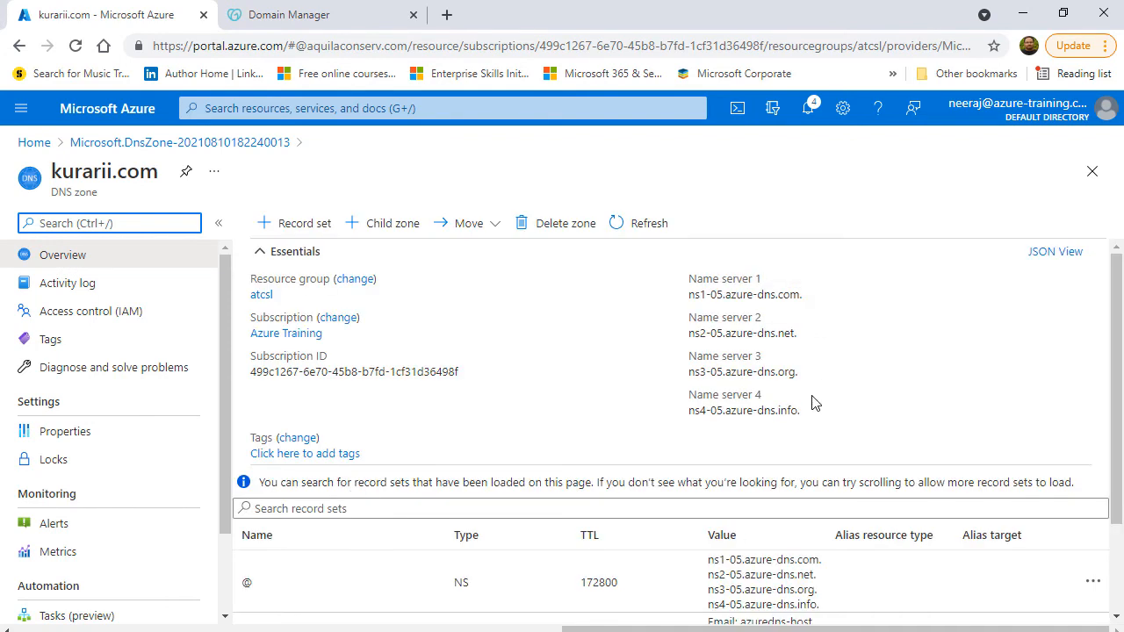
pyautogui.moveTo(702, 311)
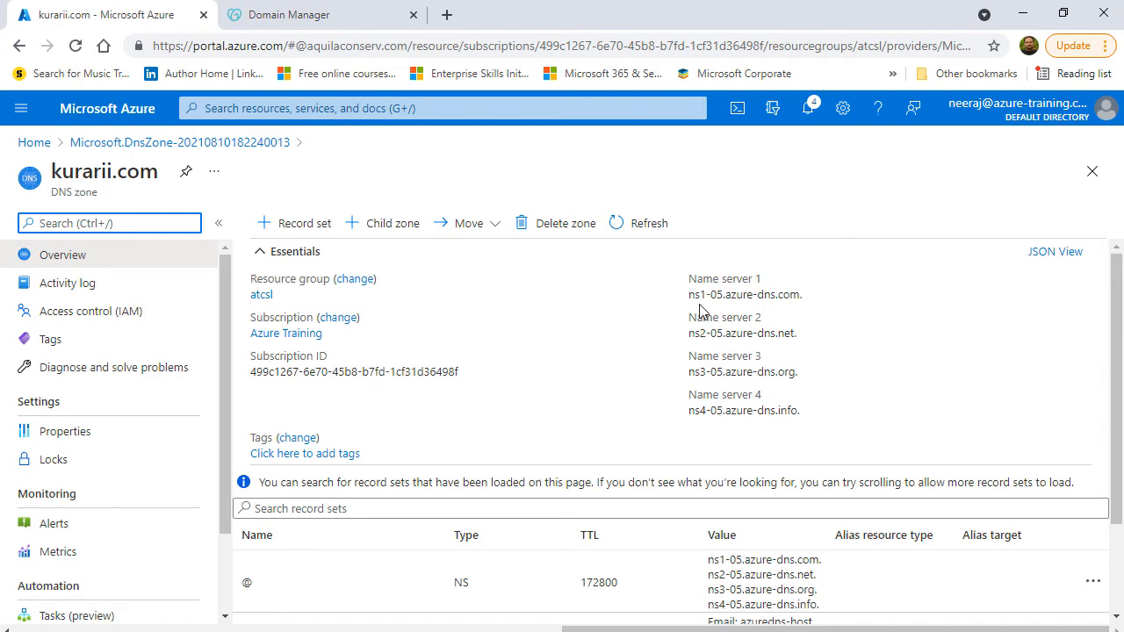
pyautogui.moveTo(750, 314)
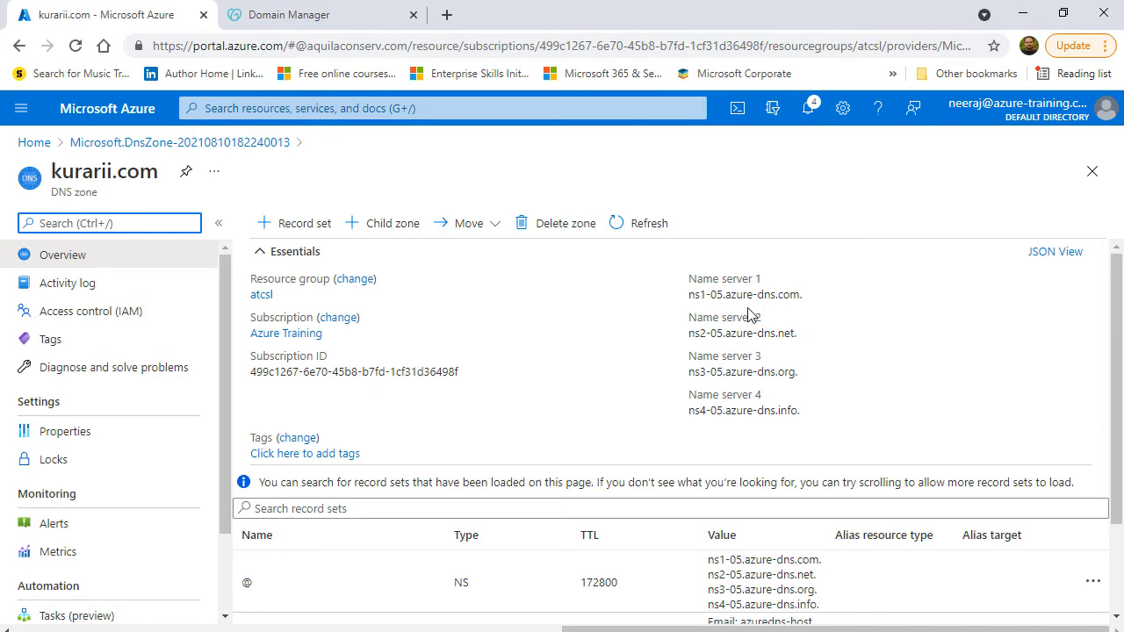
pyautogui.scroll(-3)
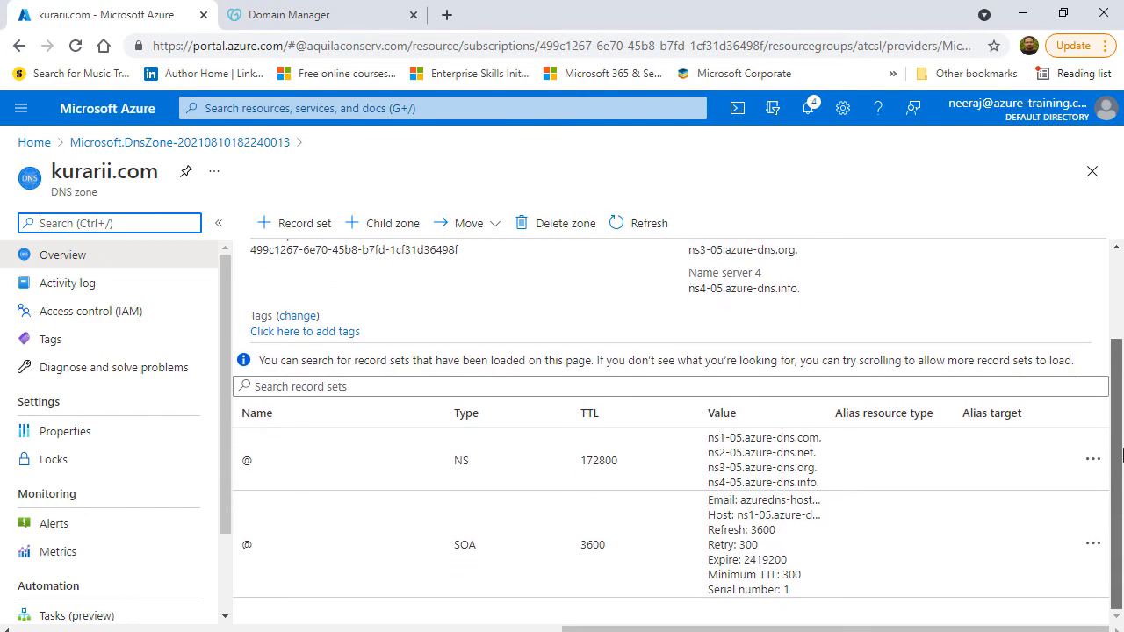
pyautogui.moveTo(628, 322)
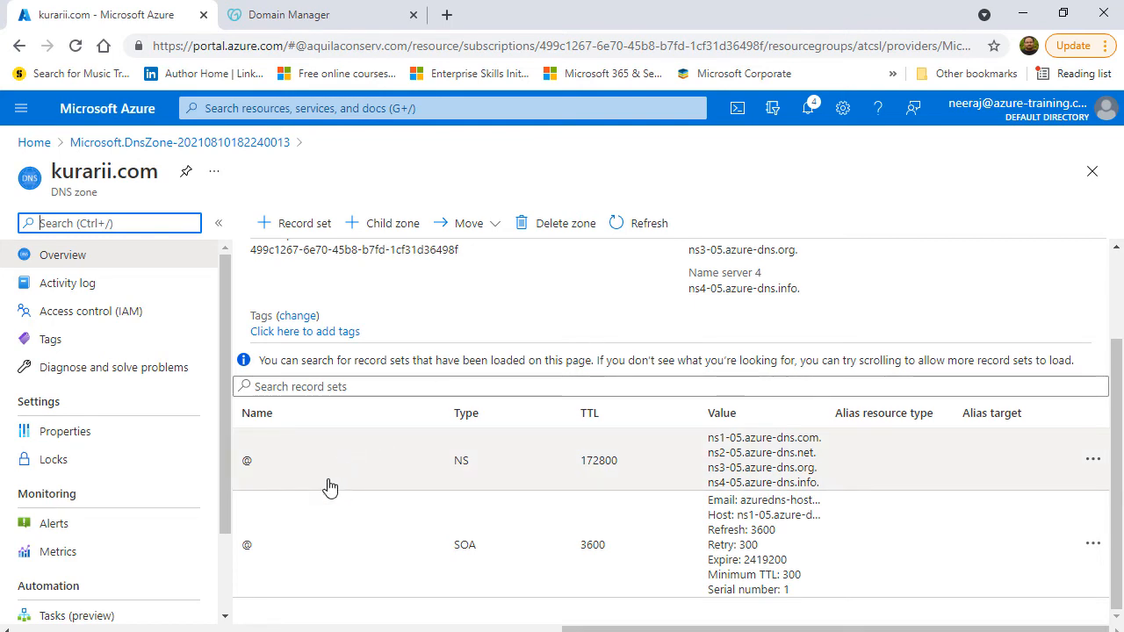
pyautogui.moveTo(401, 565)
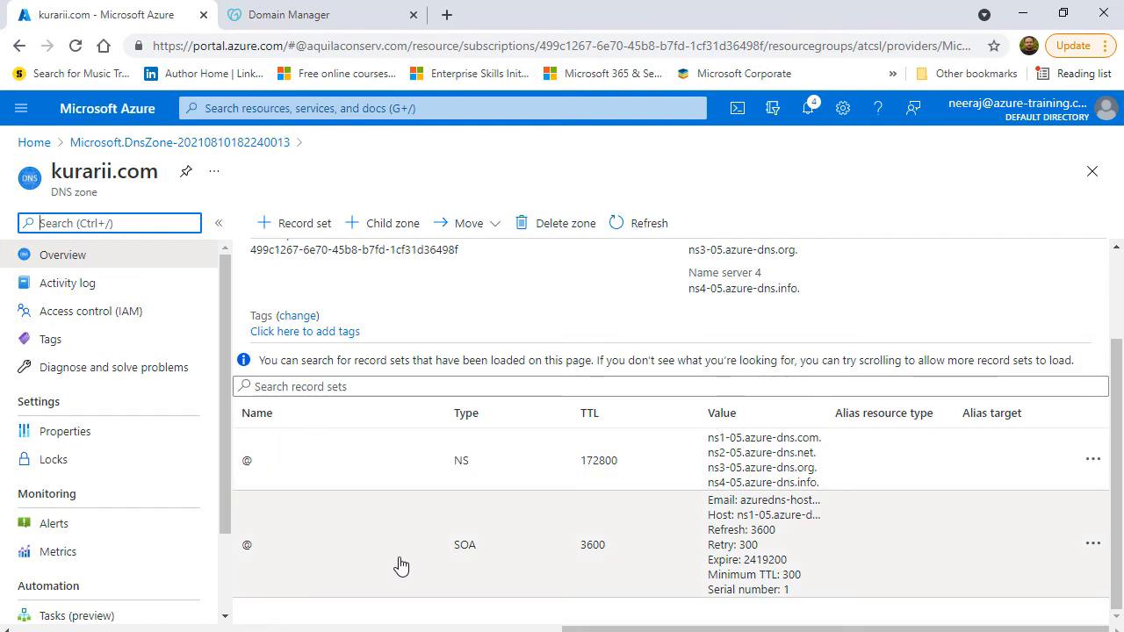
pyautogui.moveTo(466, 565)
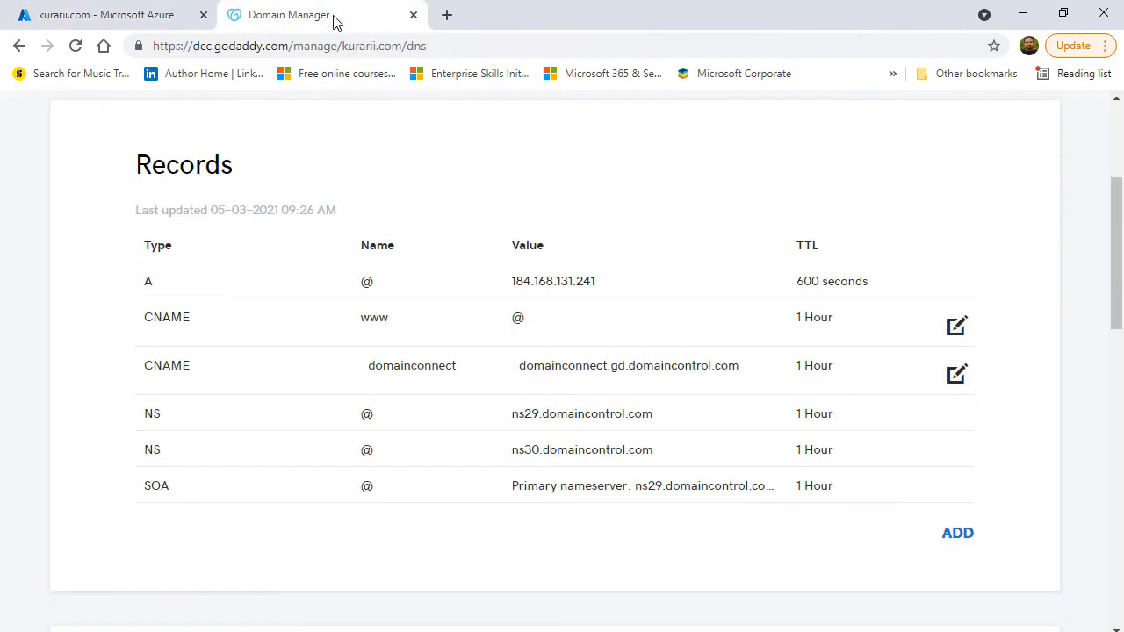
# Step: Start changing kurarii.com's GoDaddy nameservers and choose to enter custom nameservers
pyautogui.scroll(3)
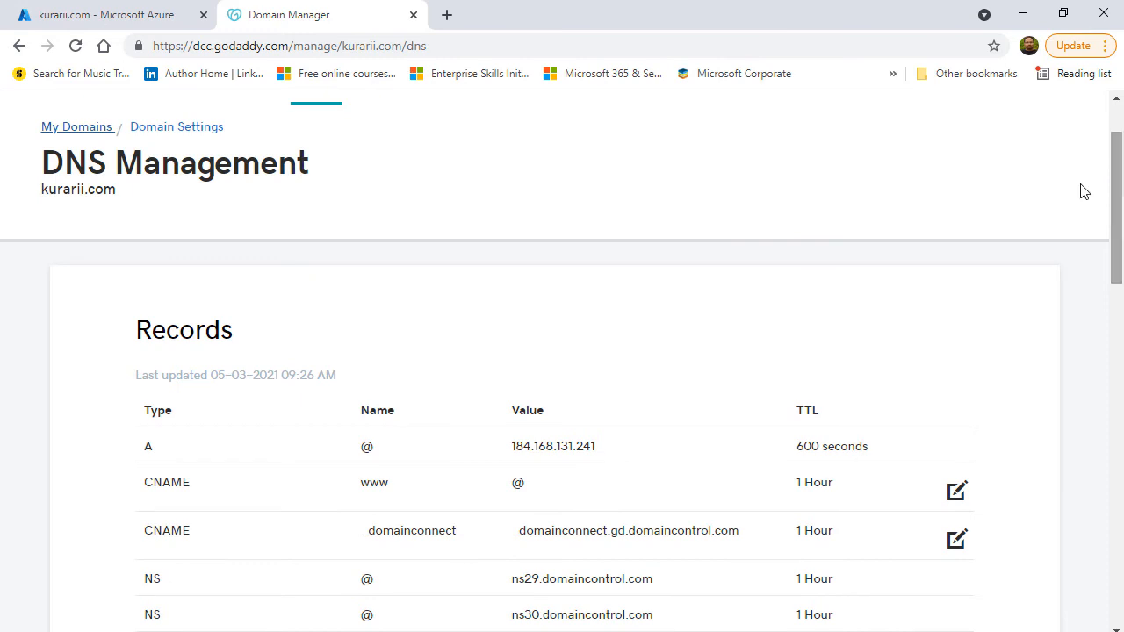
pyautogui.moveTo(117, 205)
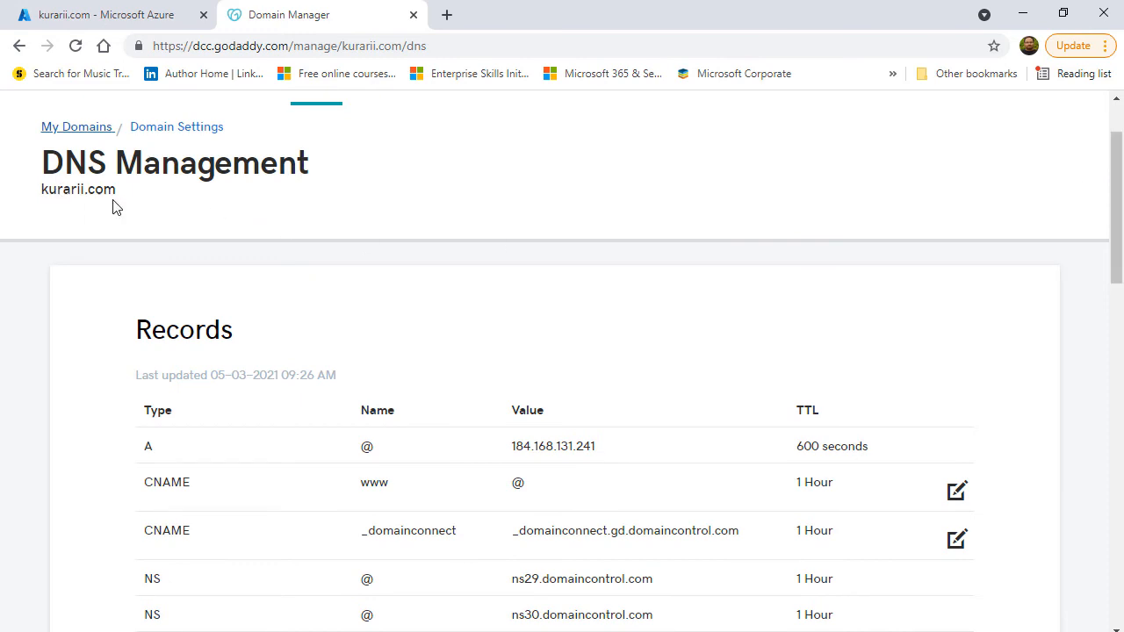
pyautogui.moveTo(331, 21)
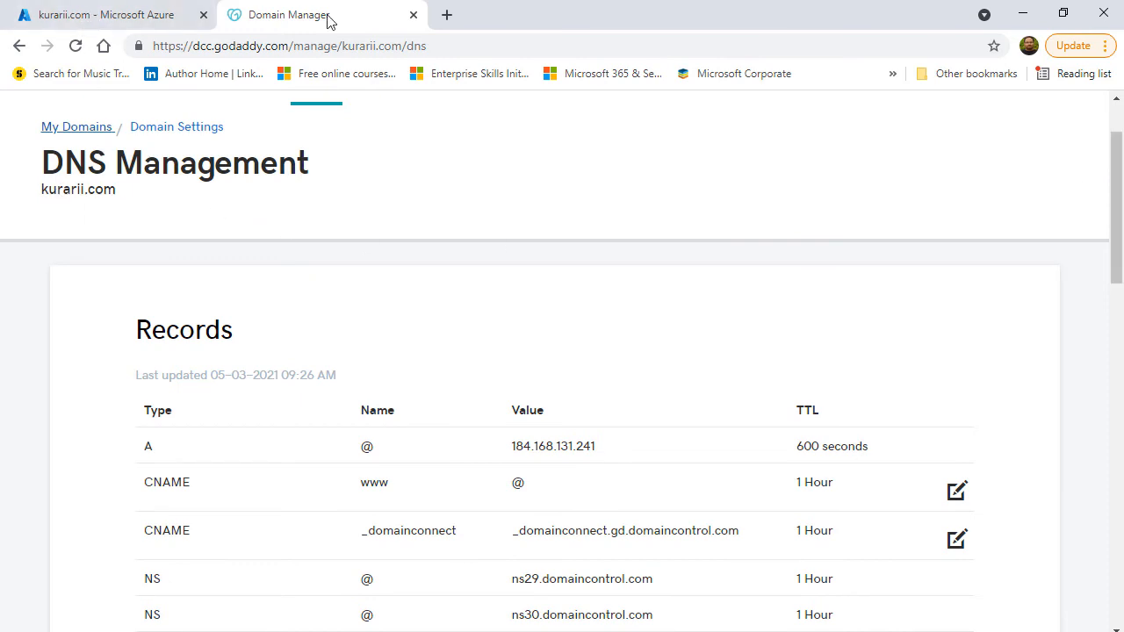
pyautogui.scroll(-3)
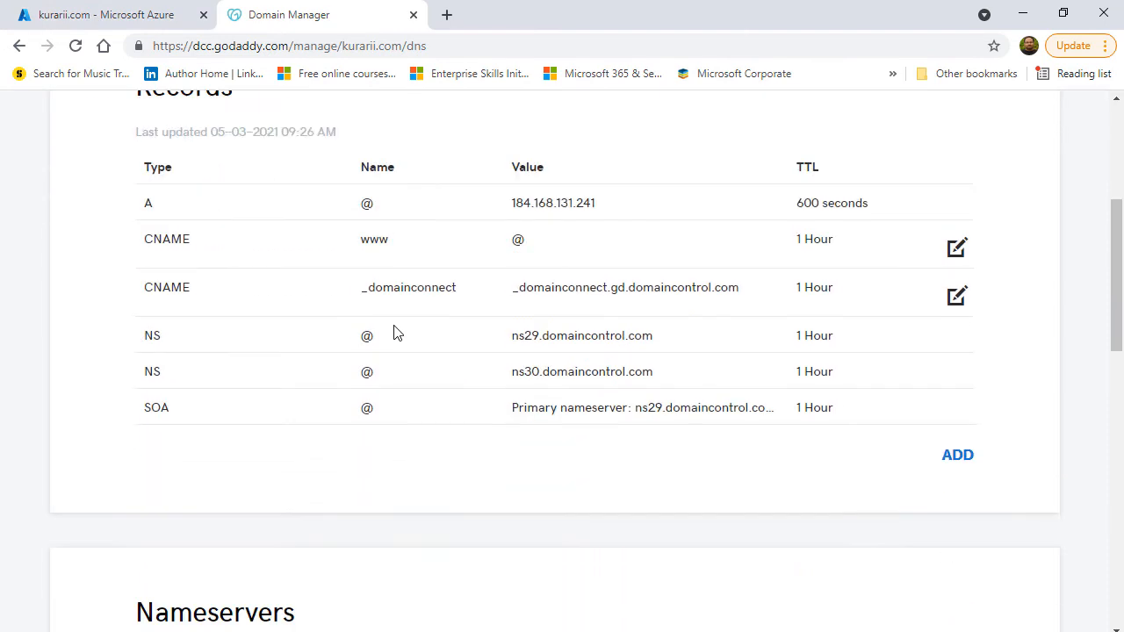
pyautogui.scroll(3)
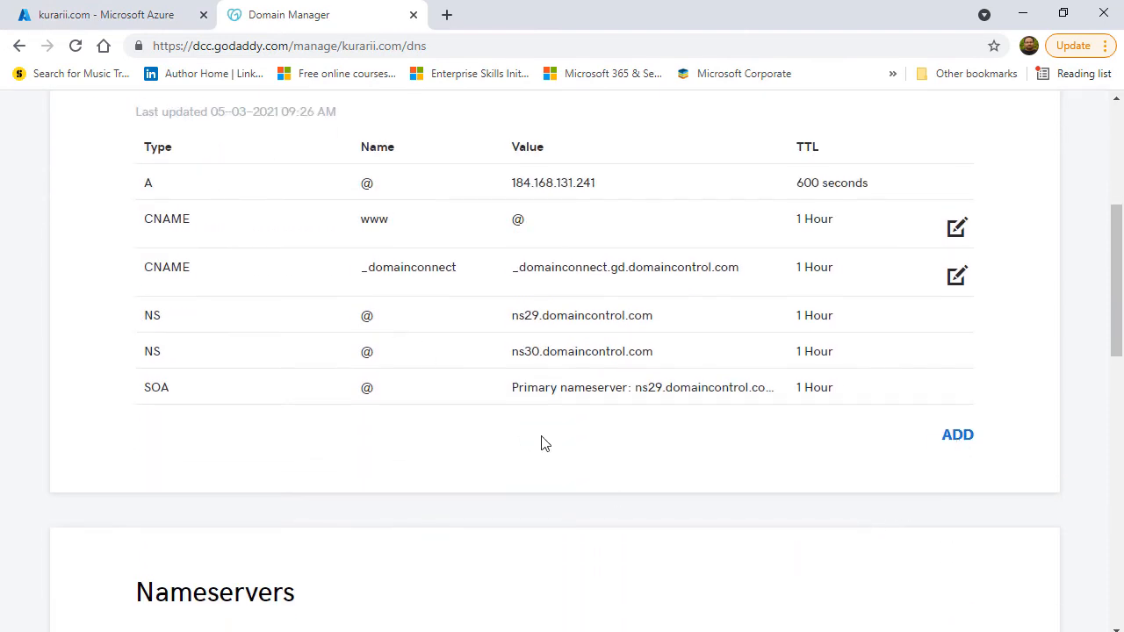
pyautogui.scroll(-3)
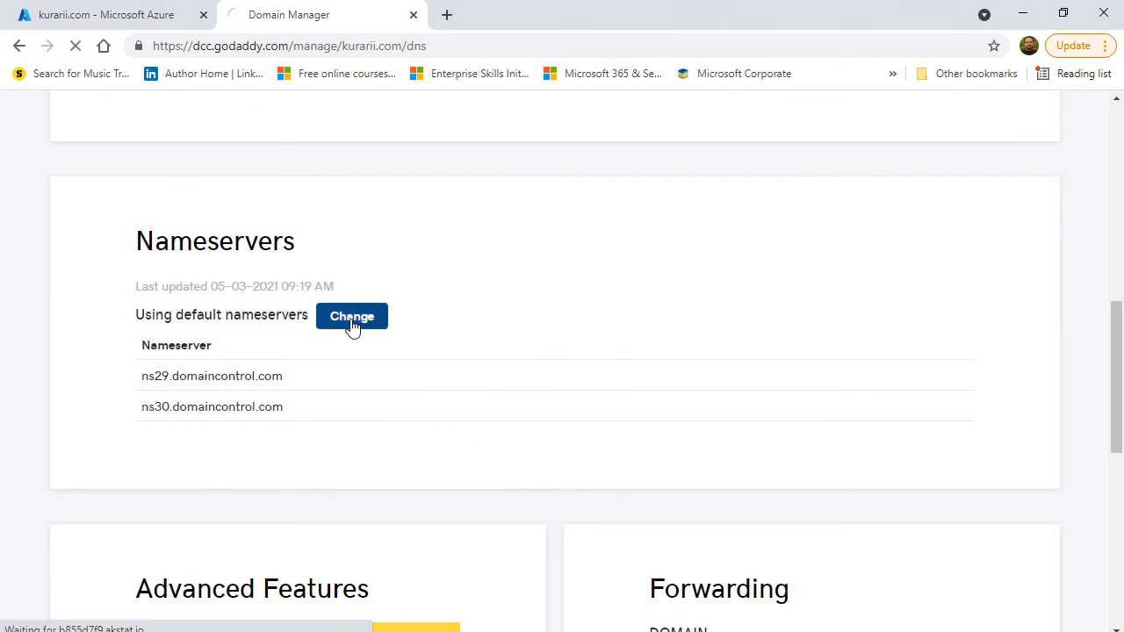
pyautogui.click(352, 316)
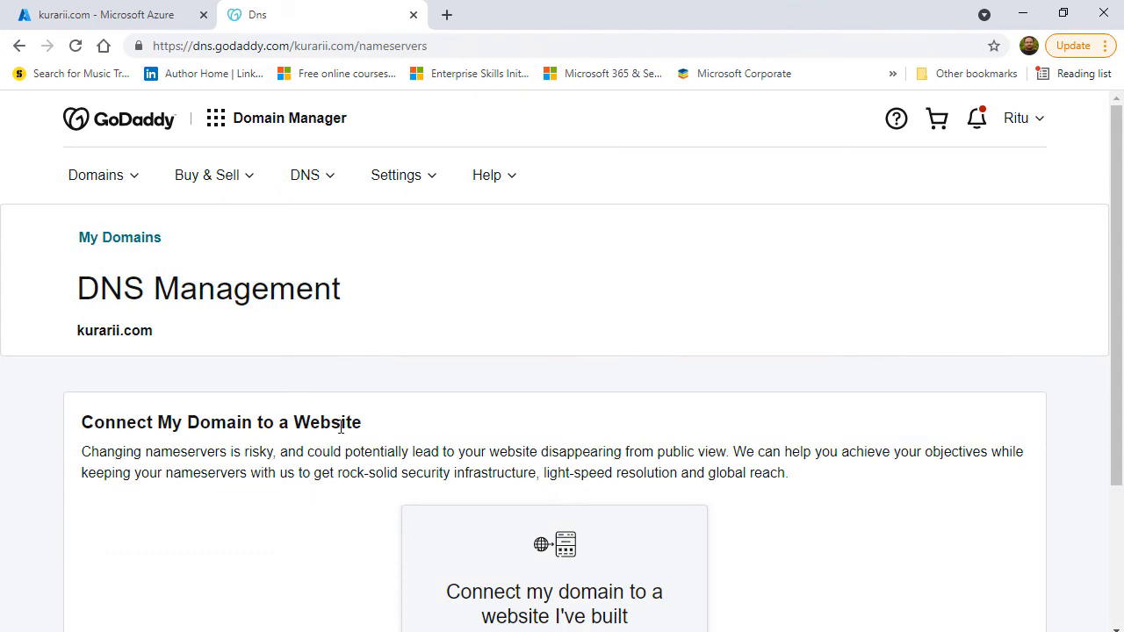
pyautogui.scroll(-3)
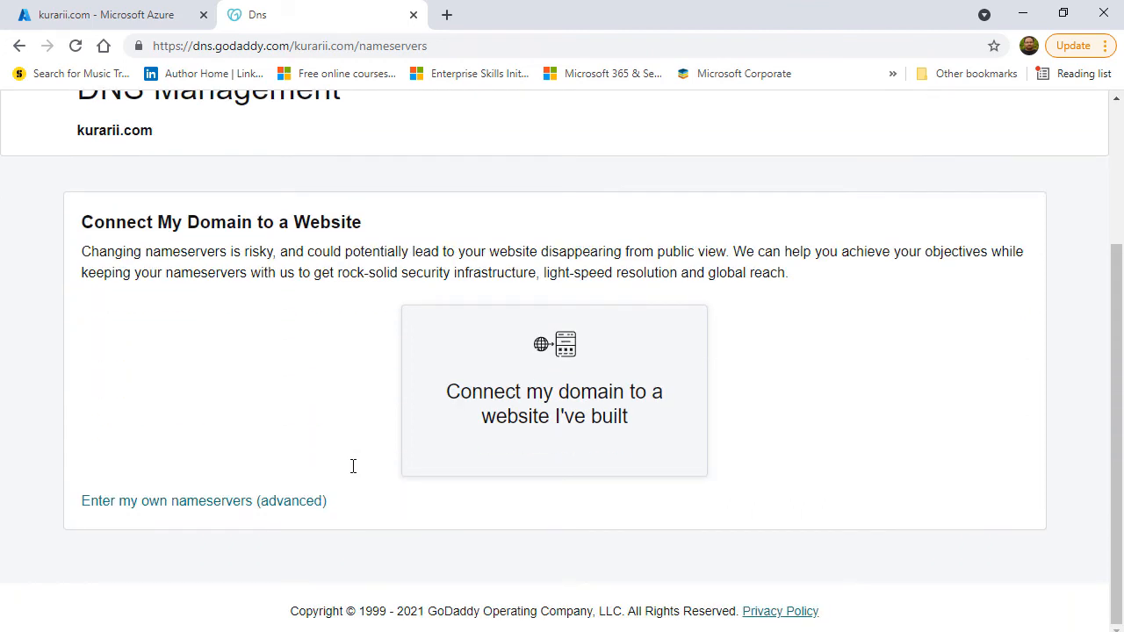
pyautogui.click(203, 501)
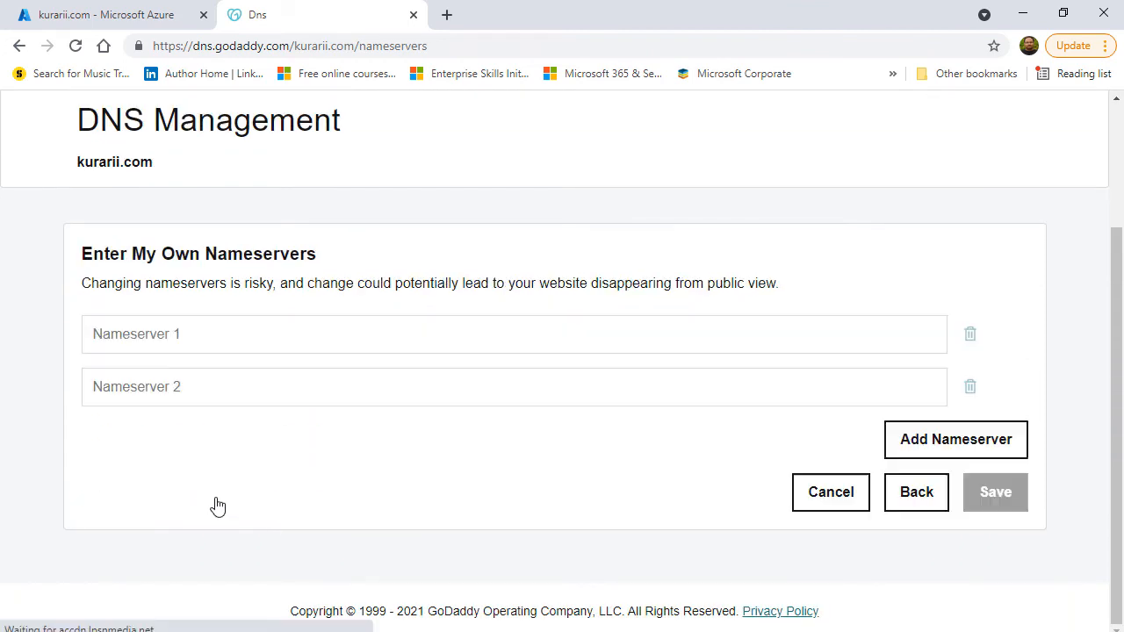
# Step: Enter the Azure name servers, ns1-05.azure-dns.com through ns4-05.azure-dns.info, and save
pyautogui.click(513, 333)
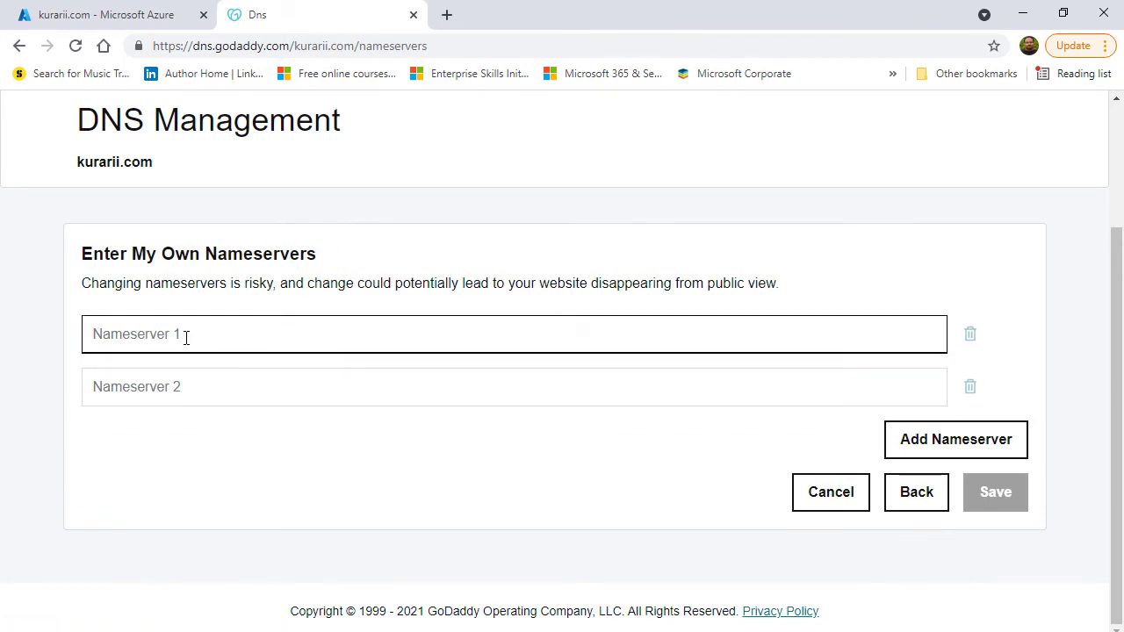
pyautogui.write('ns1-05.azure-dns.com.')
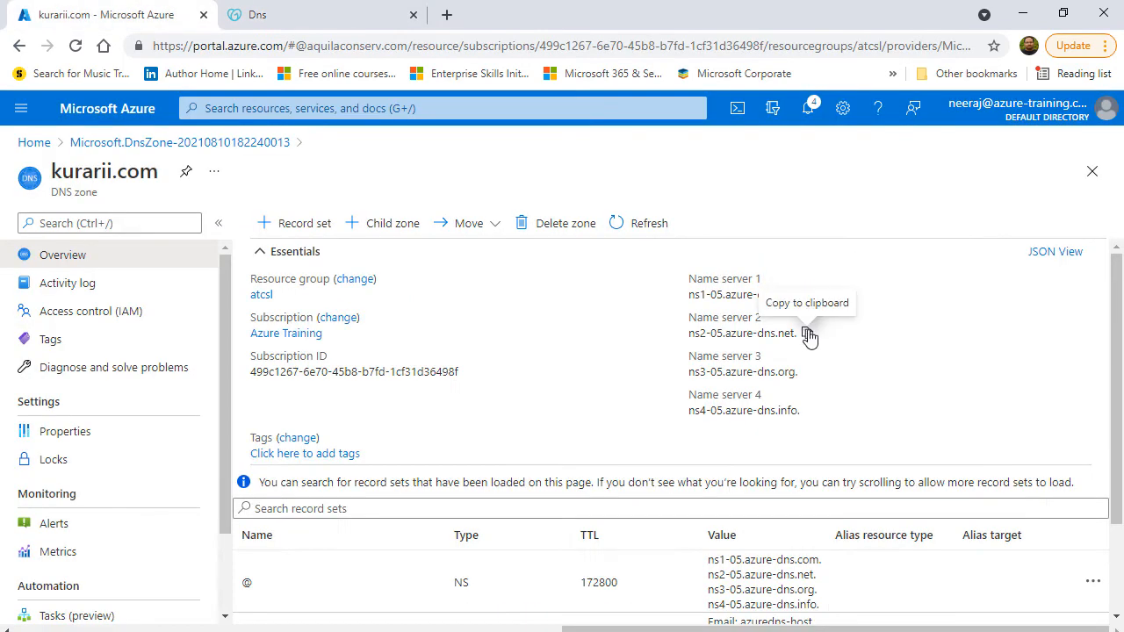
pyautogui.click(323, 15)
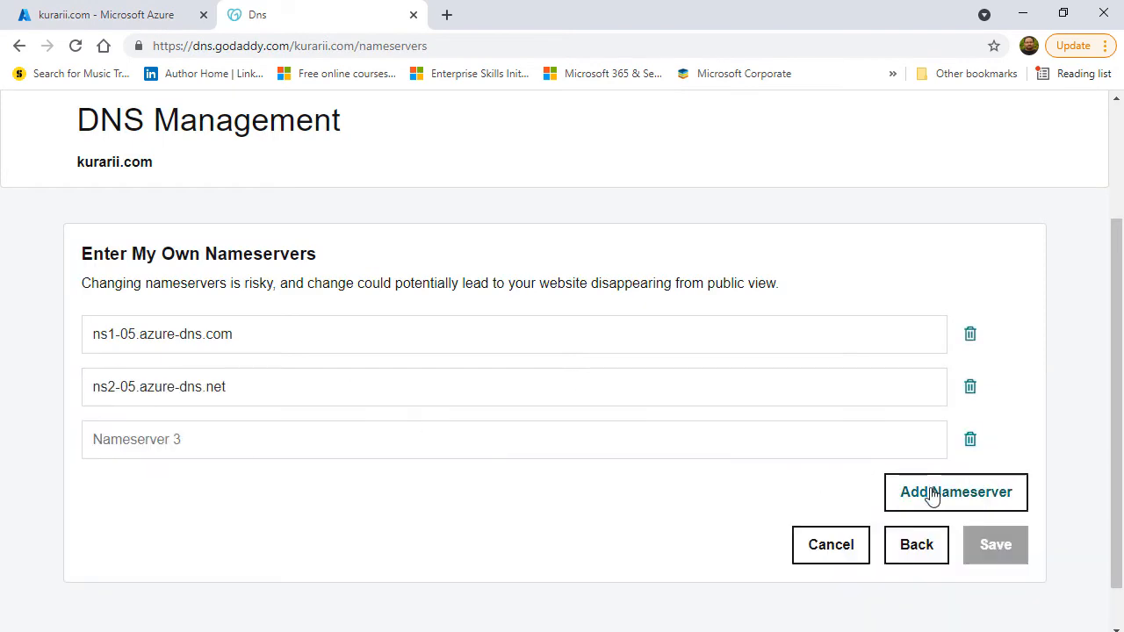
pyautogui.click(955, 492)
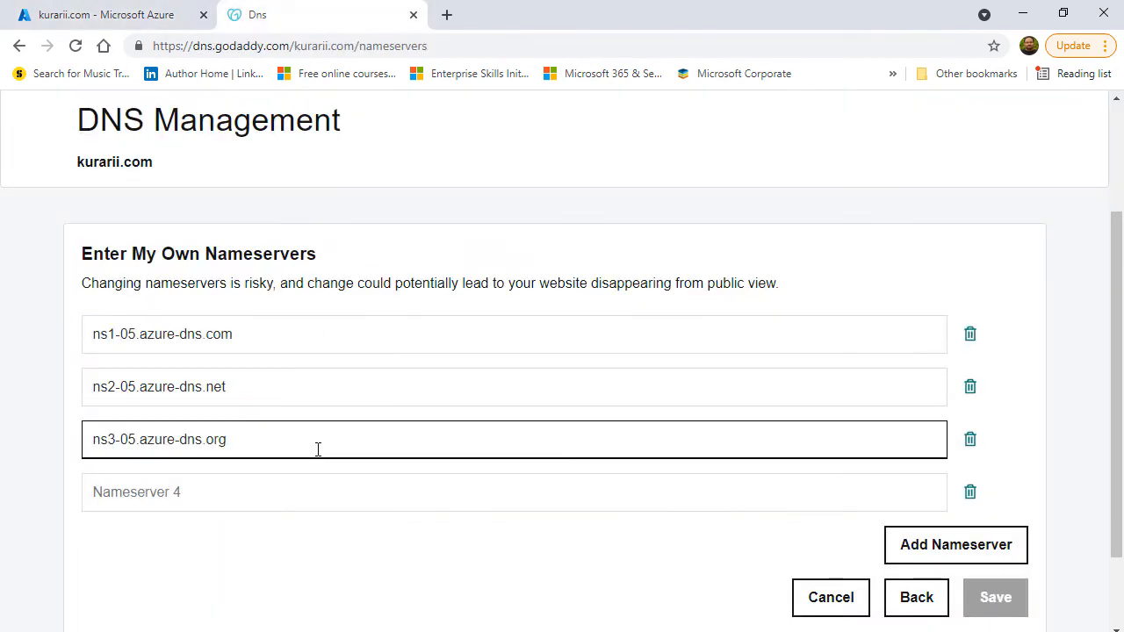
pyautogui.write('ns4-05.azure-dns.info.')
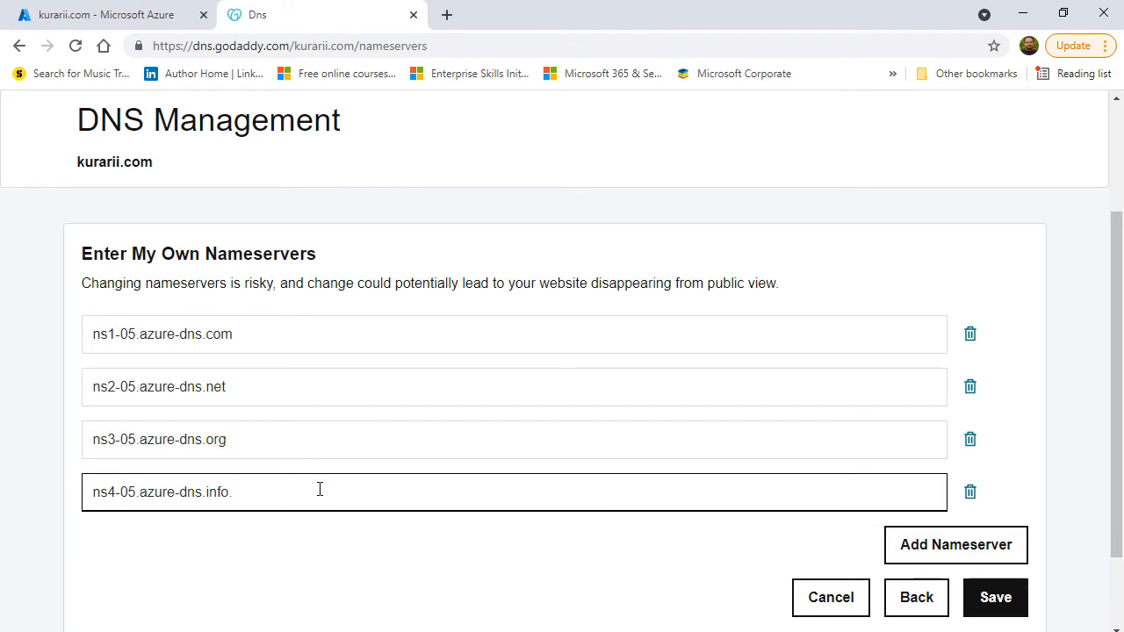
pyautogui.press('Backspace')
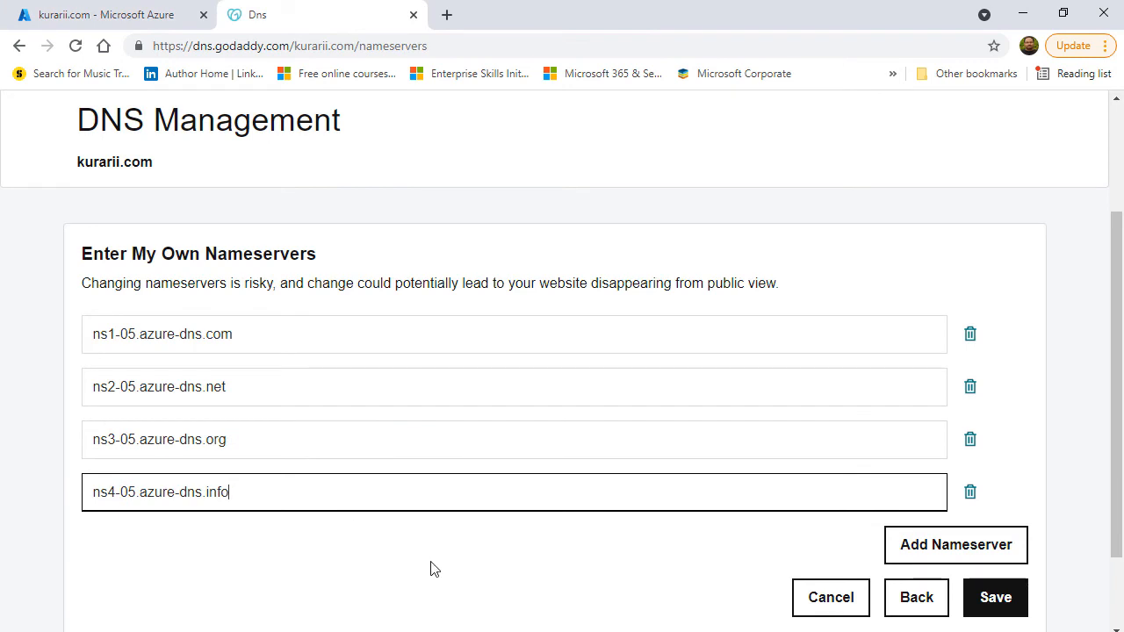
pyautogui.click(995, 597)
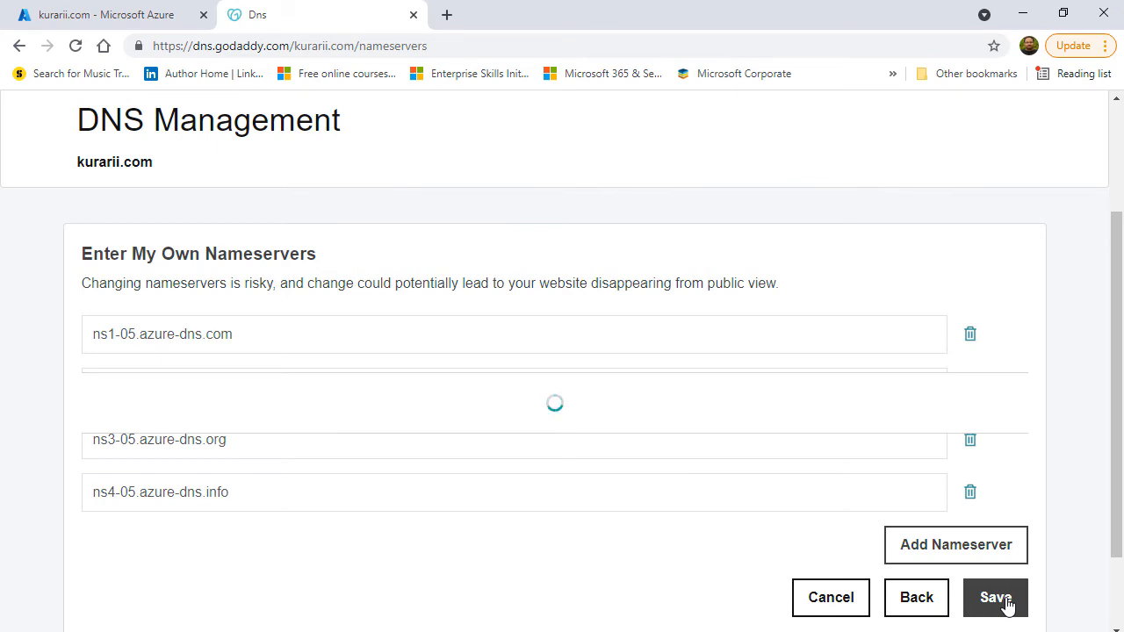
pyautogui.click(995, 597)
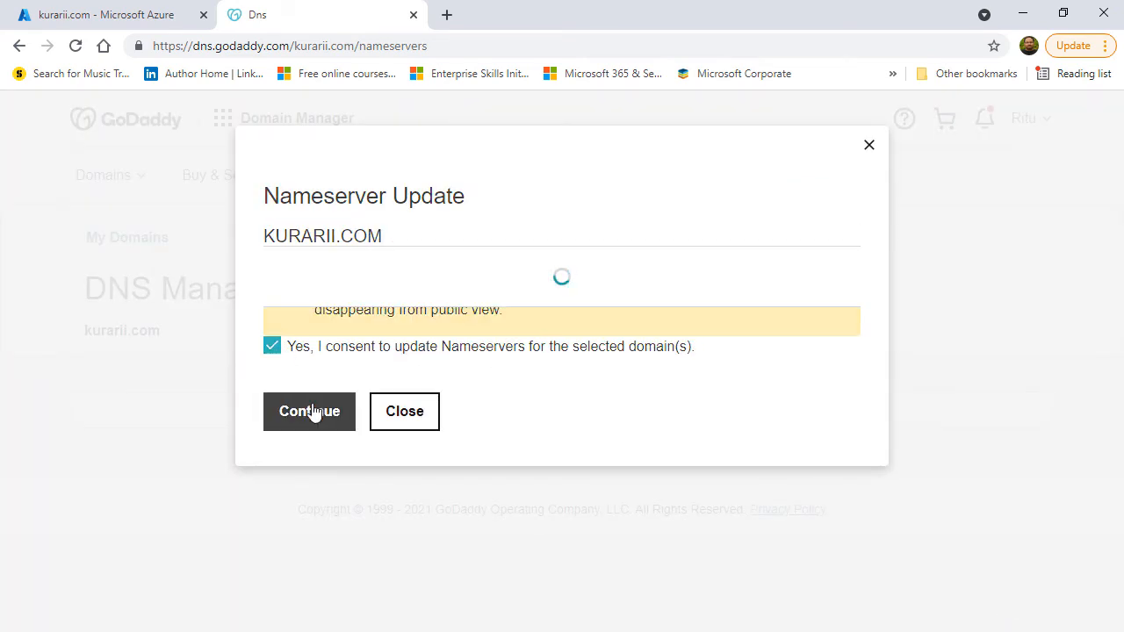
# Step: Confirm the nameserver update and check GoDaddy lists the four Azure nameservers
pyautogui.click(309, 411)
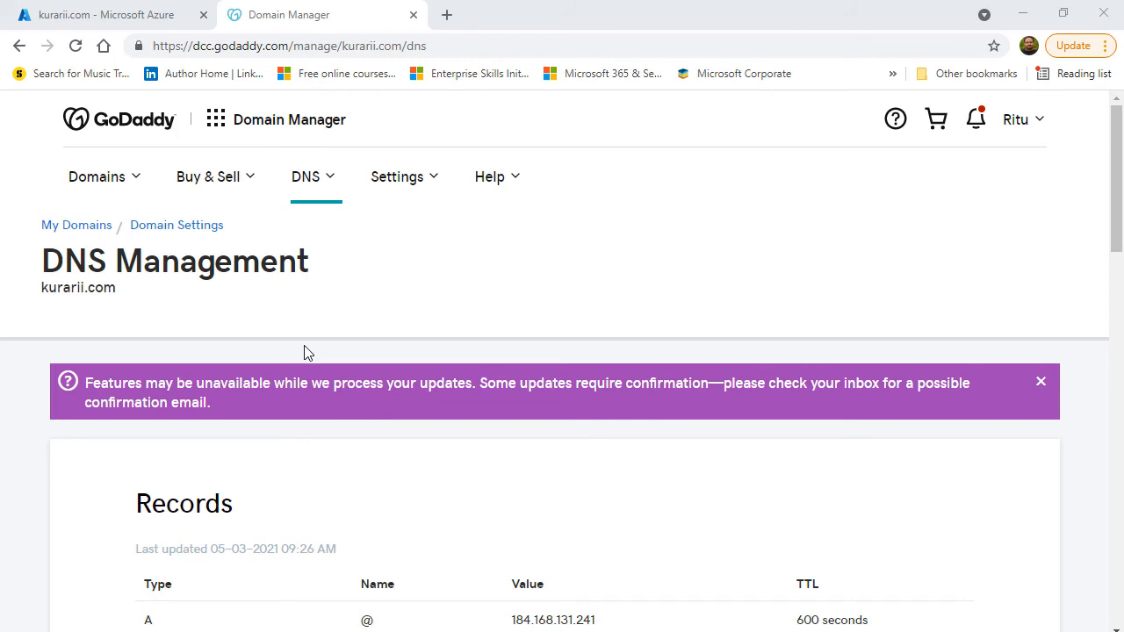
pyautogui.scroll(-3)
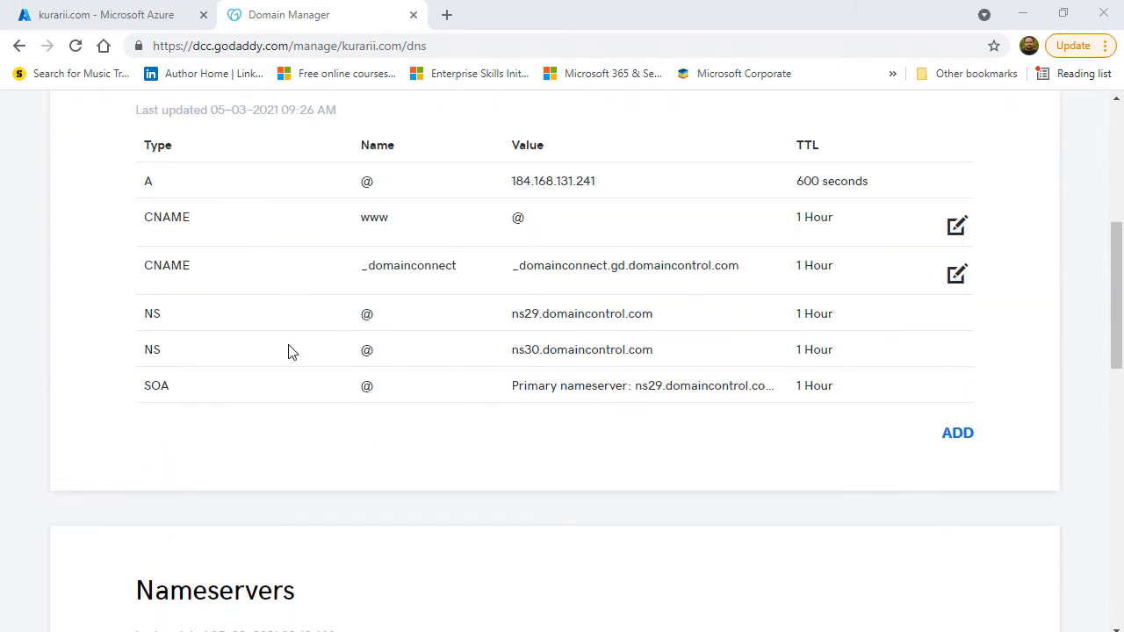
pyautogui.moveTo(544, 343)
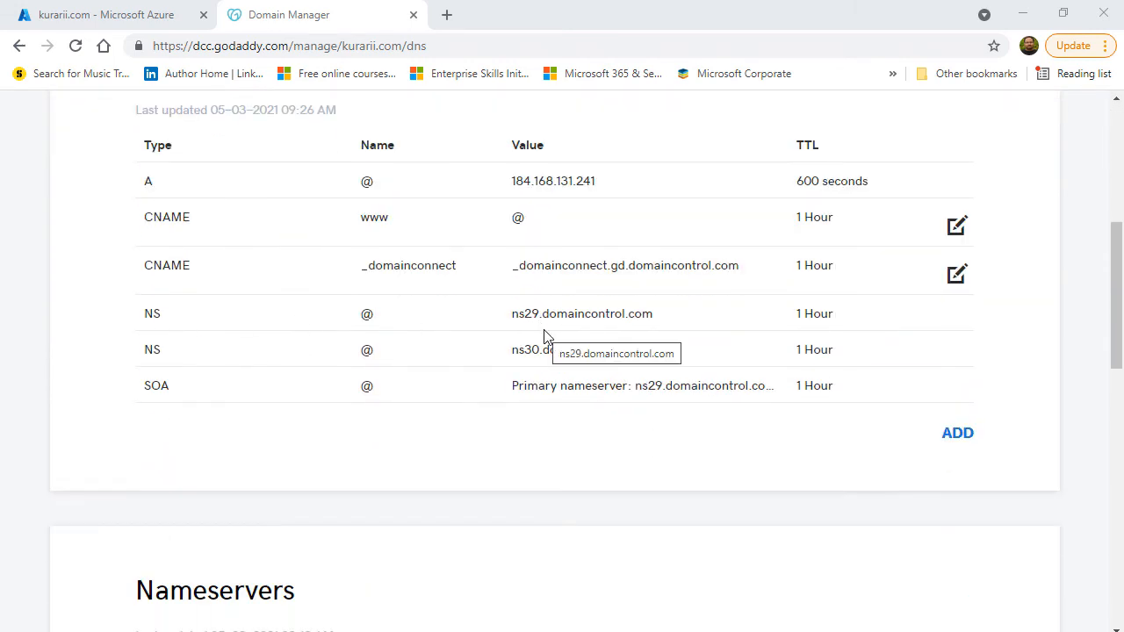
pyautogui.moveTo(550, 375)
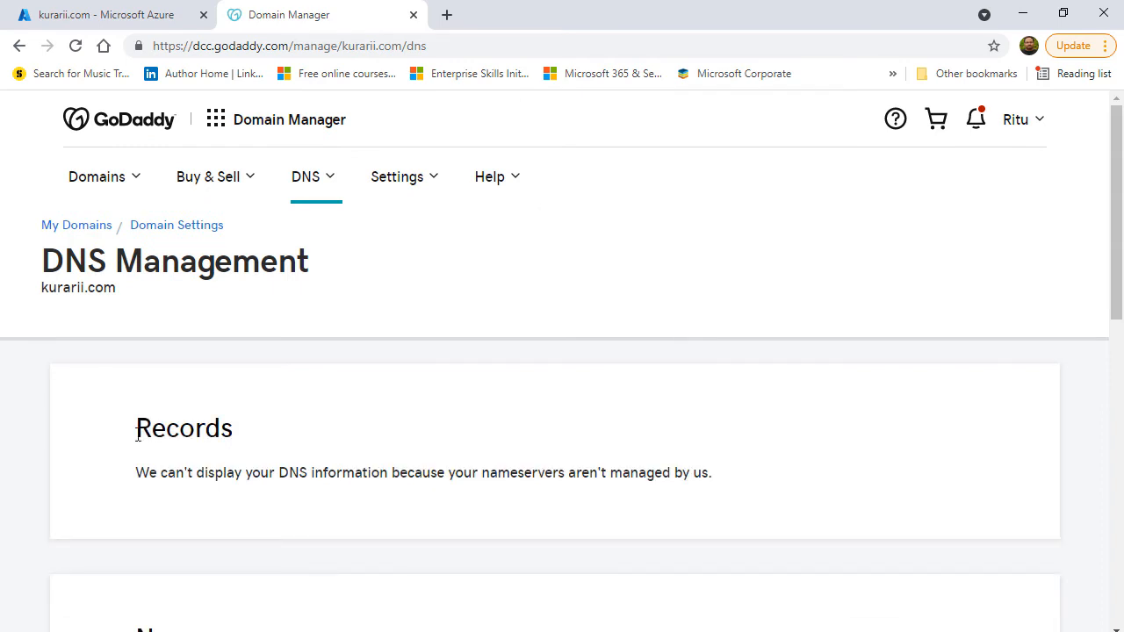
pyautogui.doubleClick(184, 428)
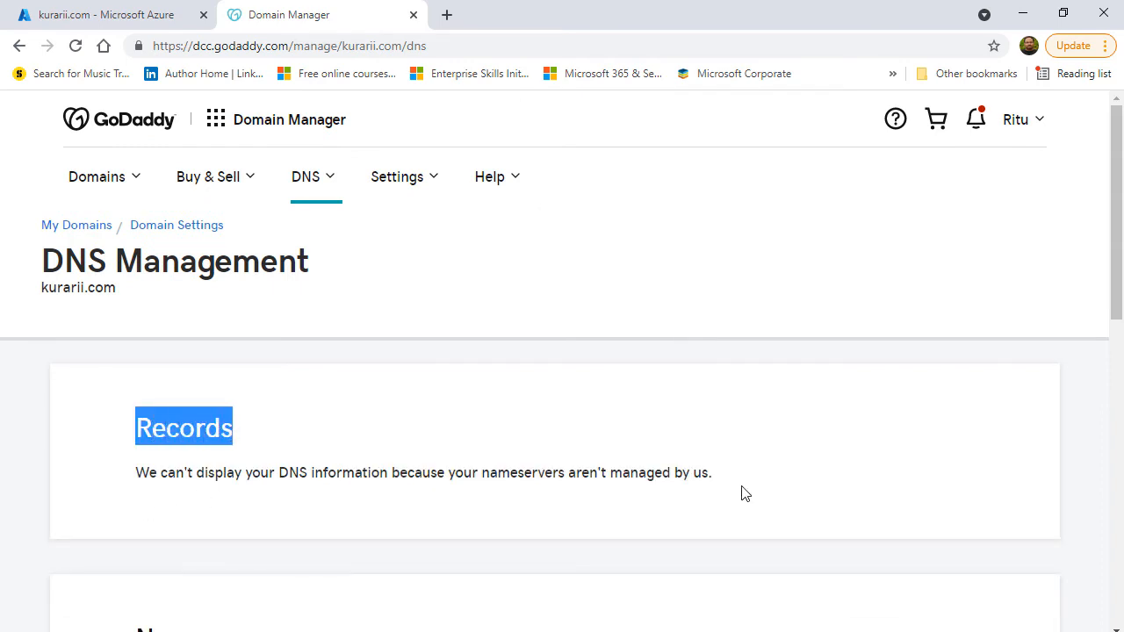
pyautogui.scroll(-3)
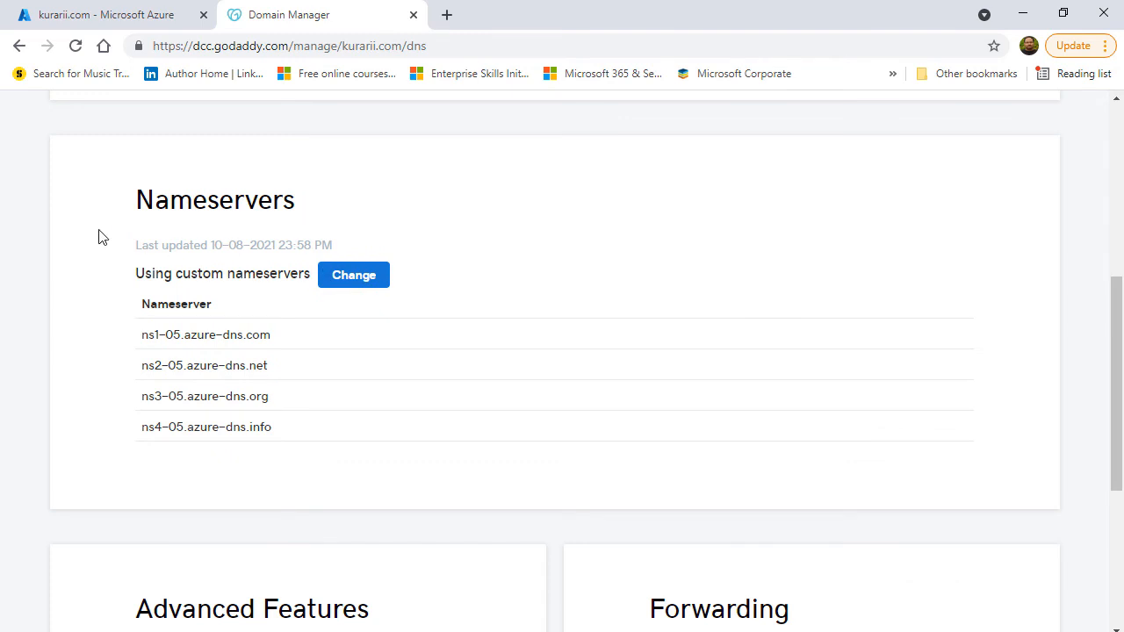
pyautogui.moveTo(187, 355)
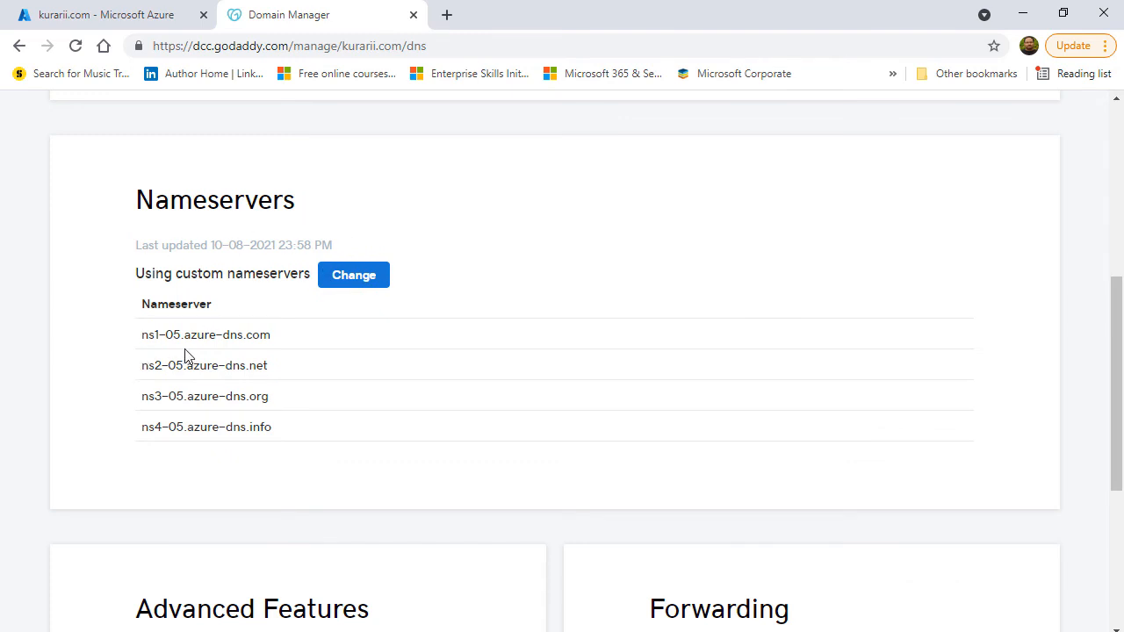
pyautogui.moveTo(200, 444)
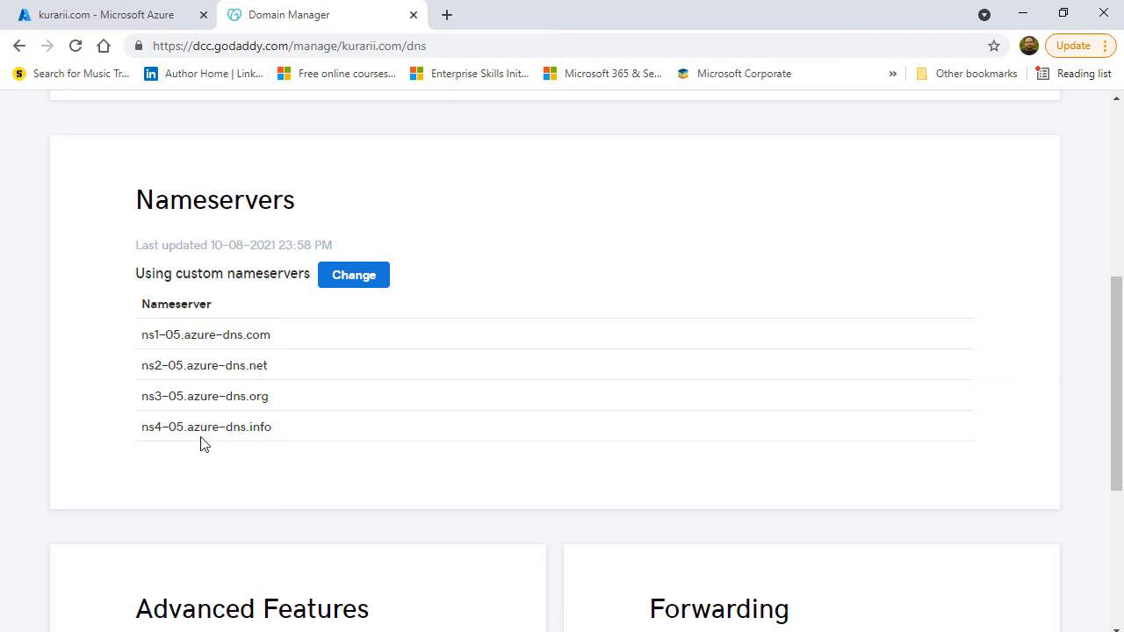
# Step: Add an A record set for @ pointing to 20.192.98.160 in kurarii.com
pyautogui.click(103, 15)
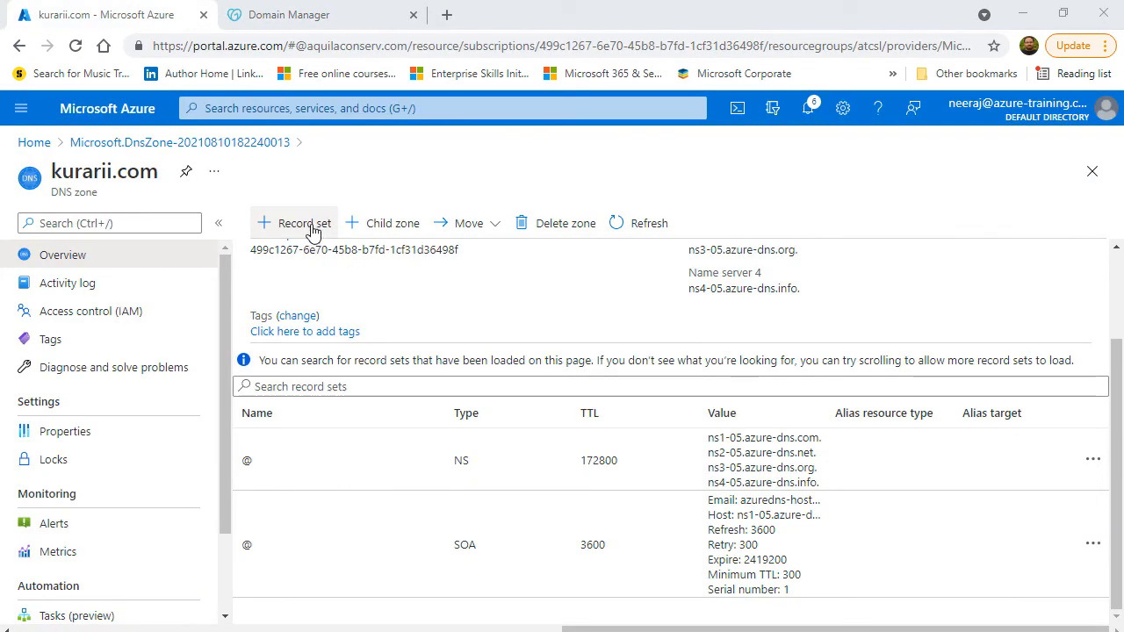
pyautogui.click(303, 222)
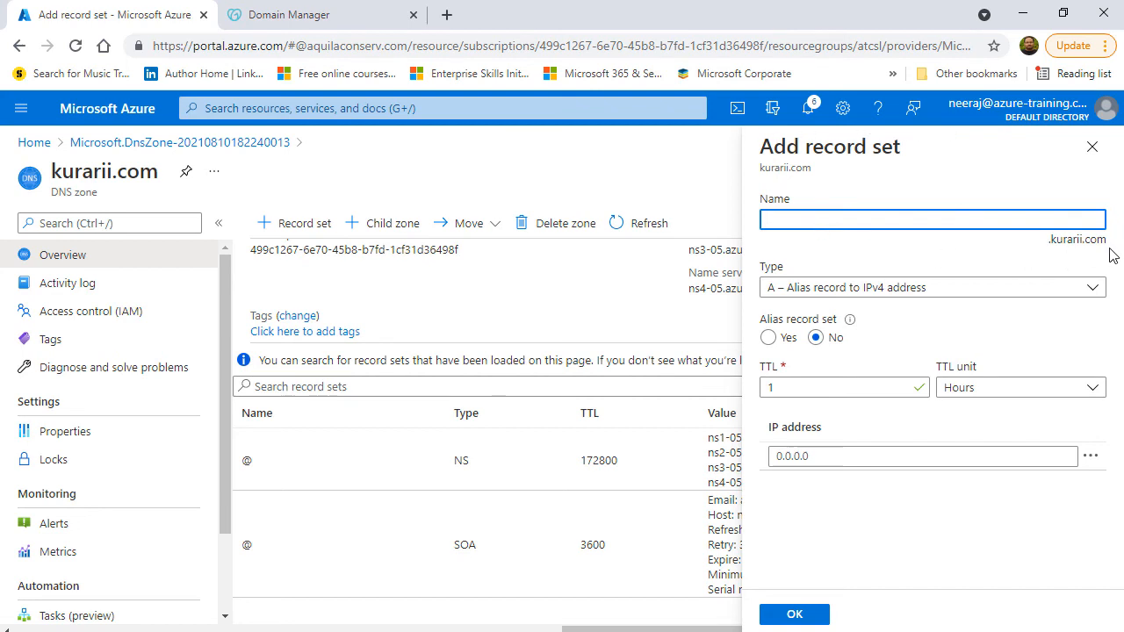
pyautogui.moveTo(980, 246)
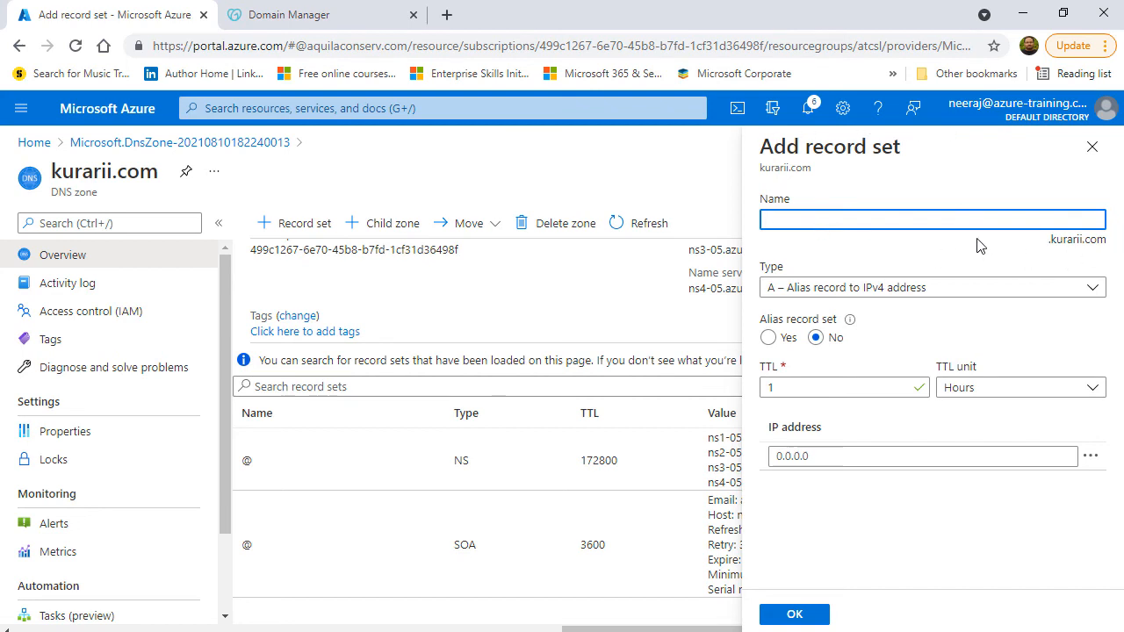
pyautogui.moveTo(956, 220)
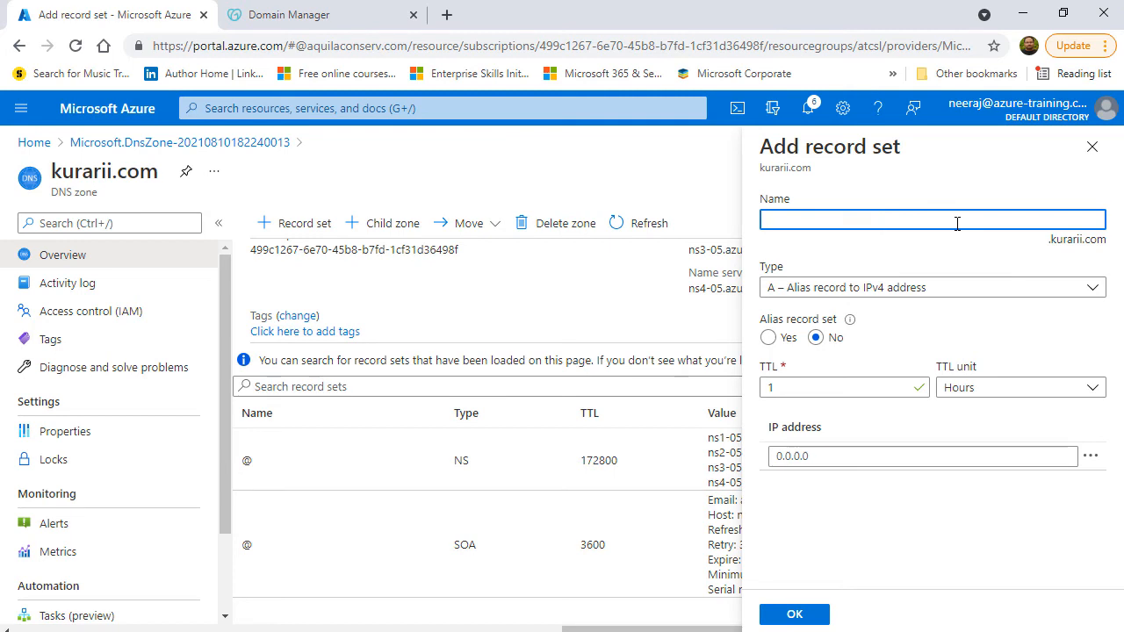
pyautogui.write('@')
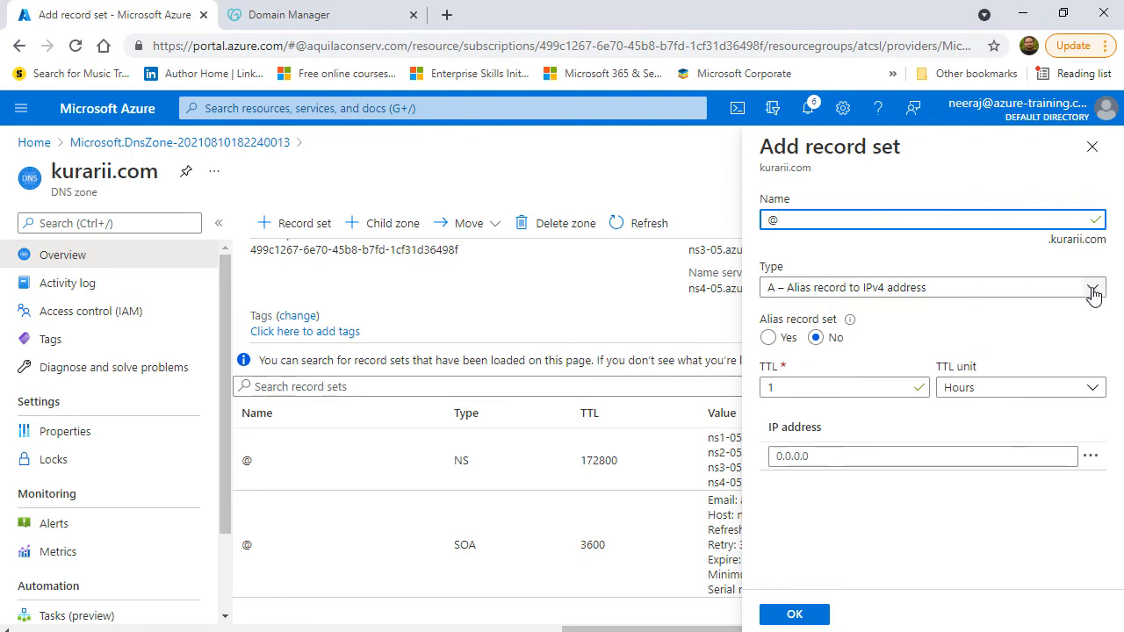
pyautogui.click(1092, 287)
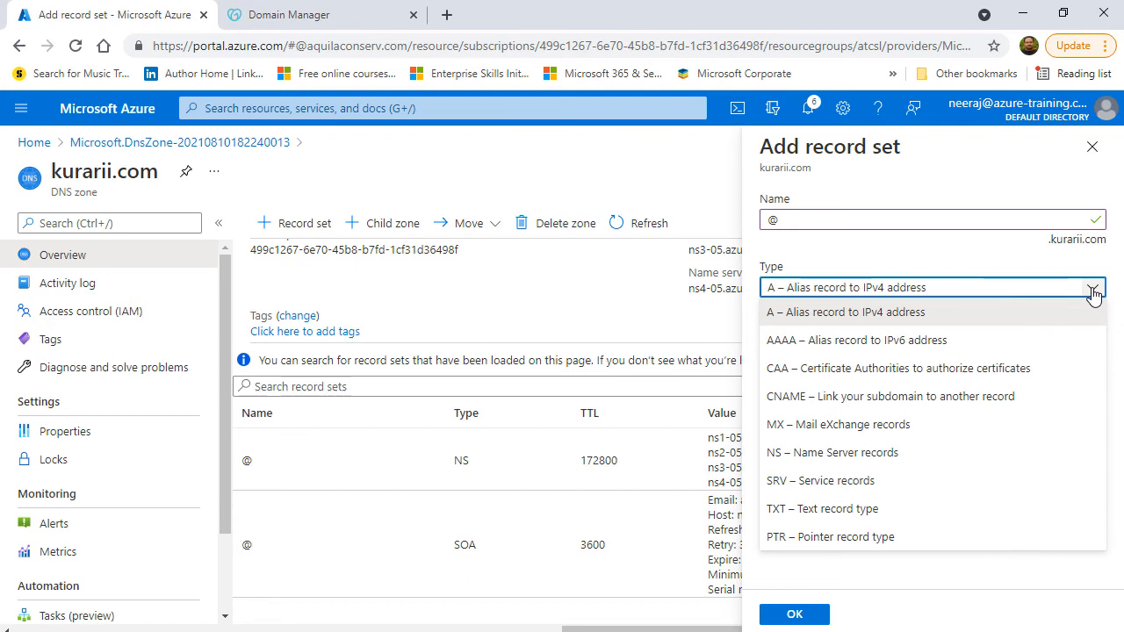
pyautogui.click(844, 312)
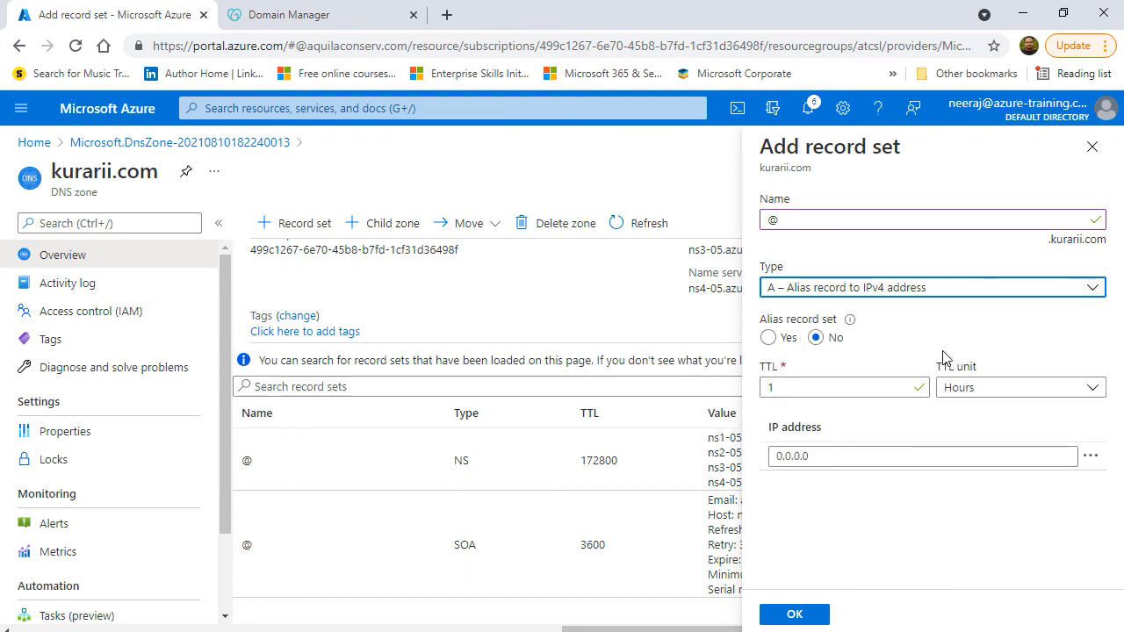
pyautogui.write('20.192.98.160')
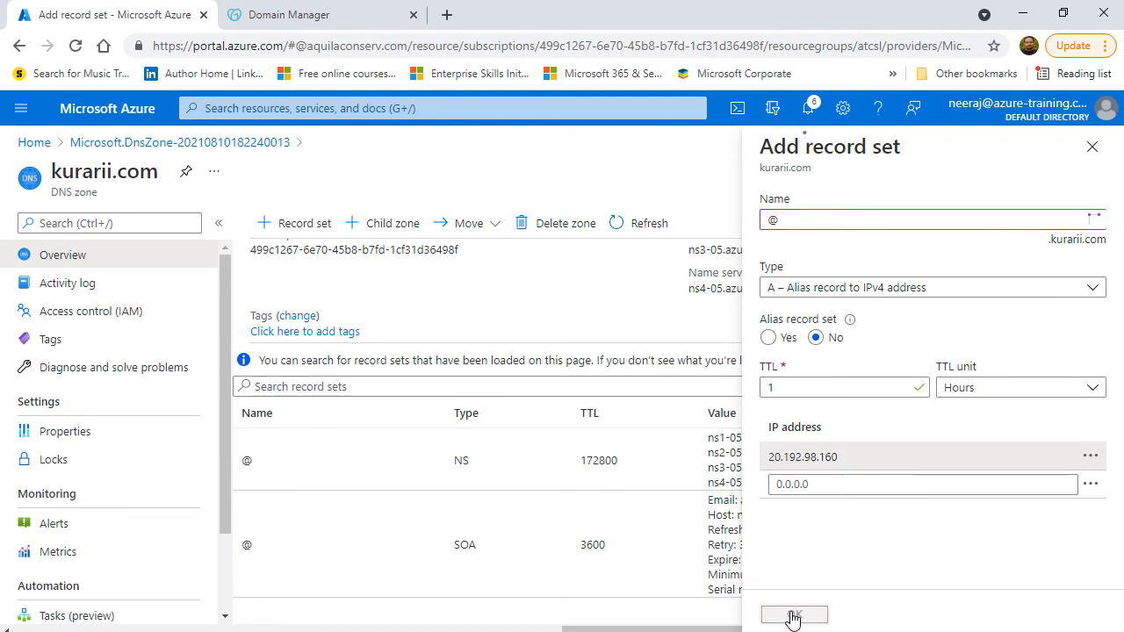
pyautogui.click(793, 615)
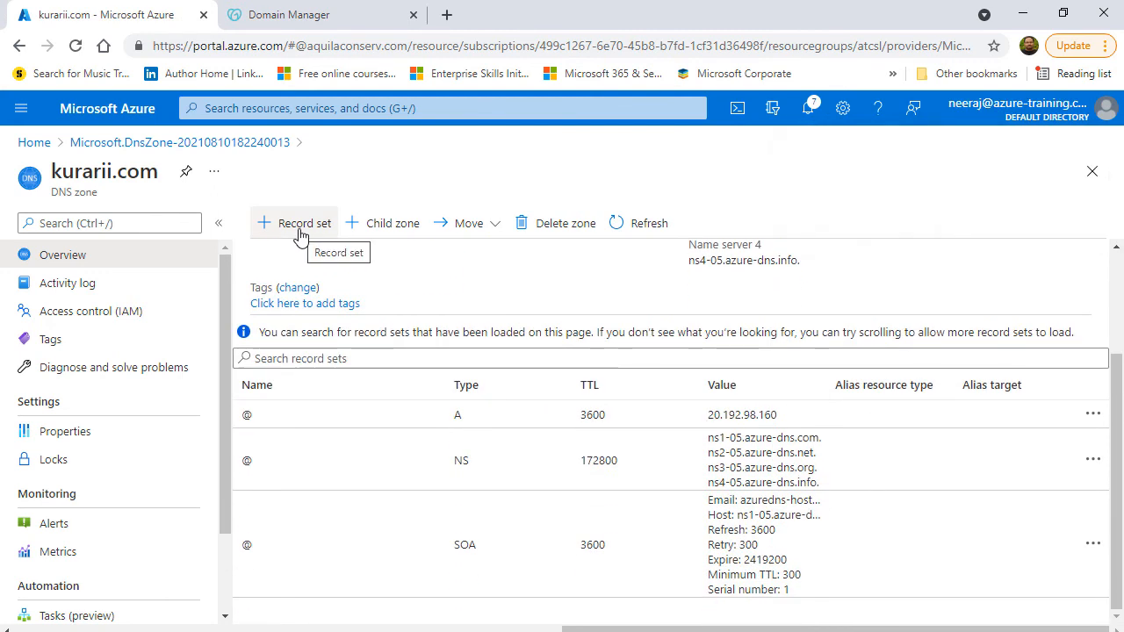
# Step: Add a www CNAME record pointing to kurarii.azurewebsites.net and check the record list
pyautogui.click(304, 222)
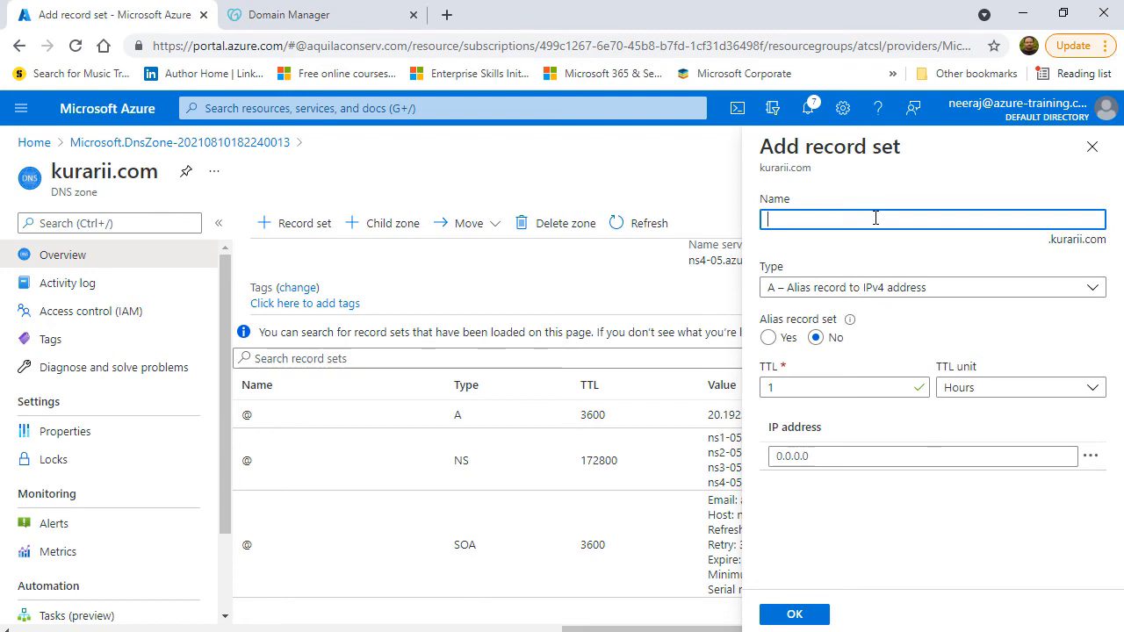
pyautogui.write('www')
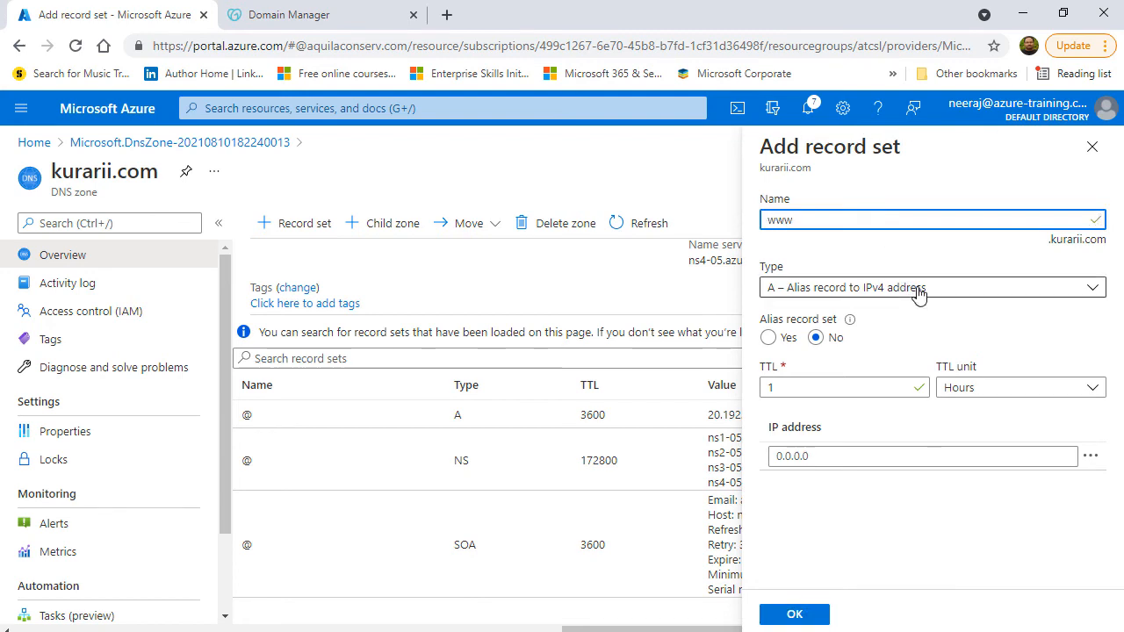
pyautogui.click(931, 287)
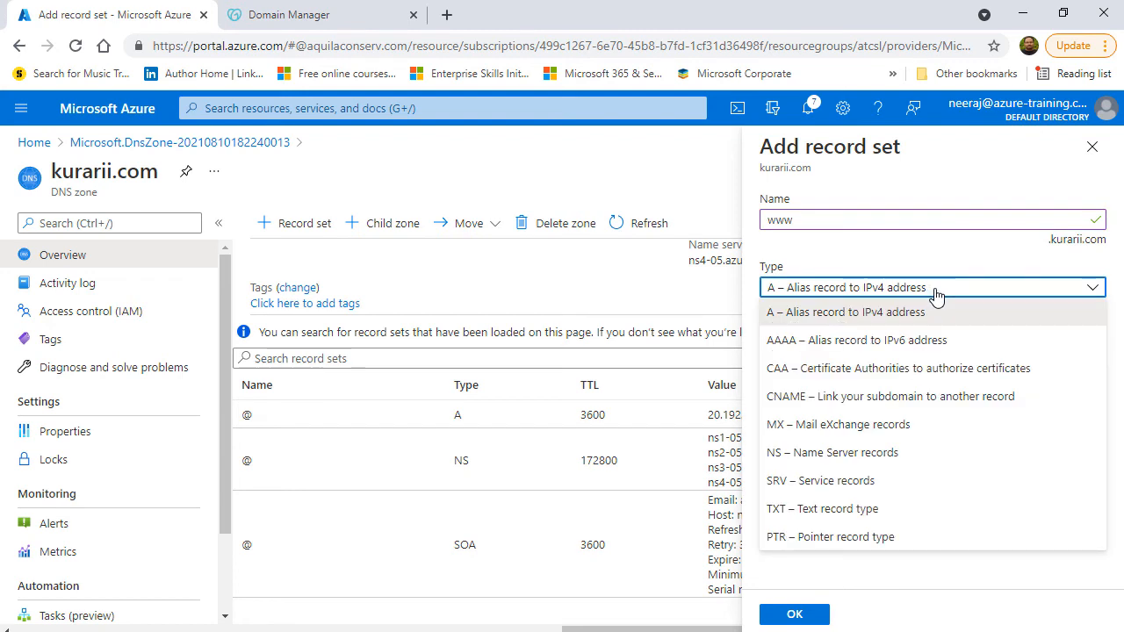
pyautogui.moveTo(929, 396)
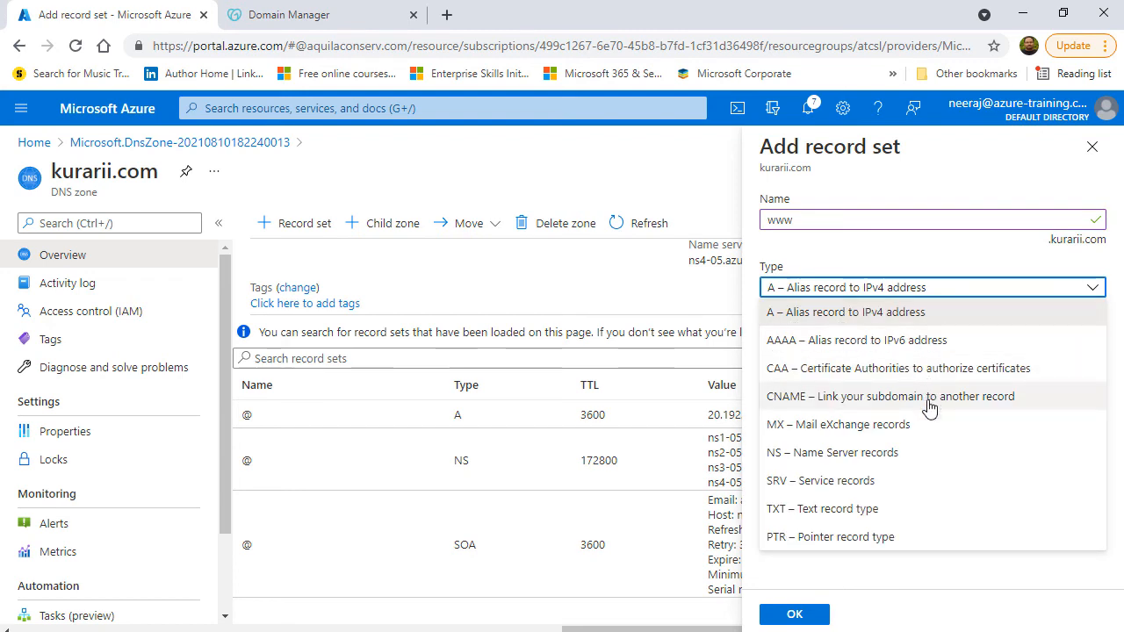
pyautogui.click(890, 396)
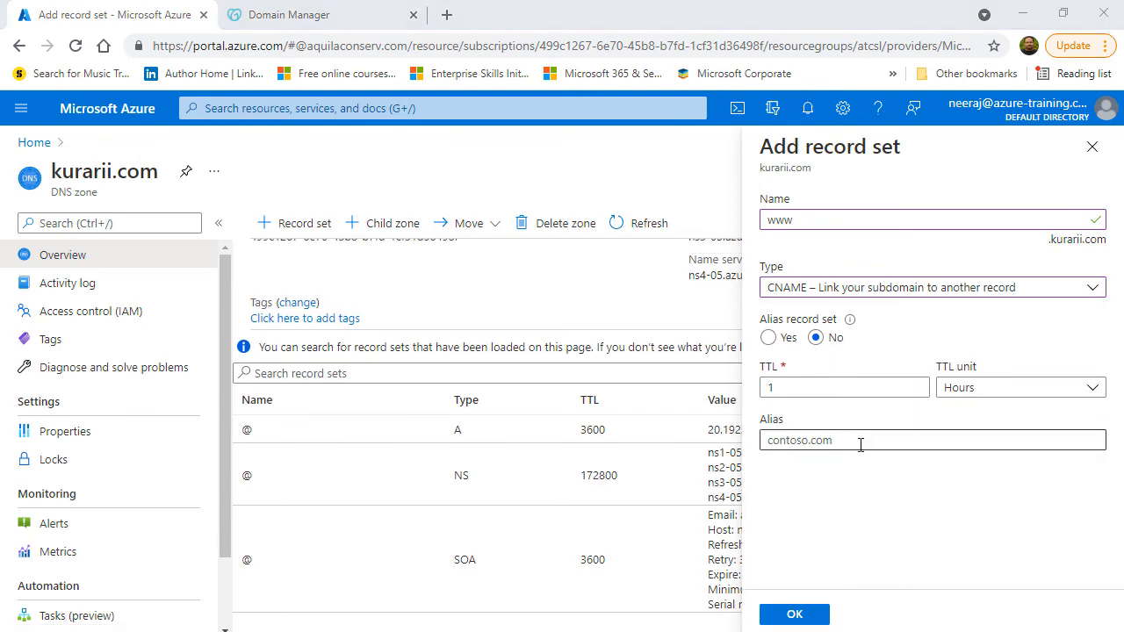
pyautogui.write('kurarii')
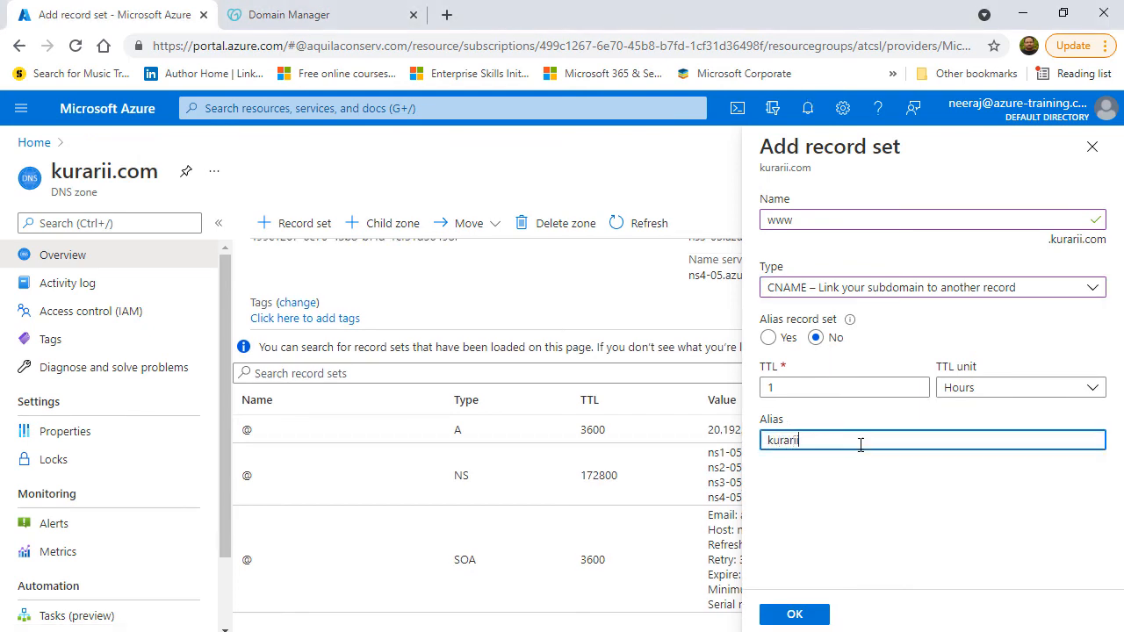
pyautogui.write('.azurewebsites.net')
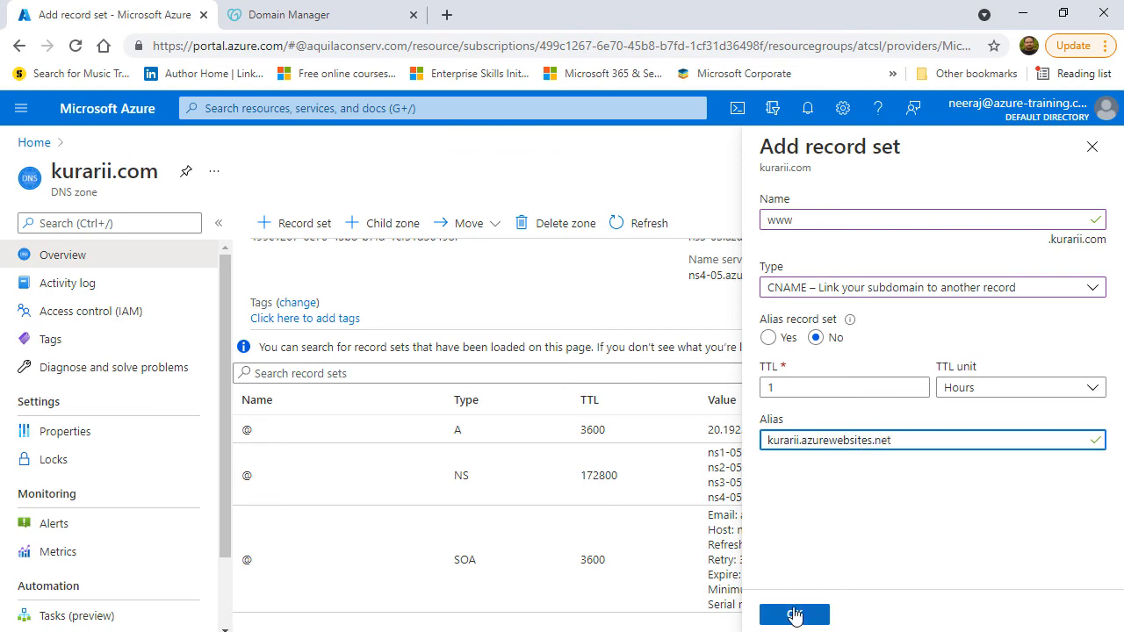
pyautogui.click(793, 614)
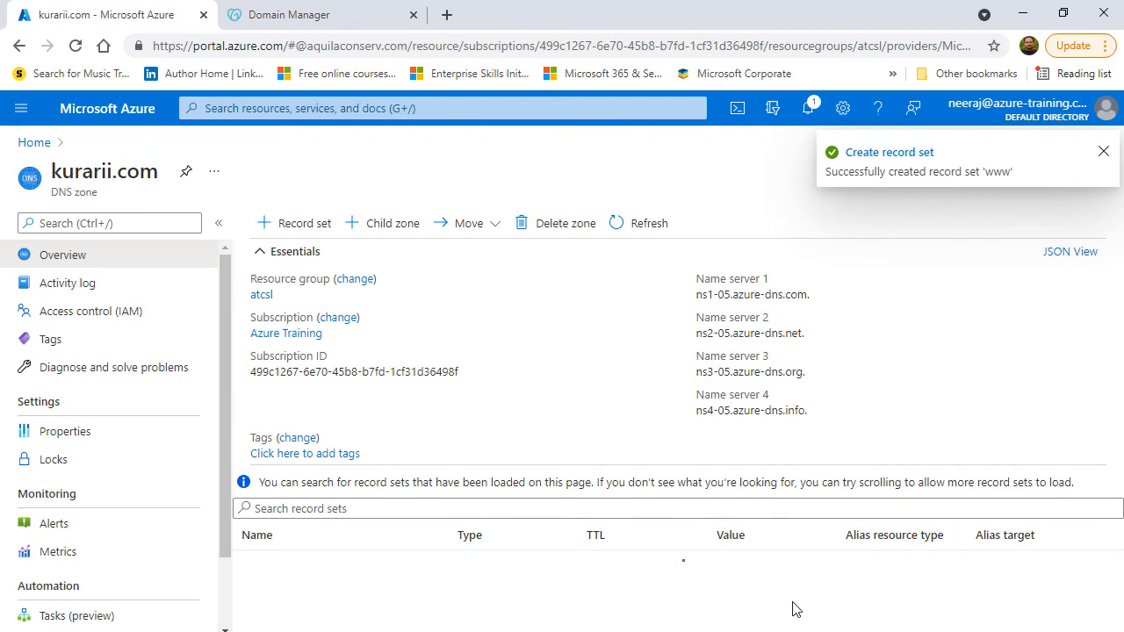
pyautogui.scroll(-3)
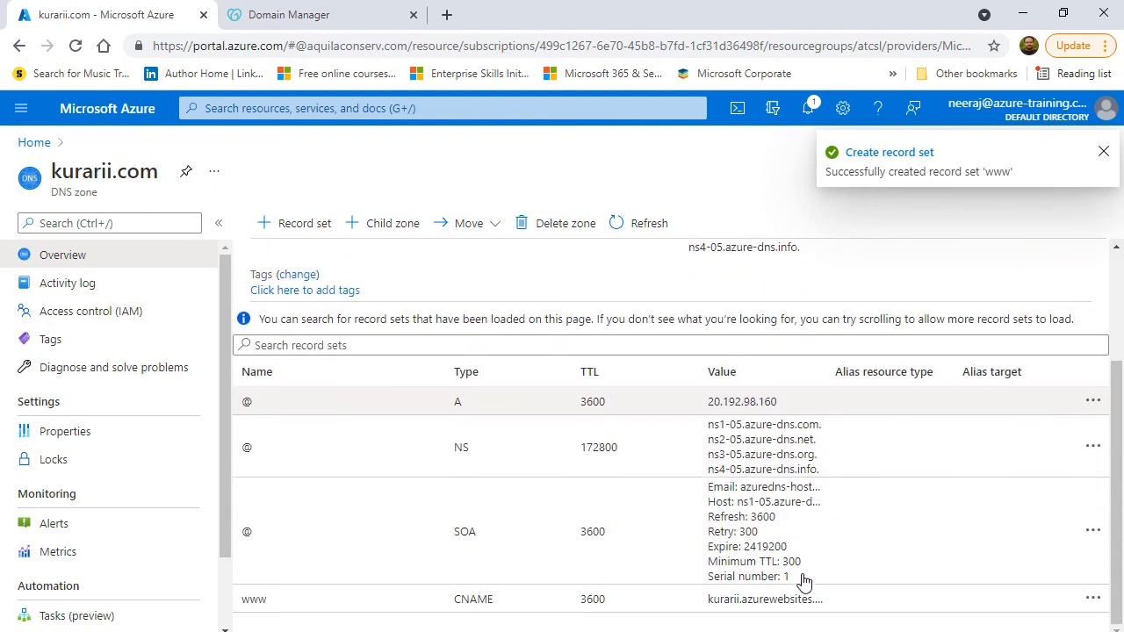
pyautogui.click(1103, 151)
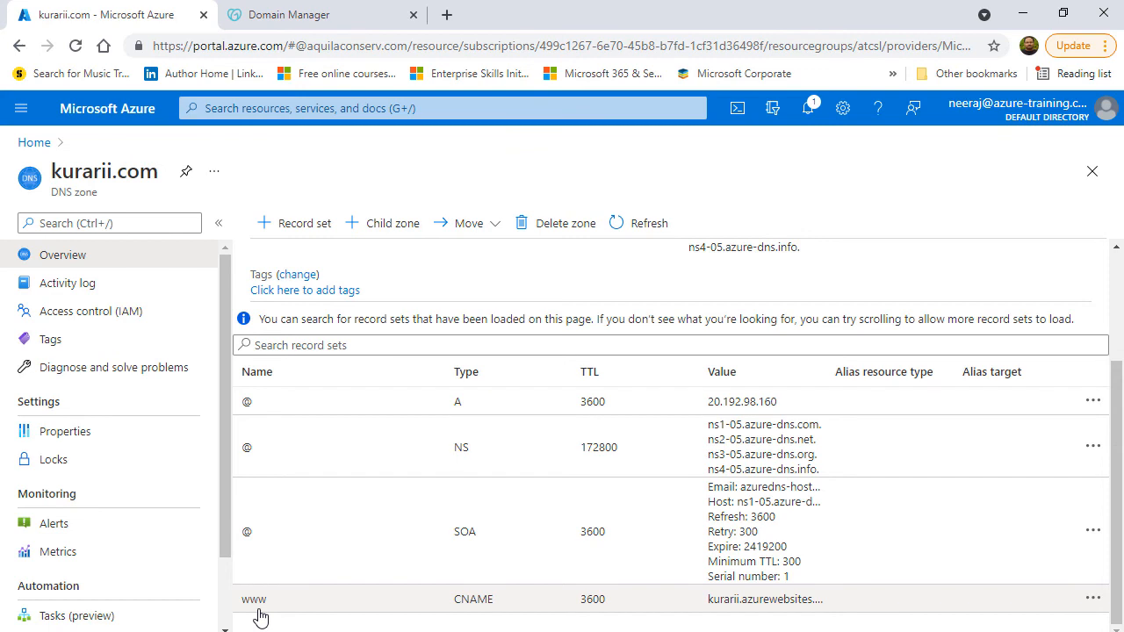
pyautogui.moveTo(824, 612)
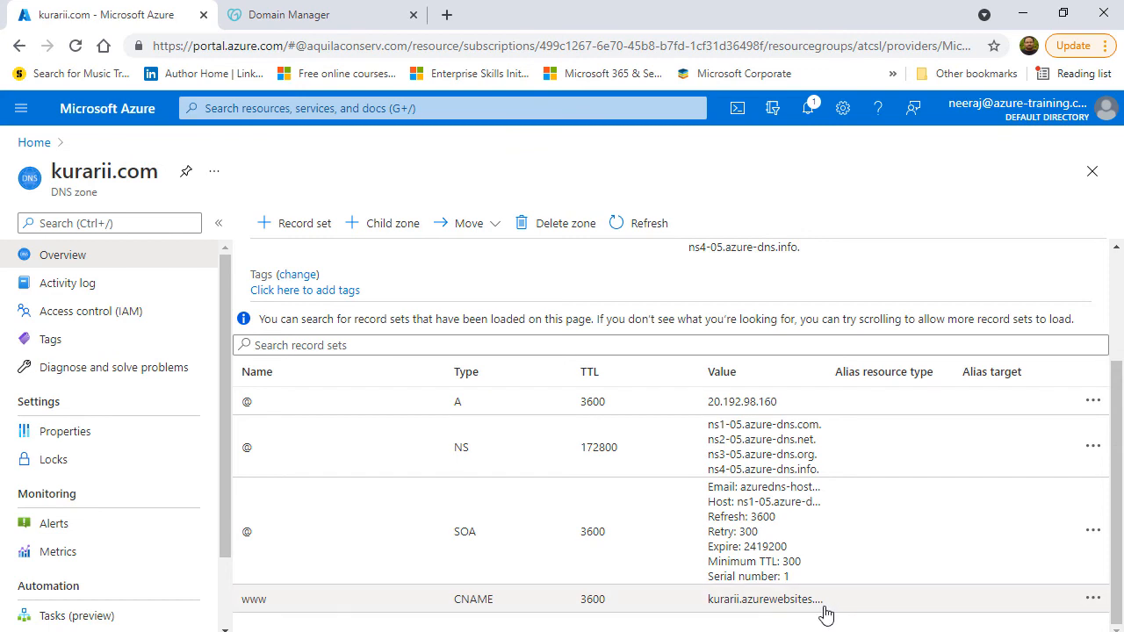
pyautogui.moveTo(287, 401)
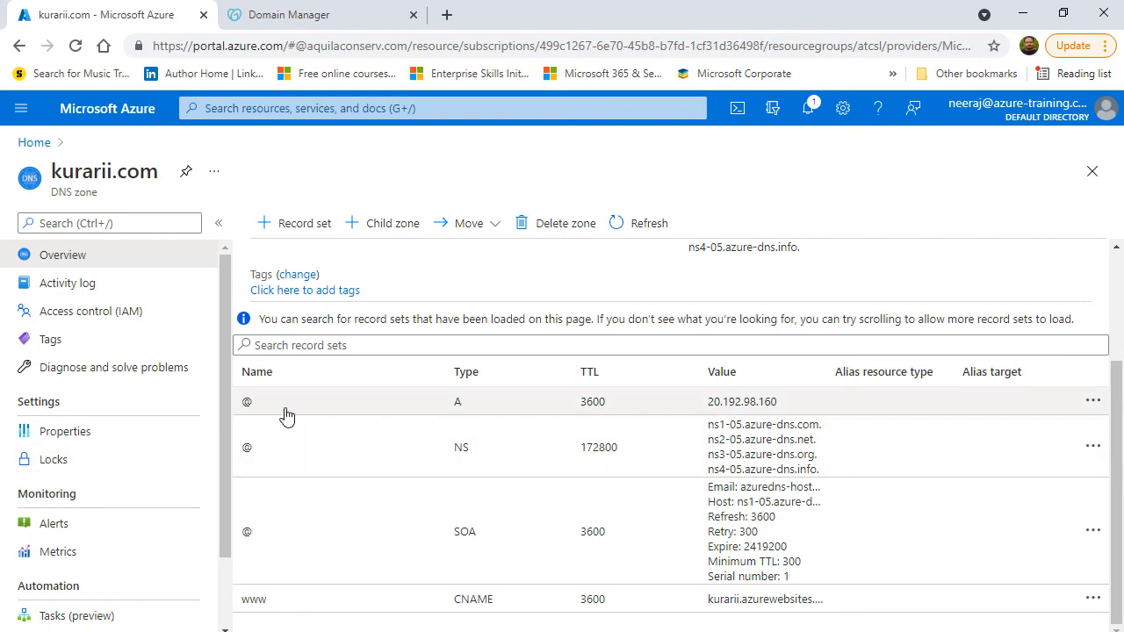
pyautogui.moveTo(727, 417)
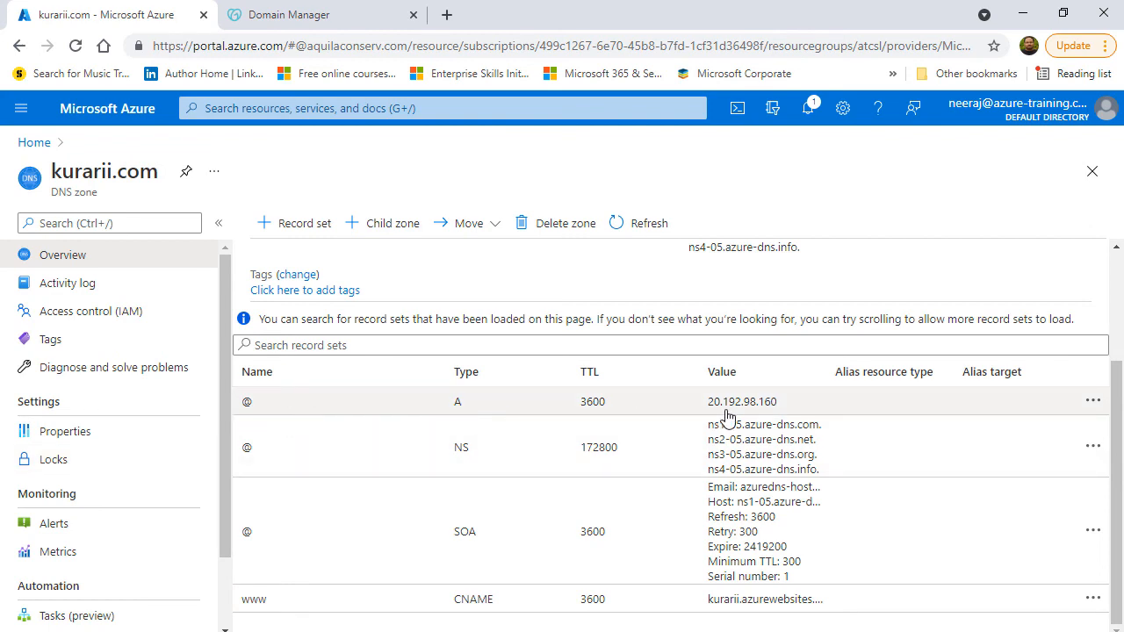
pyautogui.moveTo(784, 417)
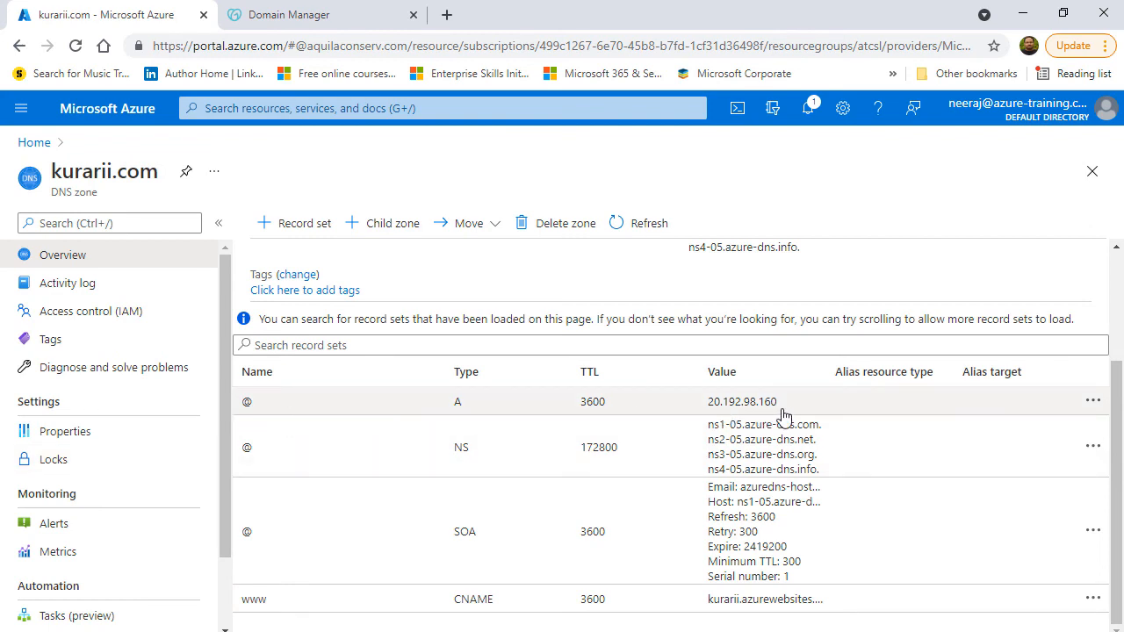
# Step: In Cloud Shell, run nslookup kurarii.com ns1-05.azure-dns.com, confirming 20.192.98.160
pyautogui.click(737, 108)
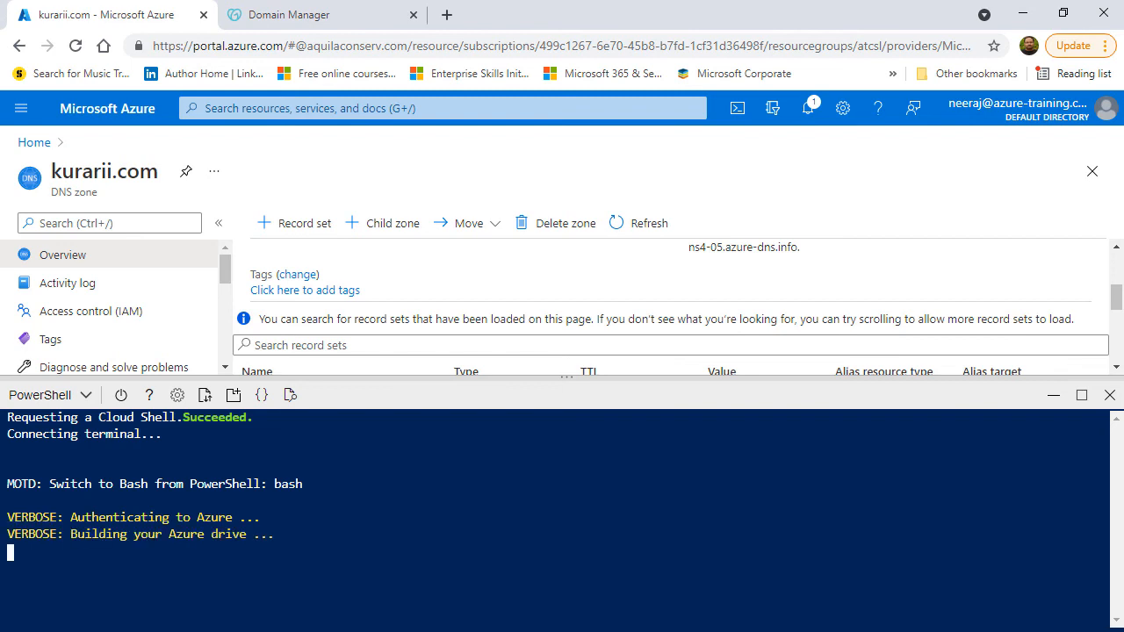
pyautogui.write('nslookup kurarii.com ns1-05.azure-dns.com')
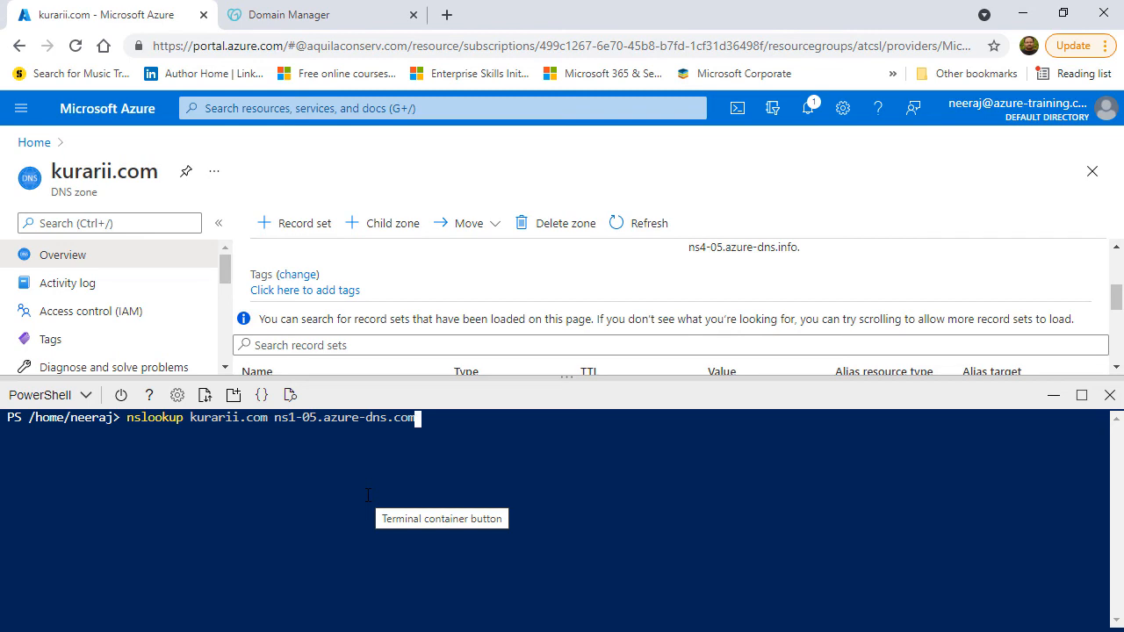
pyautogui.press('Return')
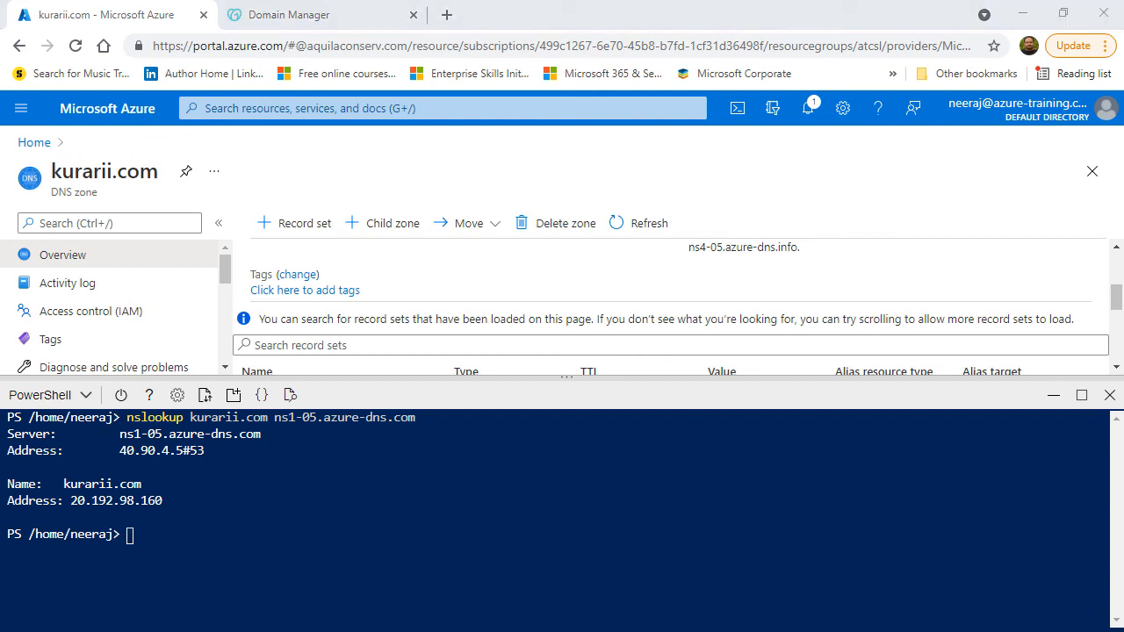
pyautogui.click(1110, 394)
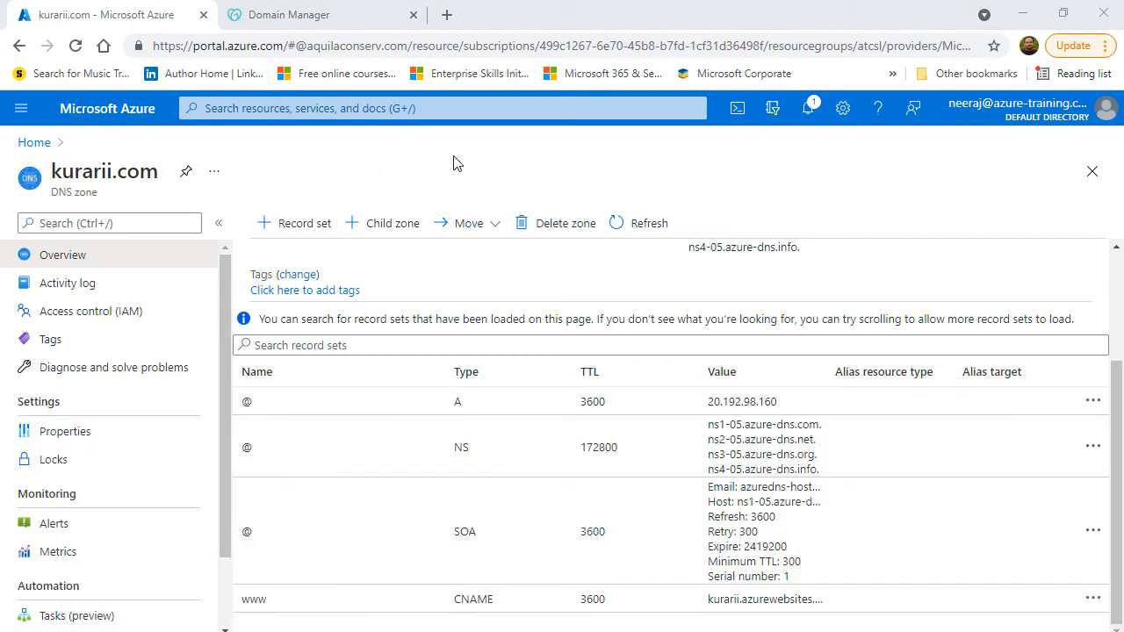
pyautogui.click(447, 14)
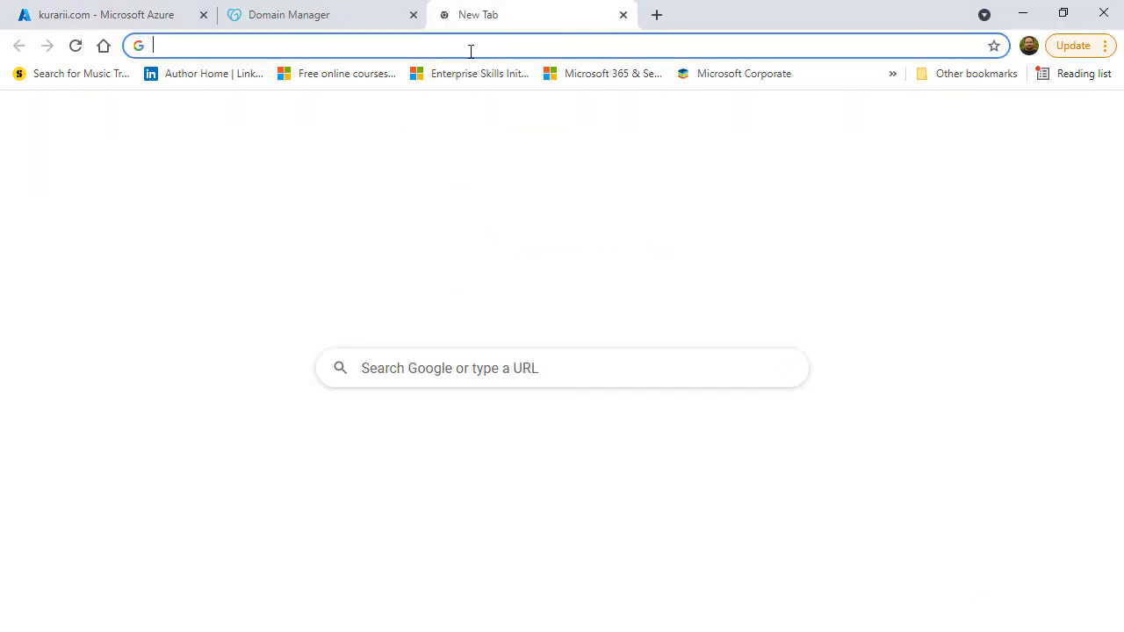
pyautogui.write('http://kurarii.com')
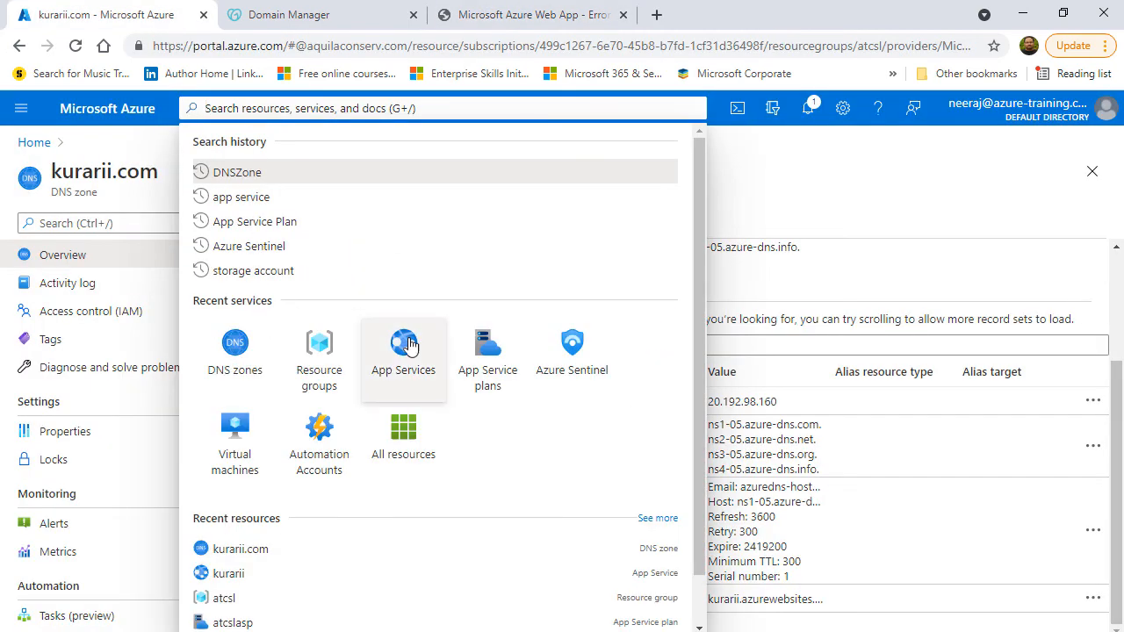
# Step: Open the Custom domains settings of the kurarii App Service
pyautogui.click(403, 342)
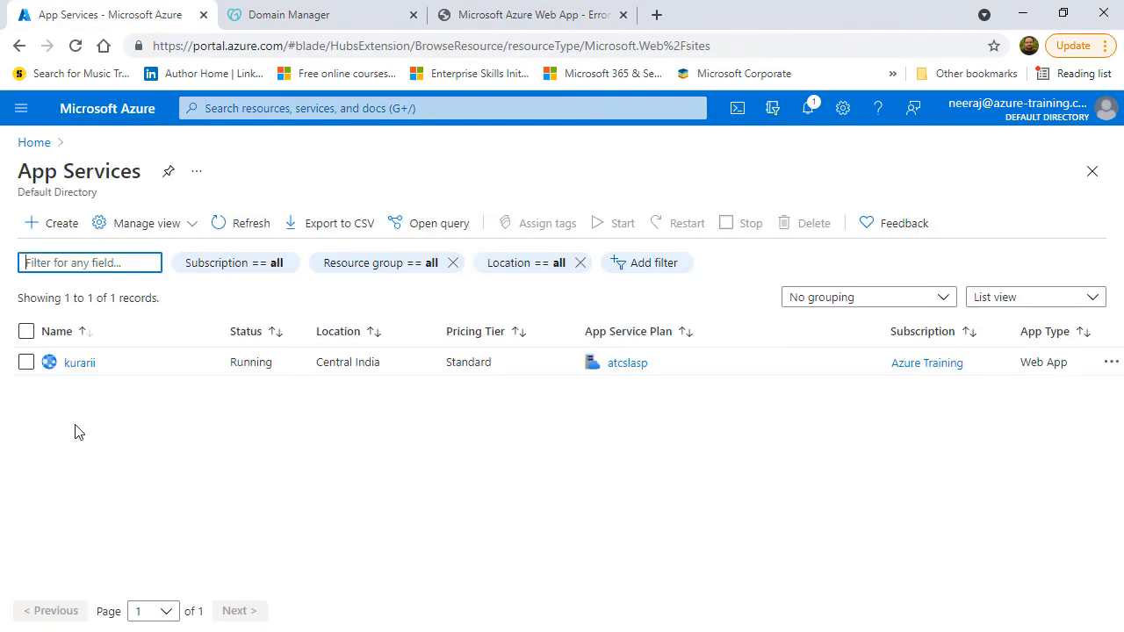
pyautogui.click(79, 362)
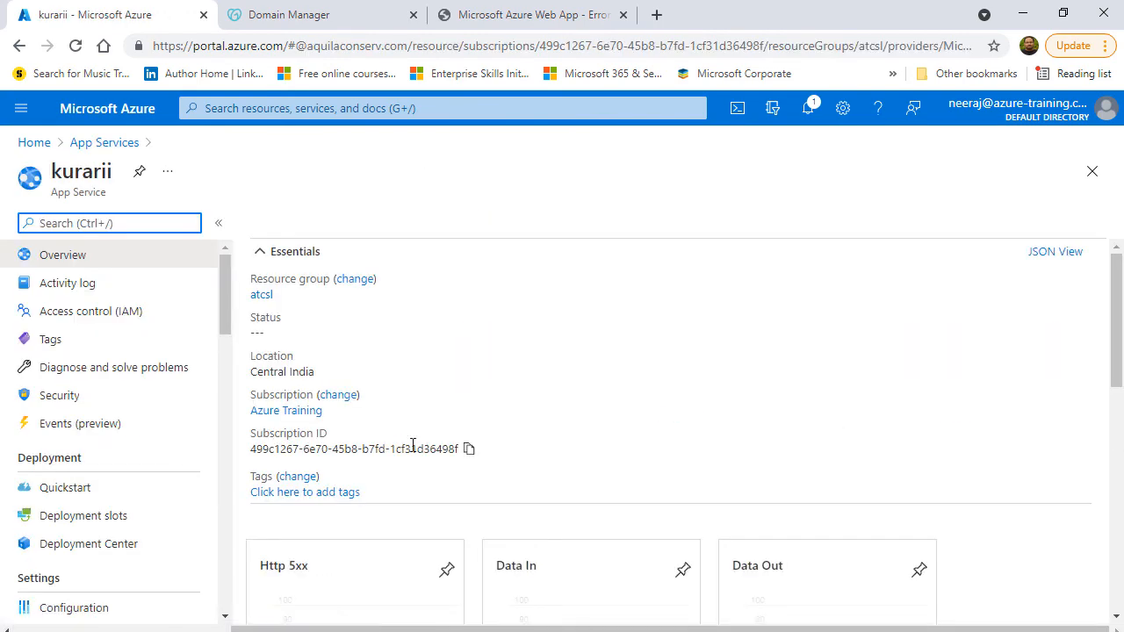
pyautogui.scroll(-3)
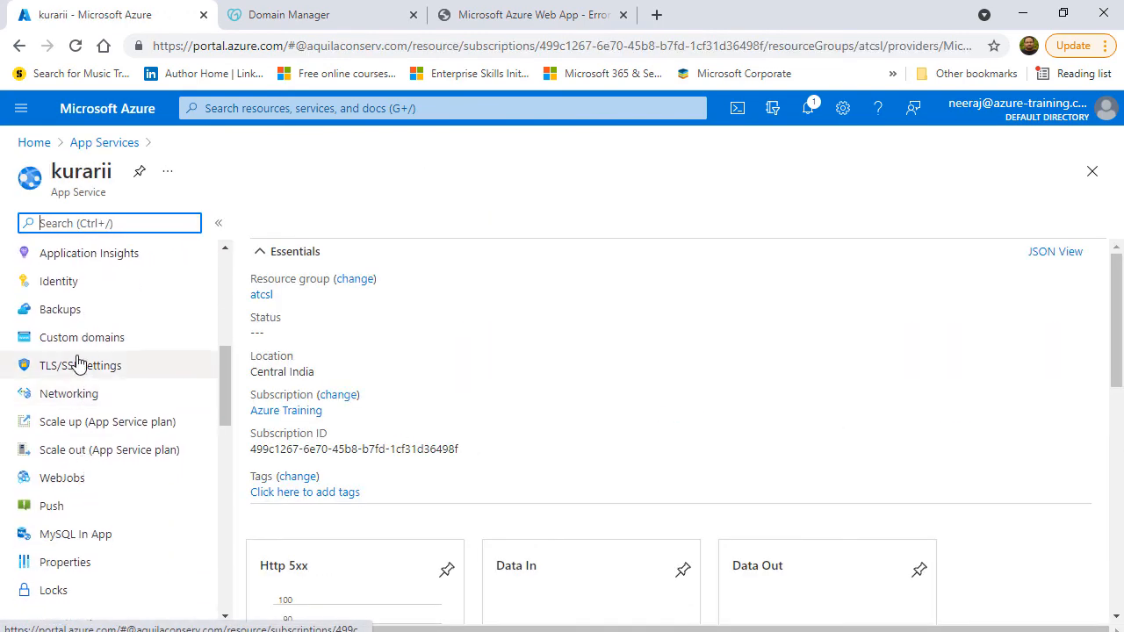
pyautogui.click(81, 337)
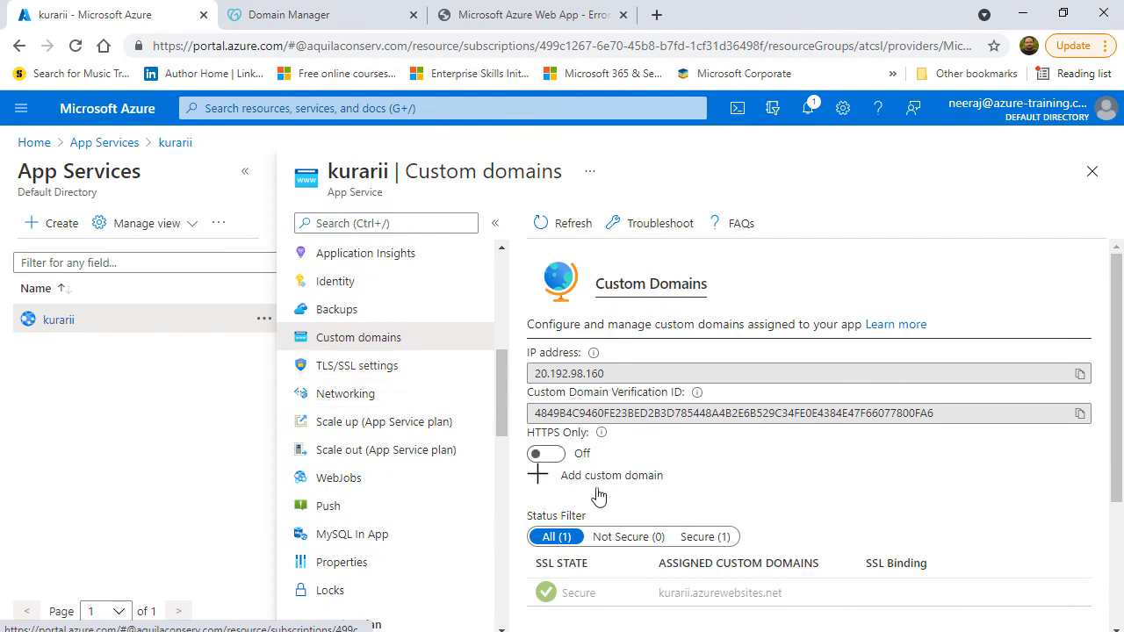
# Step: Validate kurarii.com as a custom domain and review the required TXT and A records
pyautogui.click(612, 475)
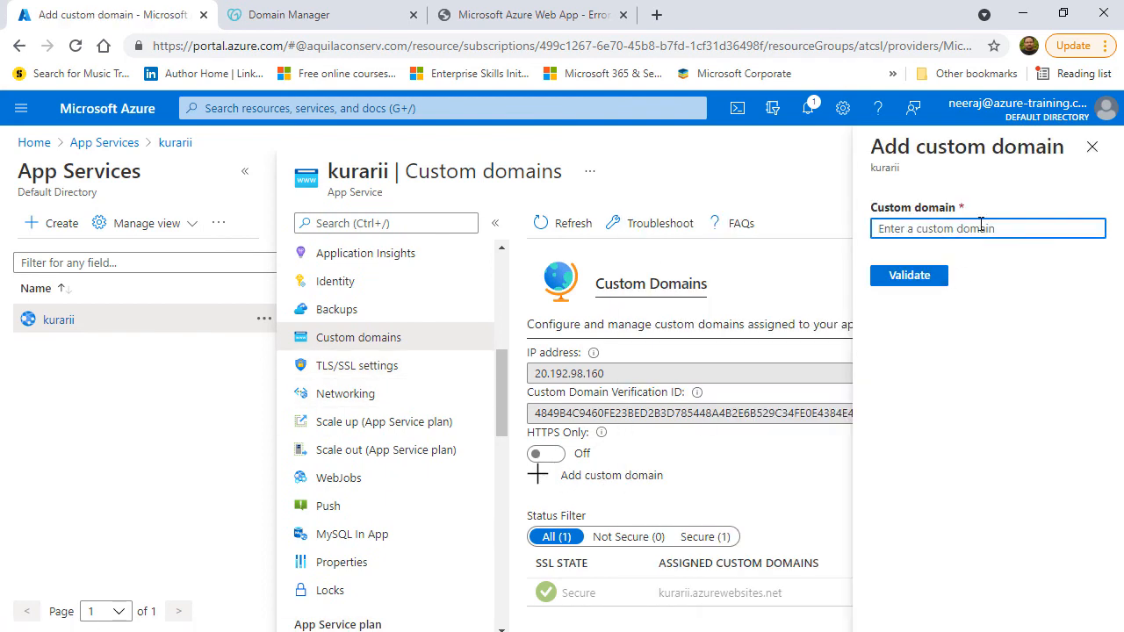
pyautogui.write('kurarii.com')
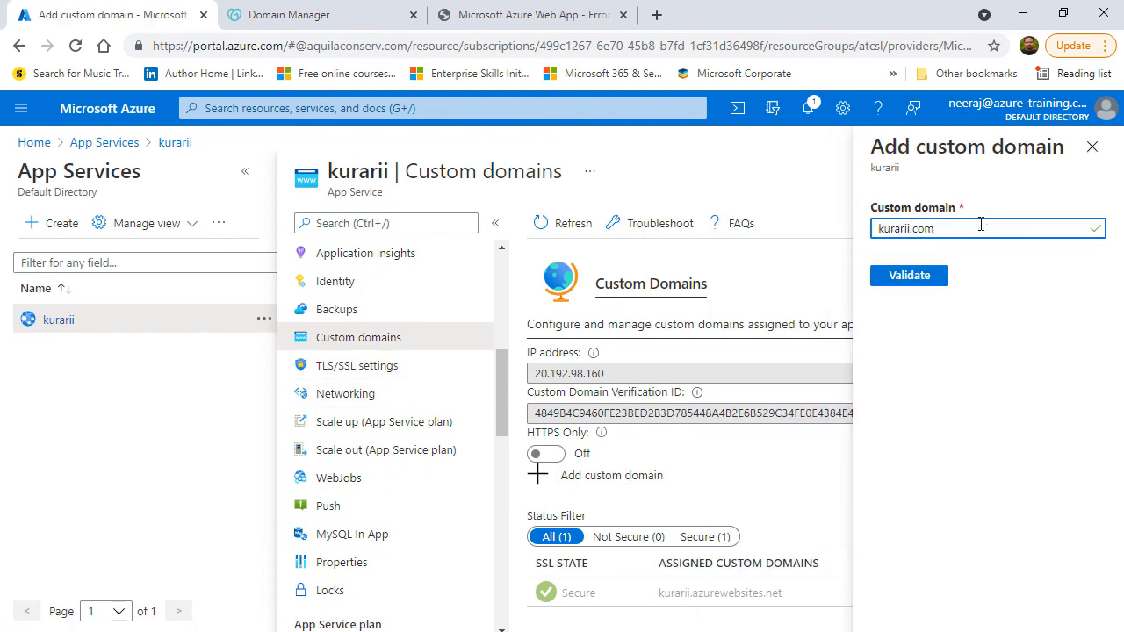
pyautogui.click(909, 275)
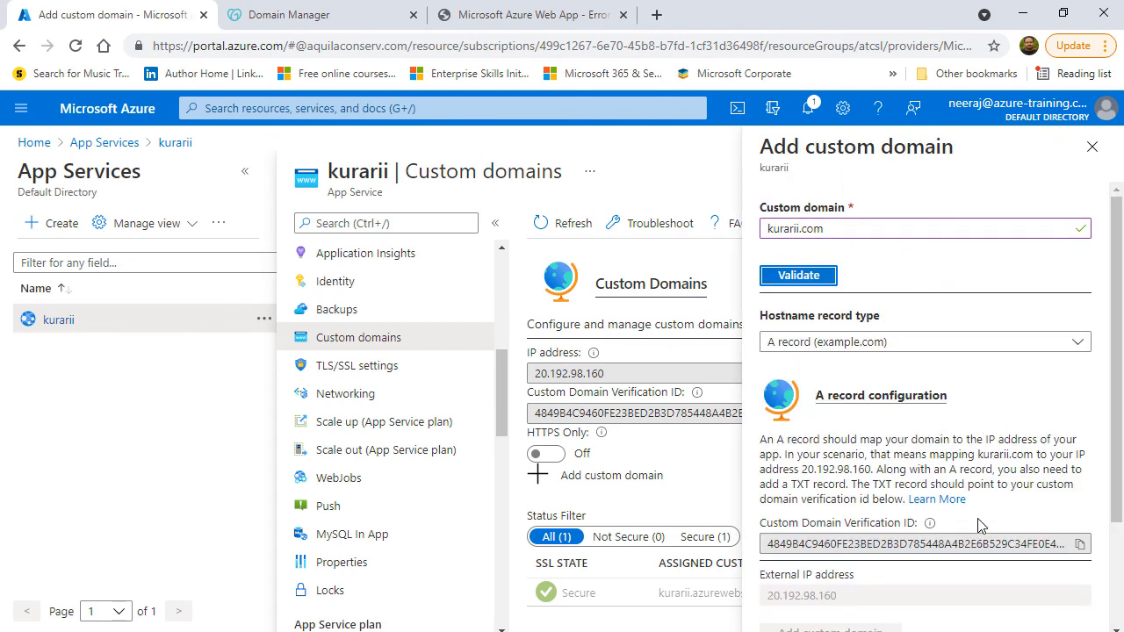
pyautogui.scroll(-3)
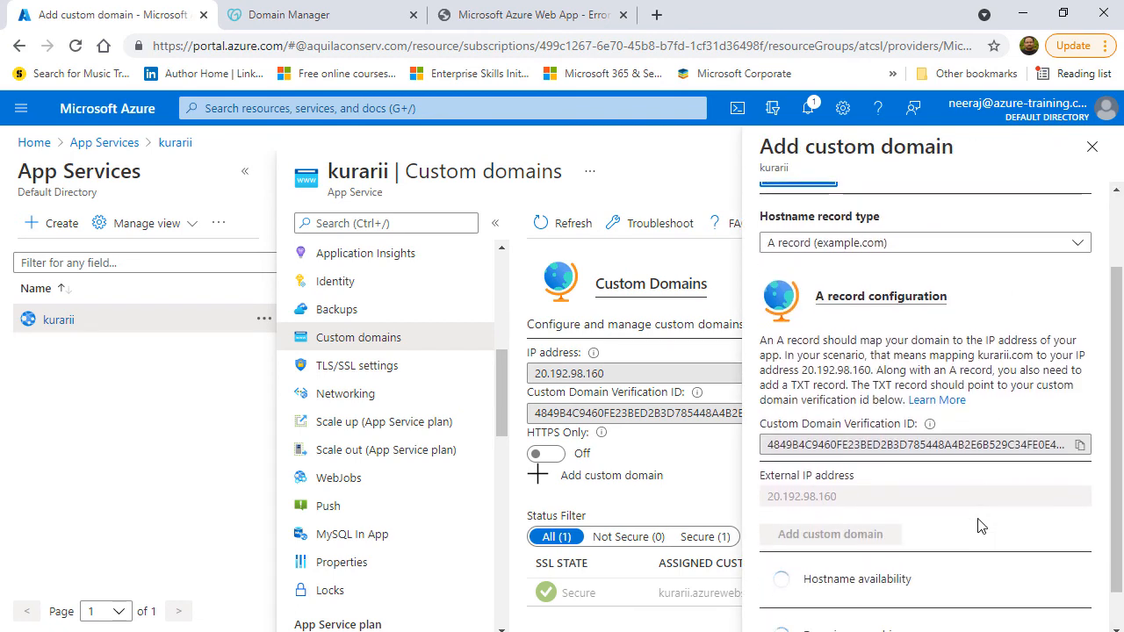
pyautogui.scroll(-3)
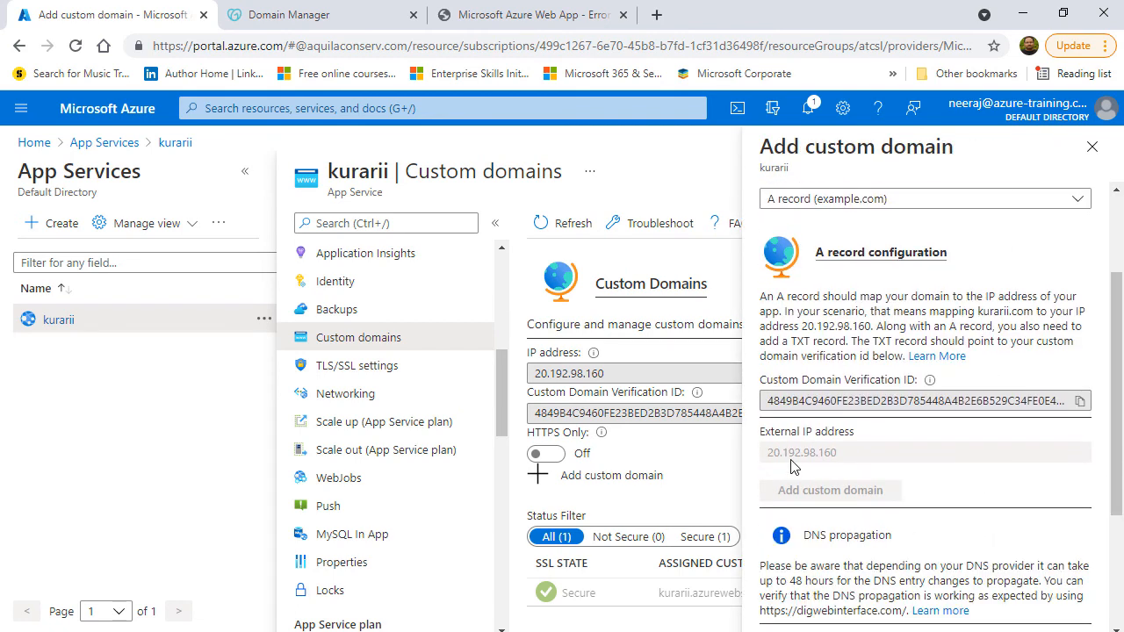
pyautogui.scroll(-3)
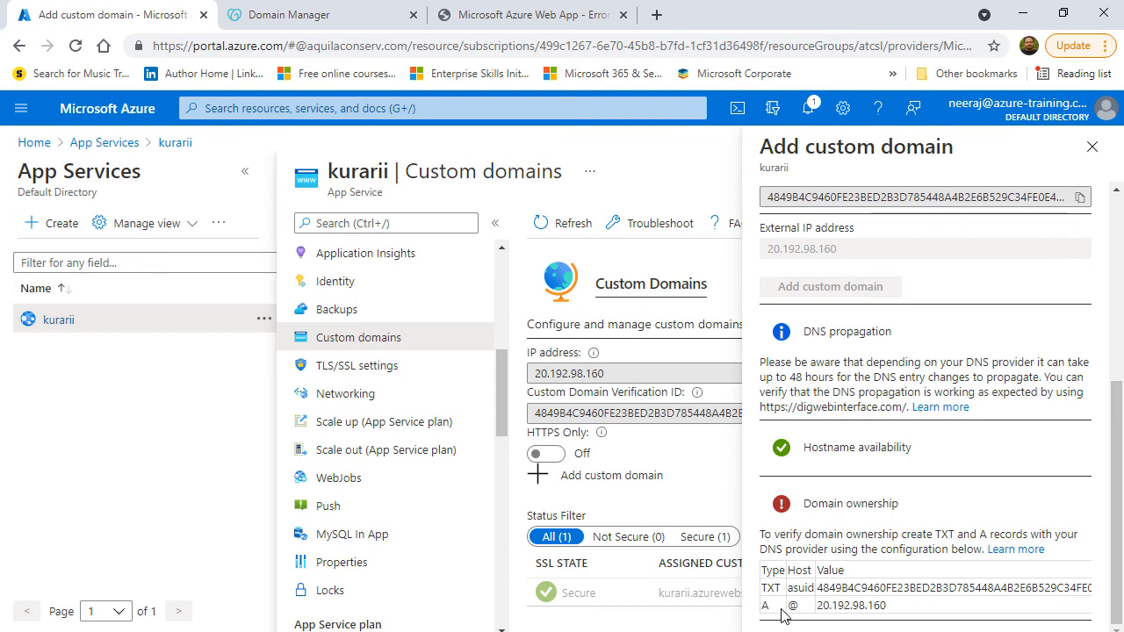
pyautogui.moveTo(939, 615)
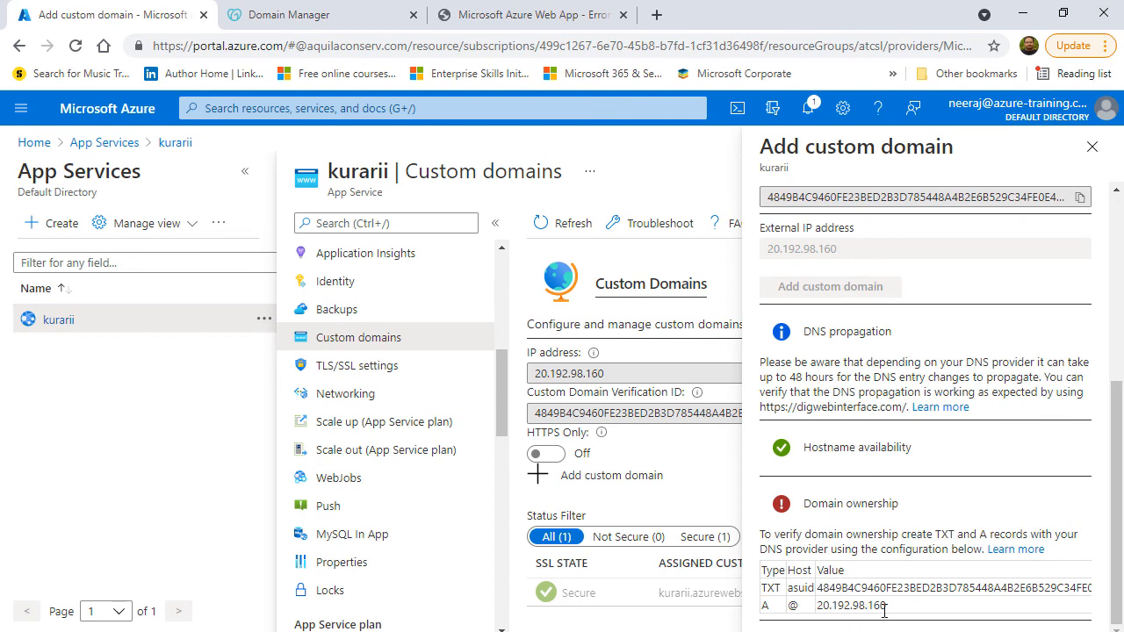
pyautogui.moveTo(895, 616)
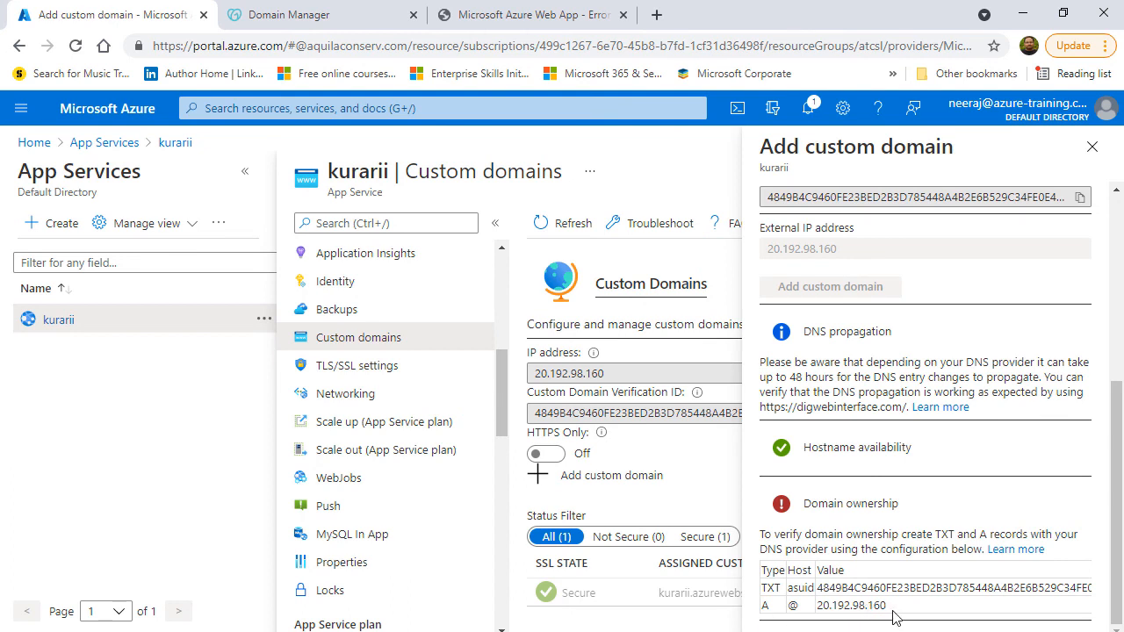
pyautogui.moveTo(794, 606)
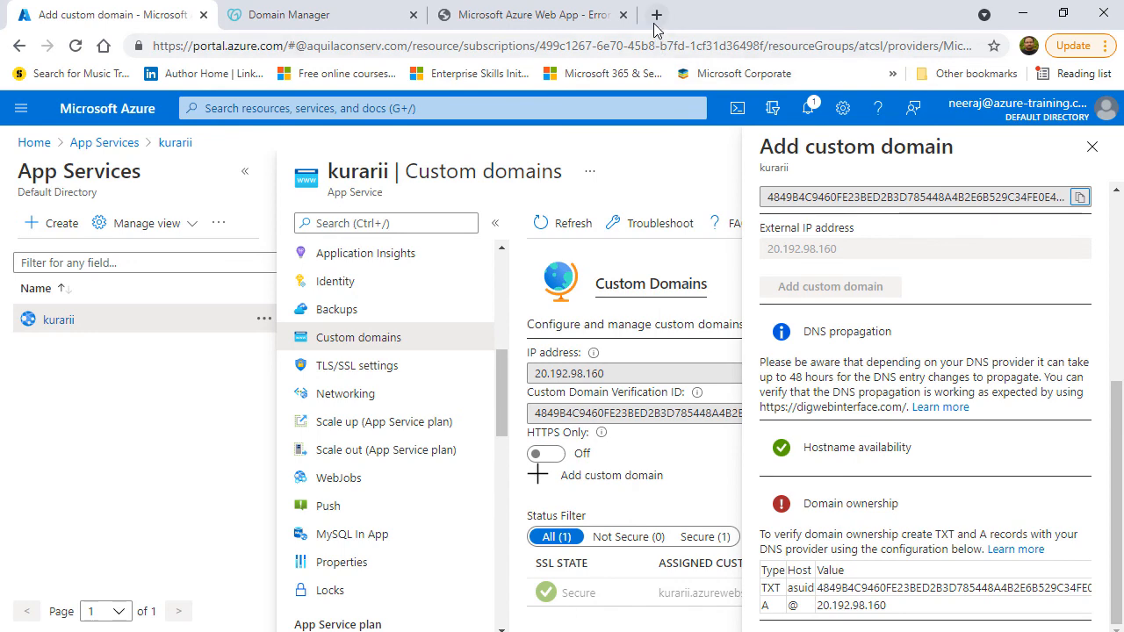
# Step: Open the kurarii.com DNS zone from the Azure home page in a new tab
pyautogui.click(656, 14)
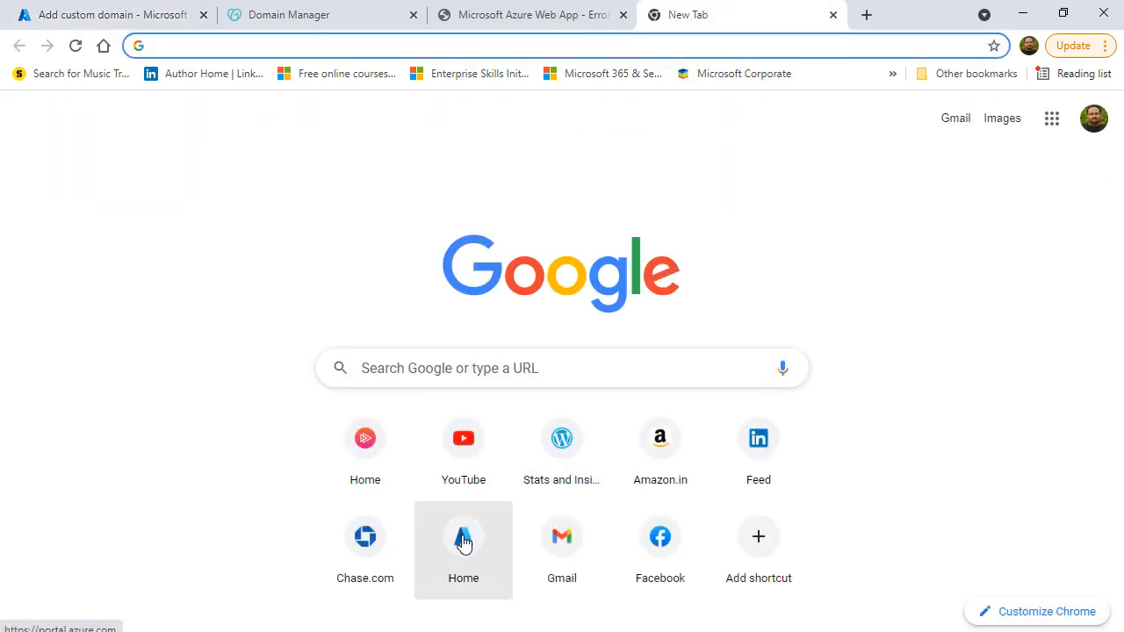
pyautogui.click(463, 537)
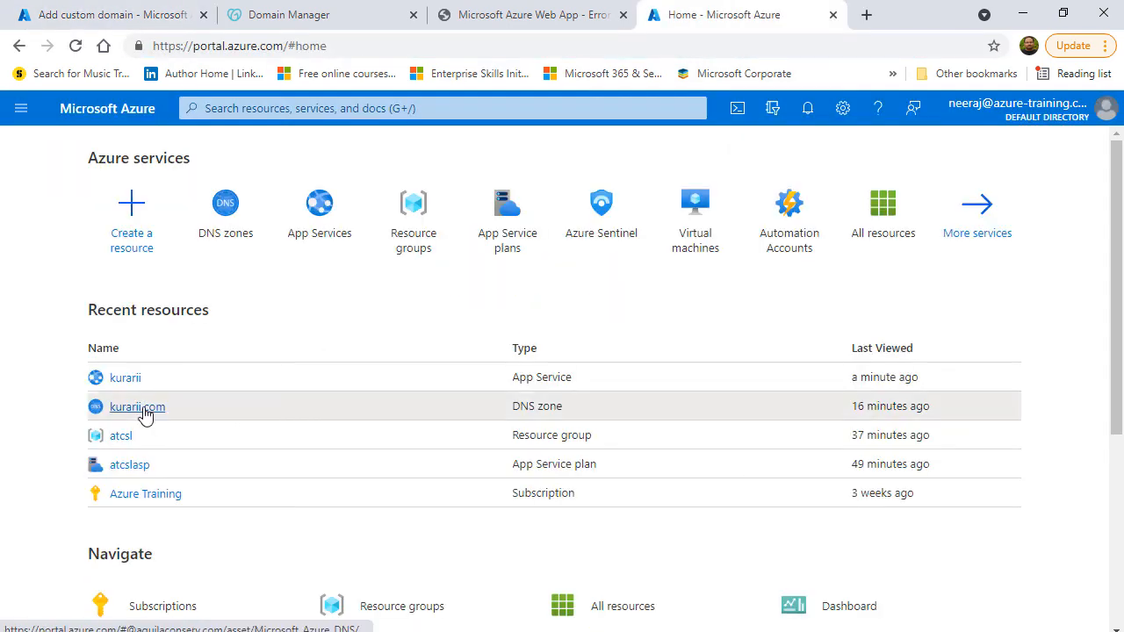
pyautogui.click(137, 407)
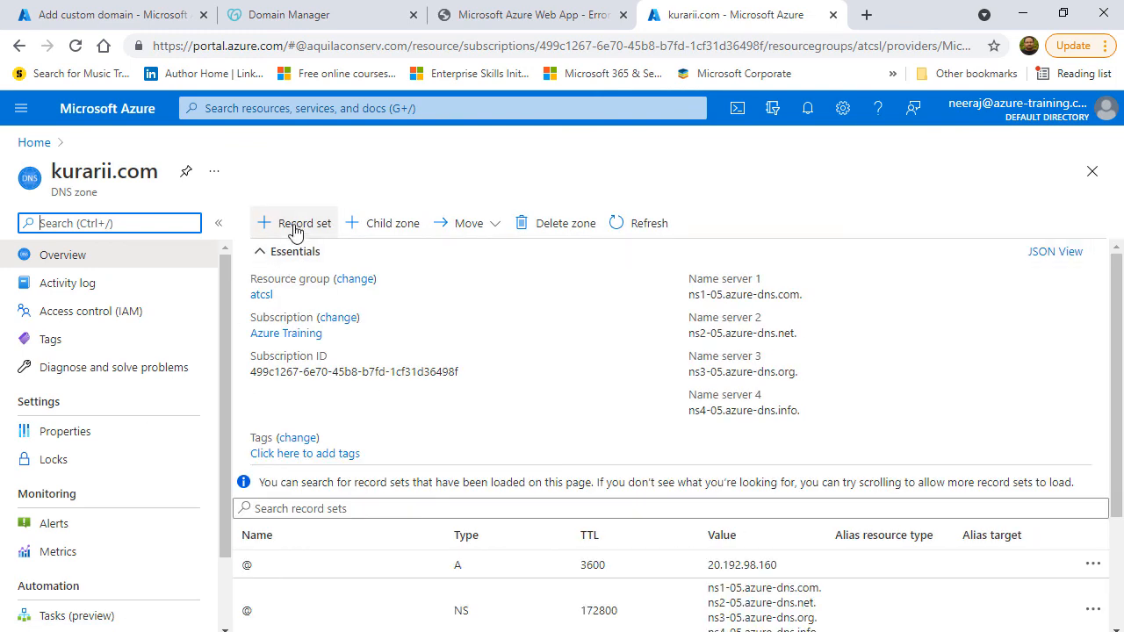
# Step: Add a TXT record set named asuid holding the app's domain verification ID
pyautogui.click(305, 222)
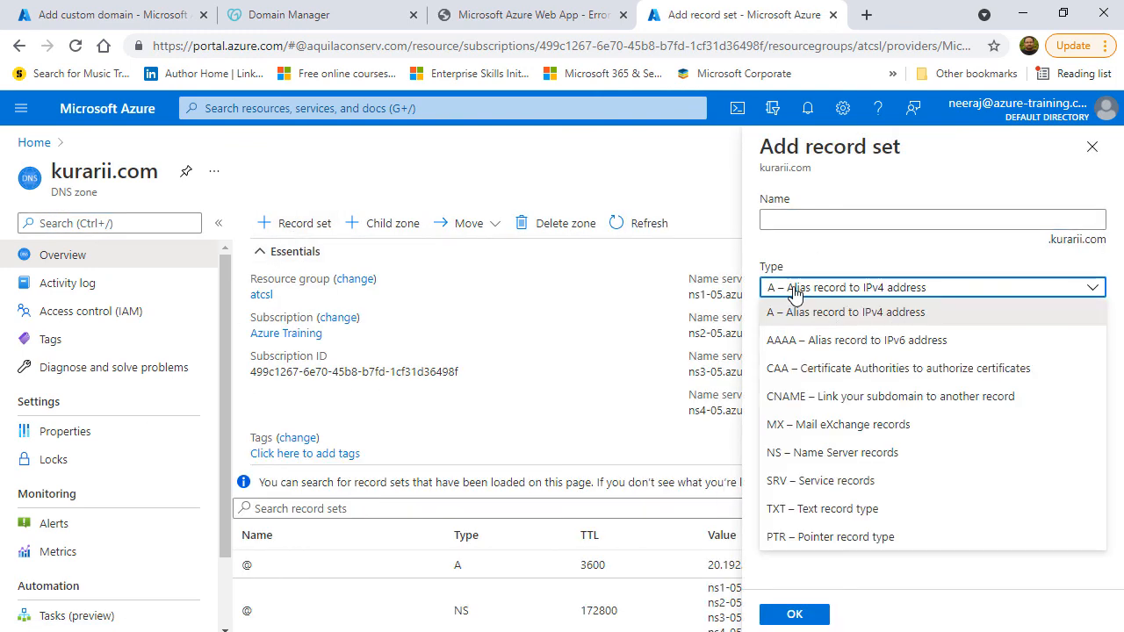
pyautogui.click(822, 508)
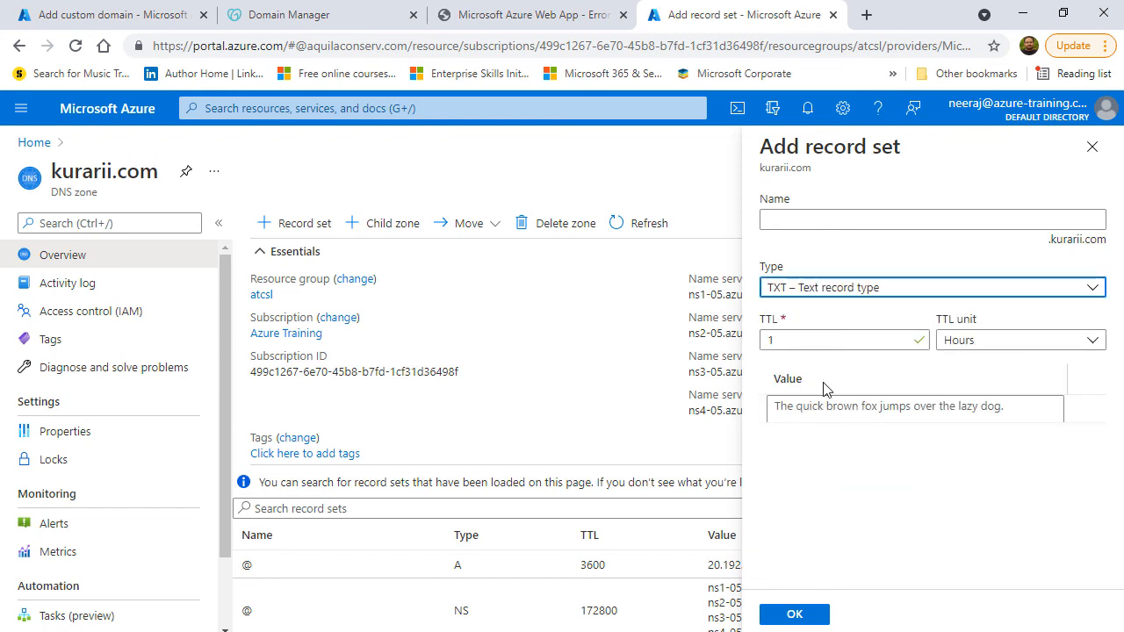
pyautogui.rightClick(913, 406)
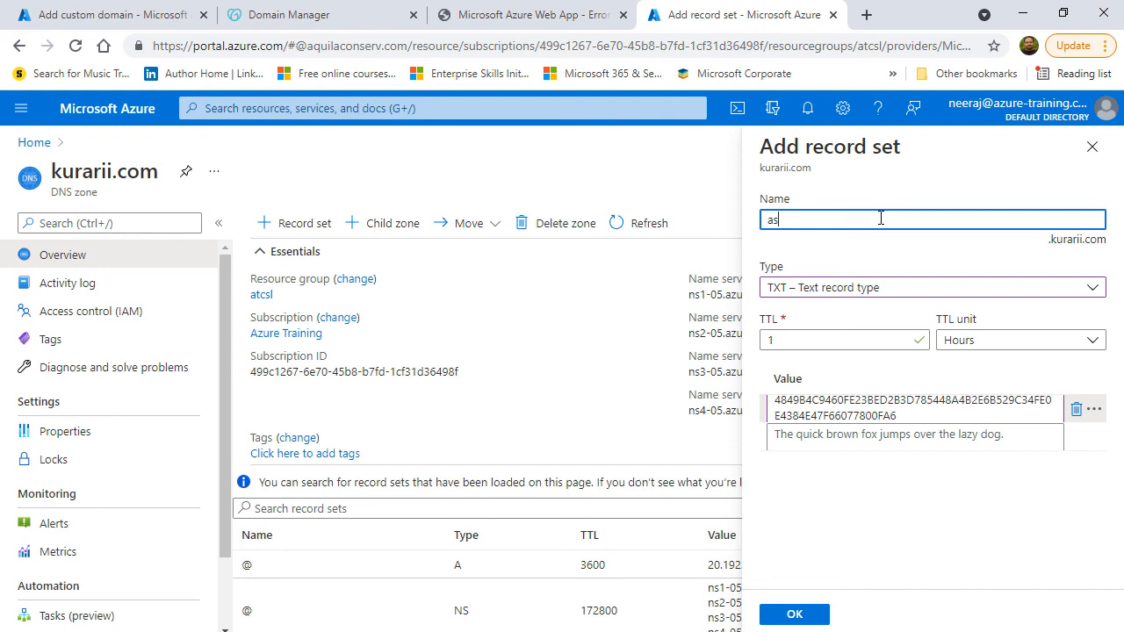
pyautogui.write('uid')
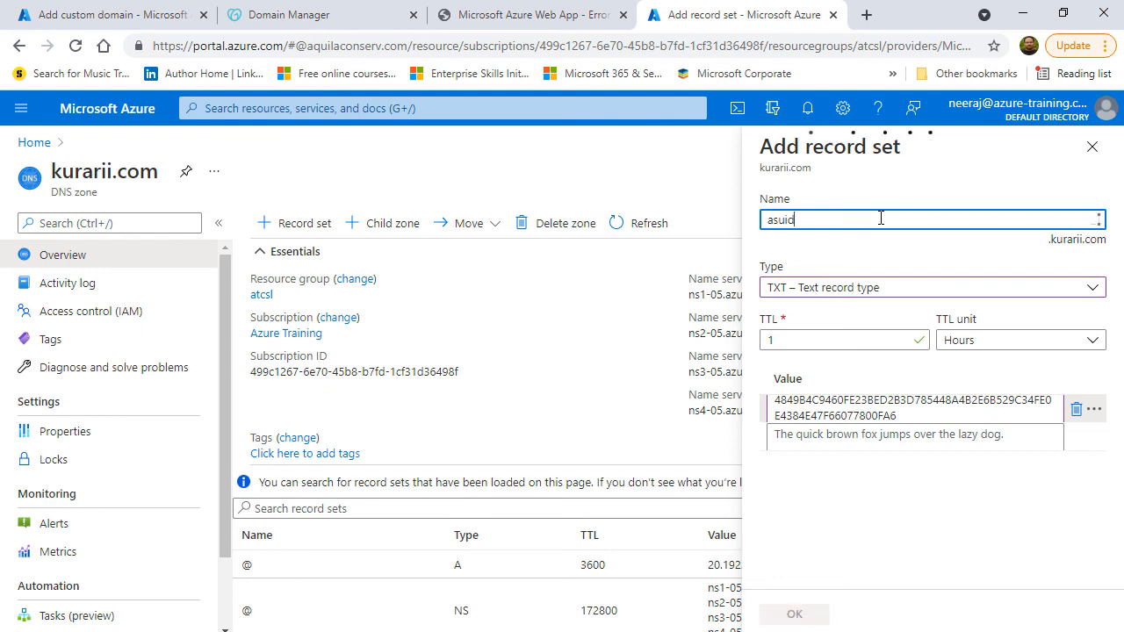
pyautogui.moveTo(794, 614)
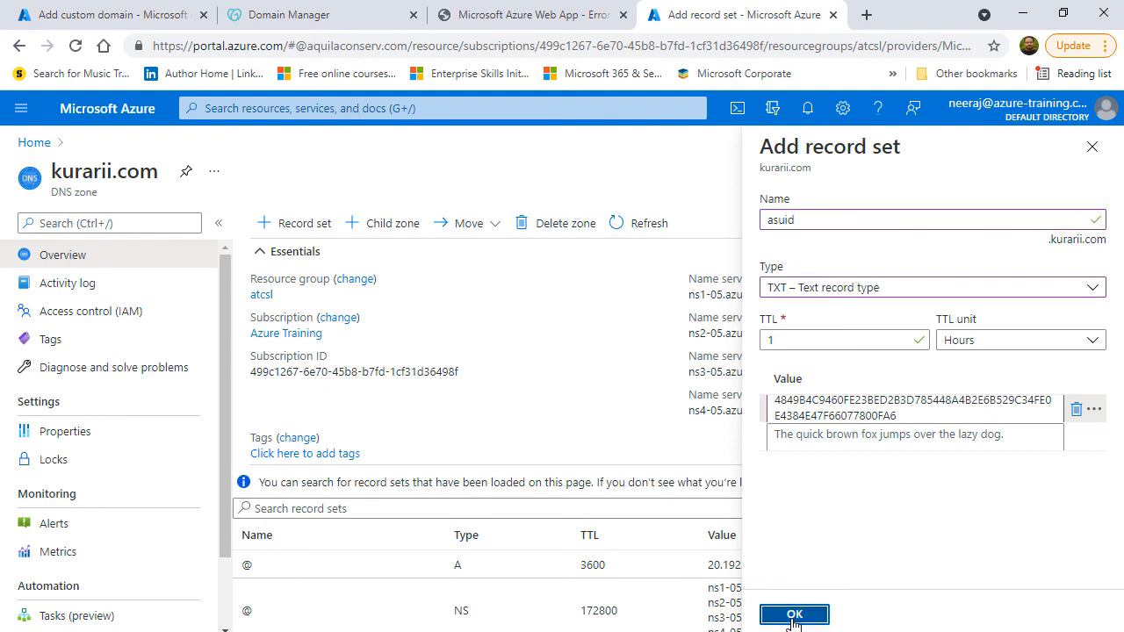
pyautogui.click(794, 613)
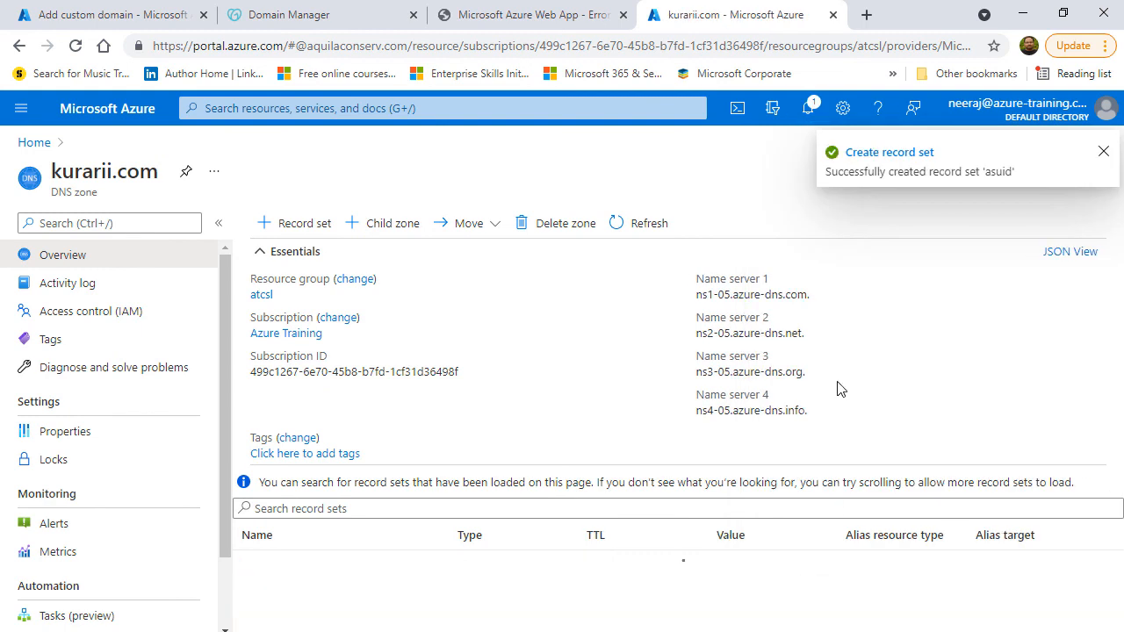
# Step: Validate and add kurarii.com to the kurarii app, then close the pane discarding edits
pyautogui.scroll(-3)
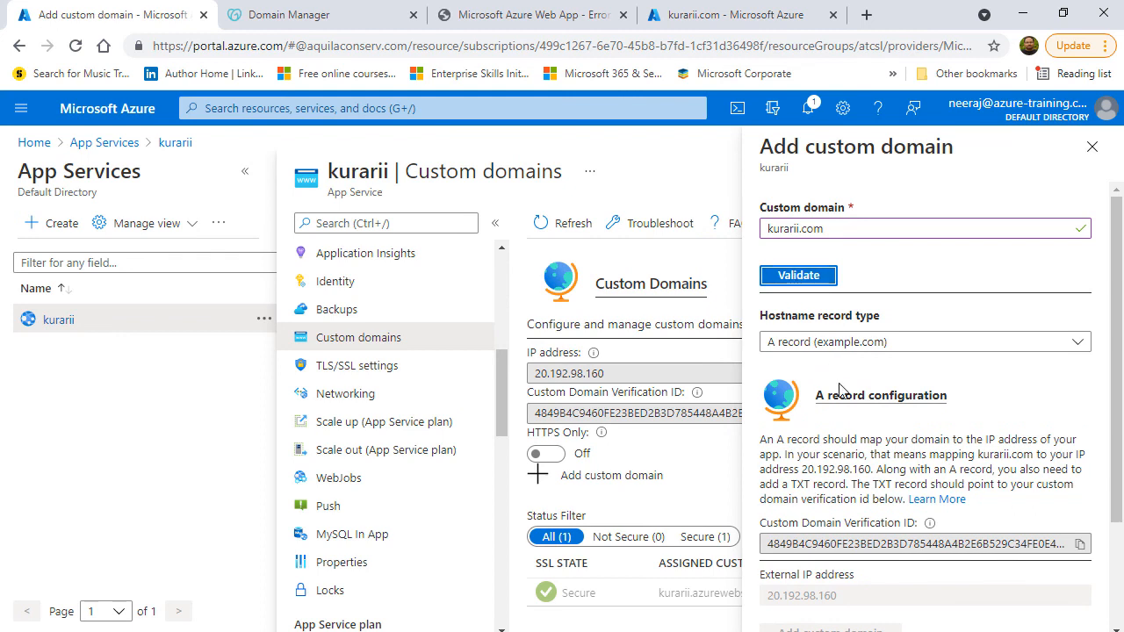
pyautogui.click(798, 274)
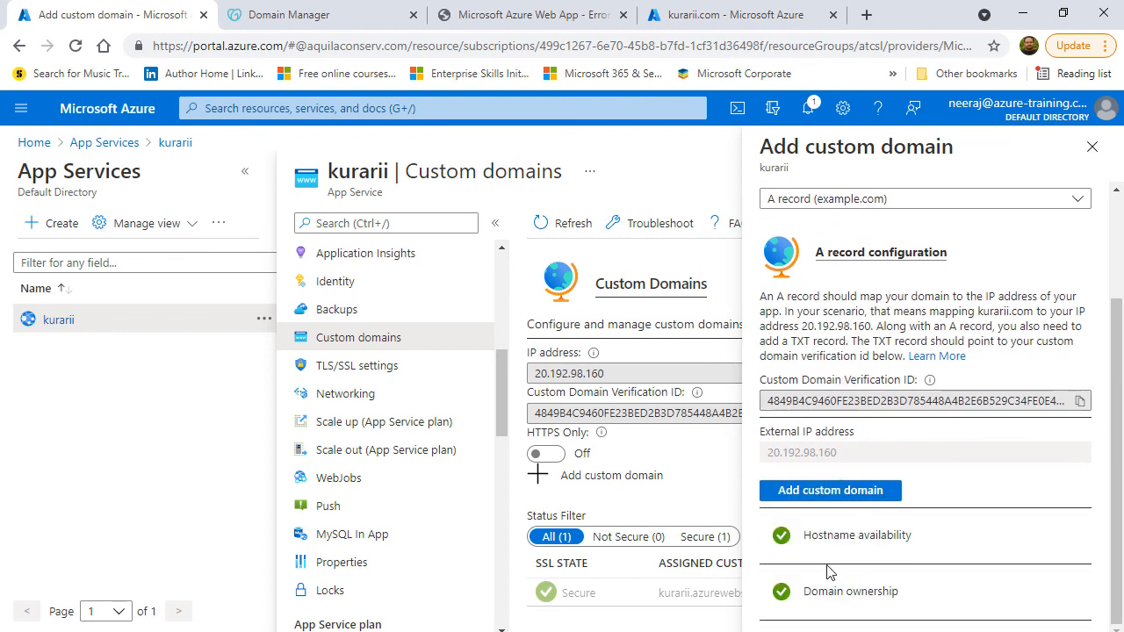
pyautogui.click(830, 490)
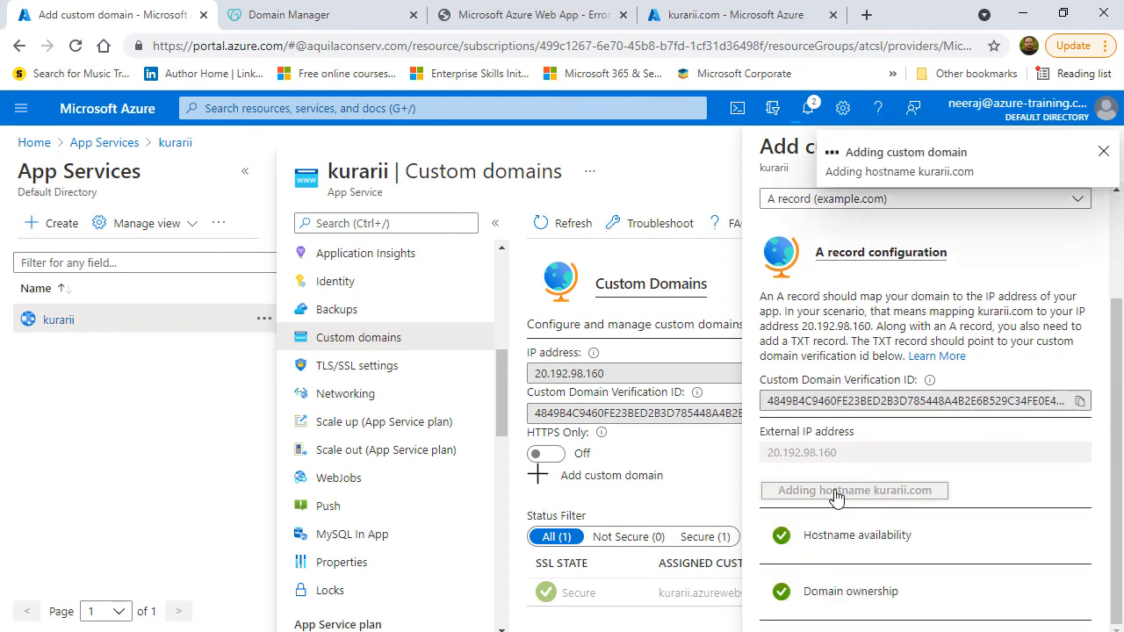
pyautogui.moveTo(981, 468)
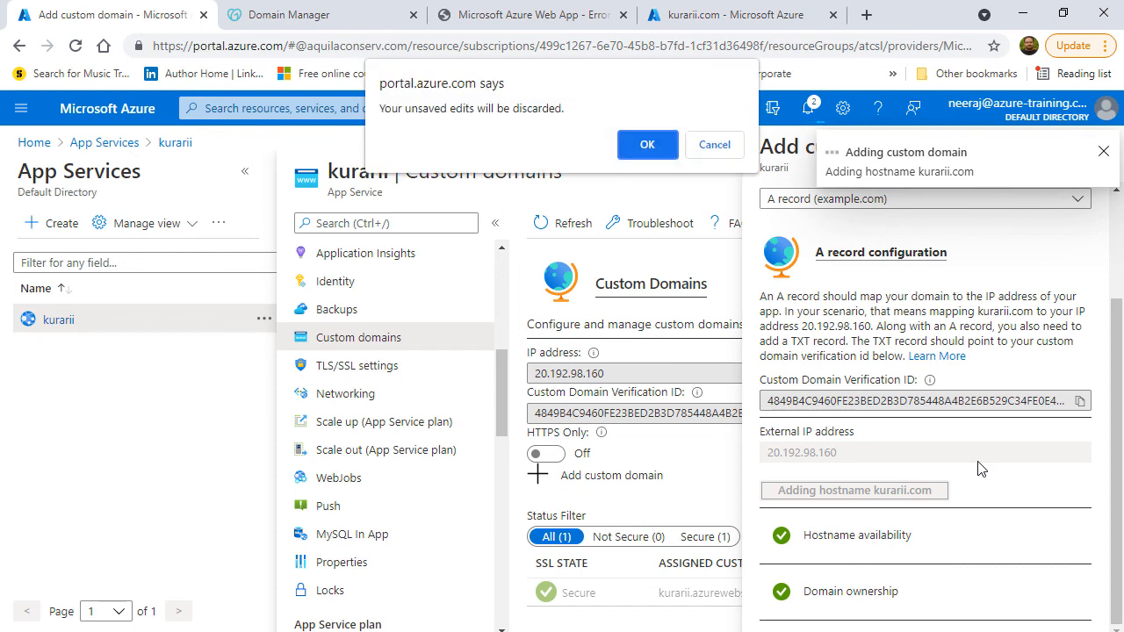
pyautogui.moveTo(740, 268)
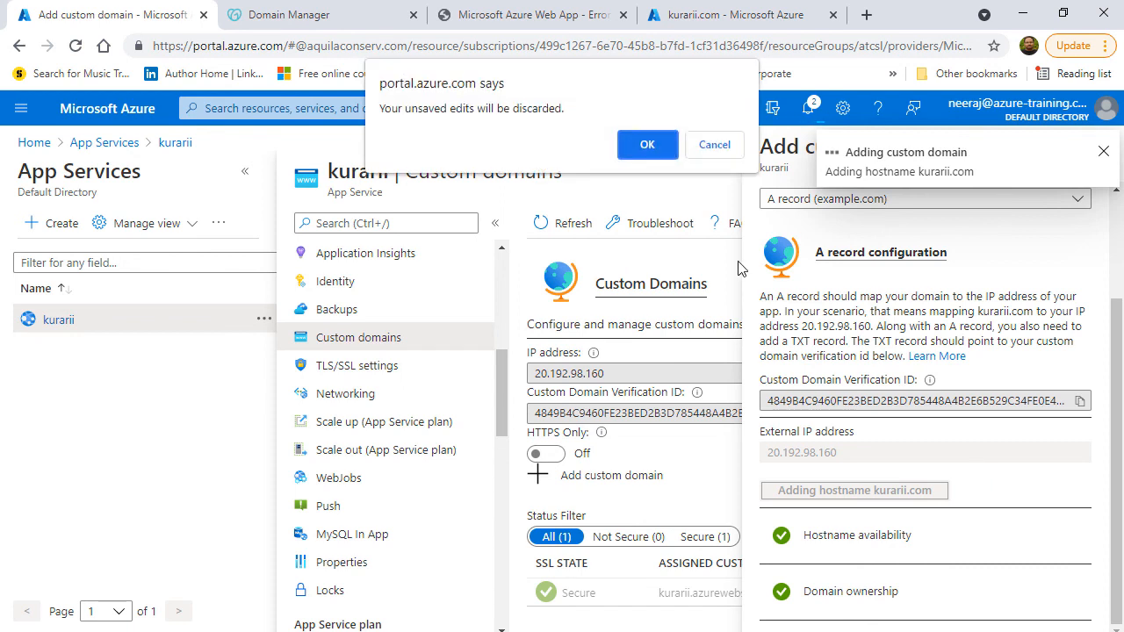
pyautogui.moveTo(715, 144)
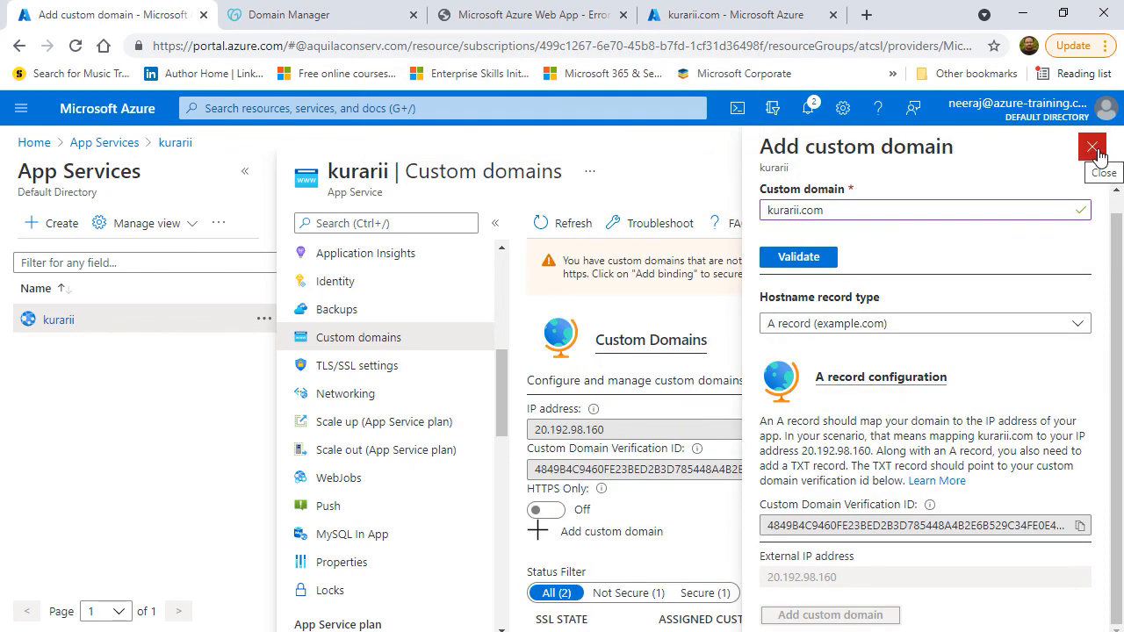
pyautogui.click(1092, 147)
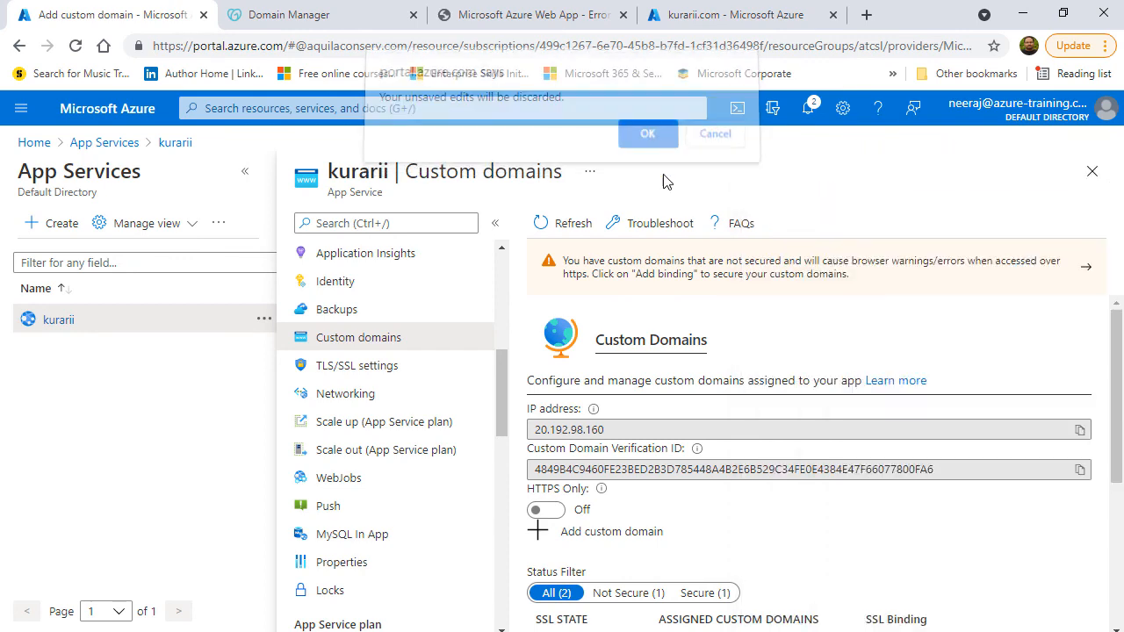
pyautogui.click(647, 133)
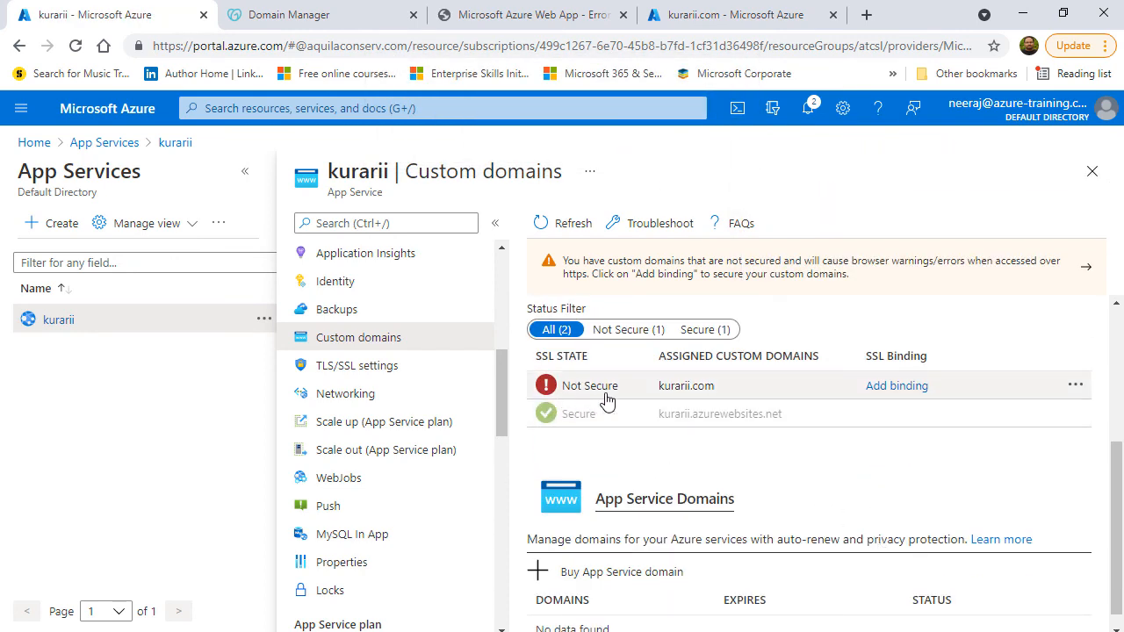
pyautogui.moveTo(896, 385)
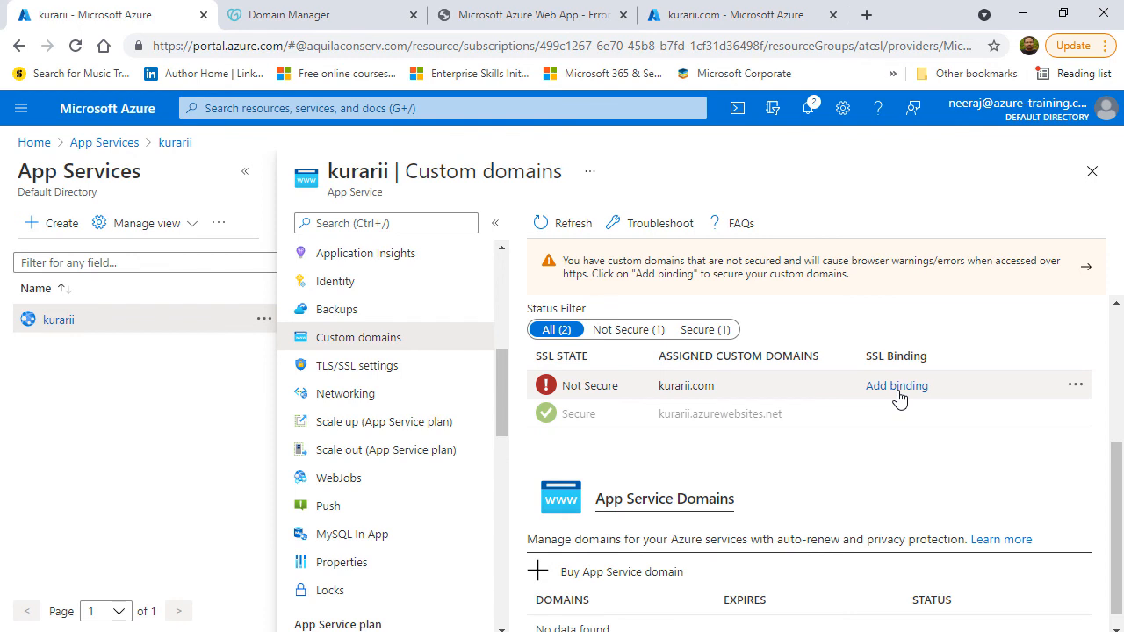
pyautogui.scroll(3)
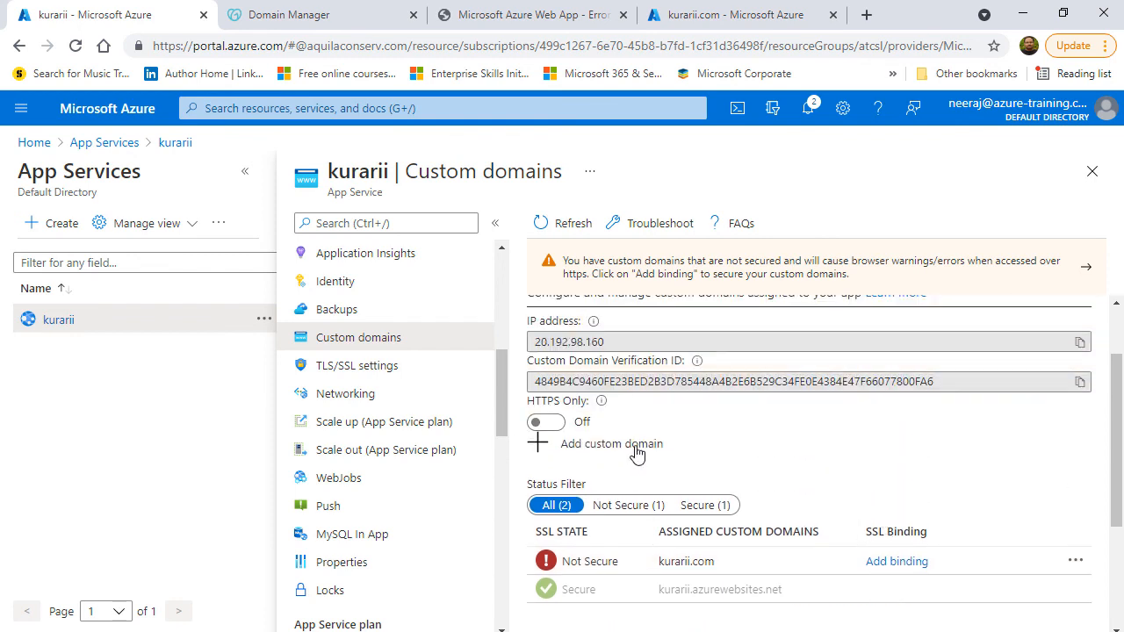
pyautogui.click(611, 443)
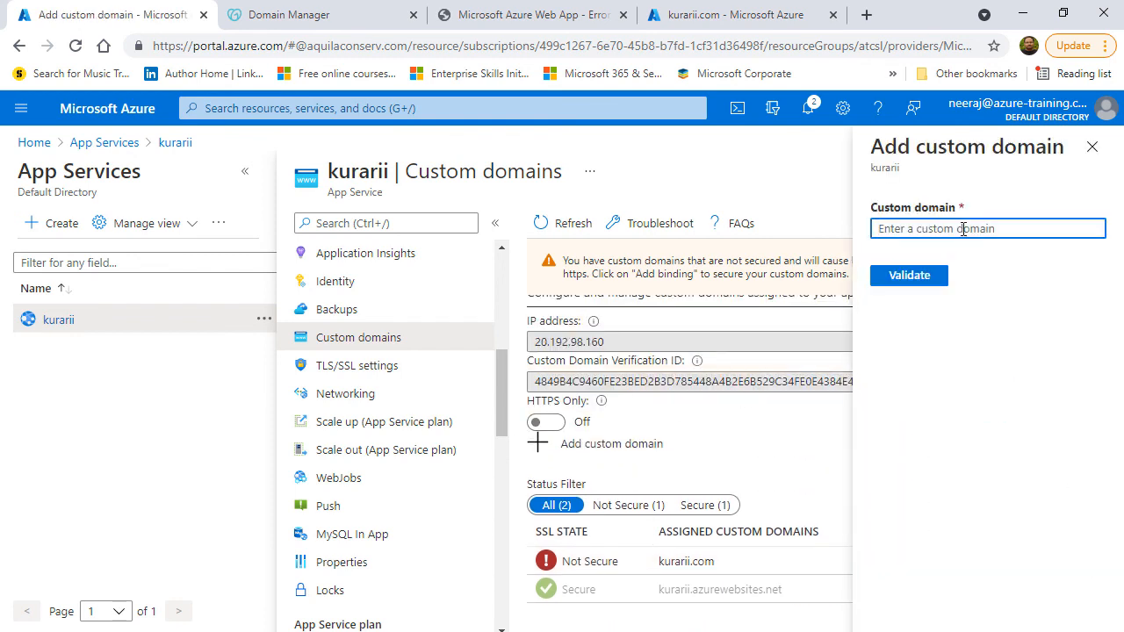
pyautogui.write('www')
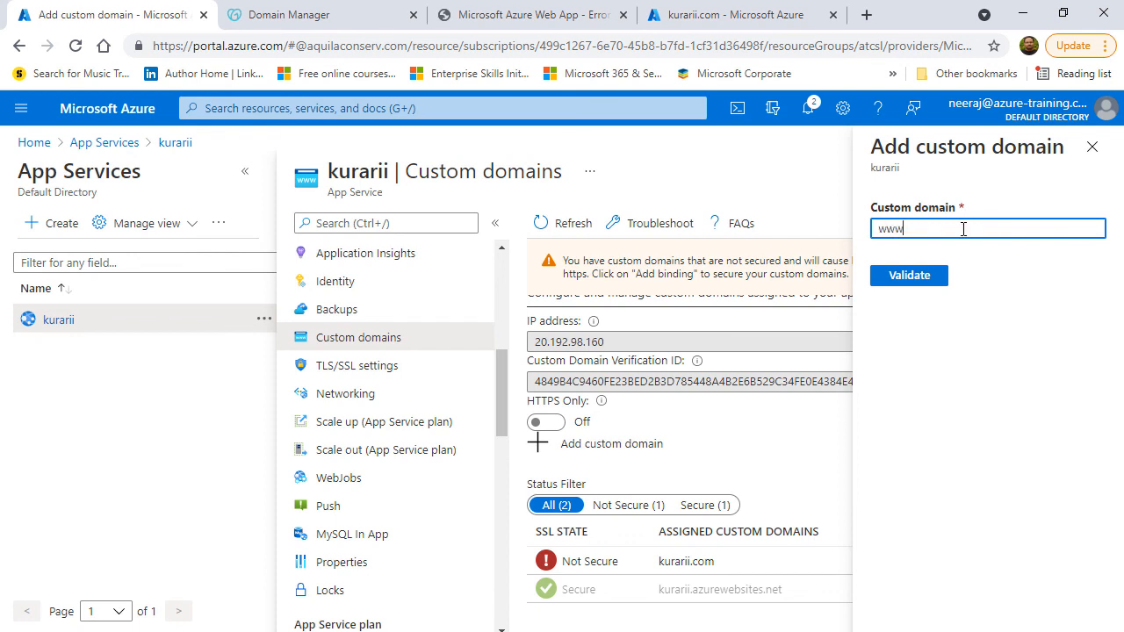
pyautogui.write('.kurarii')
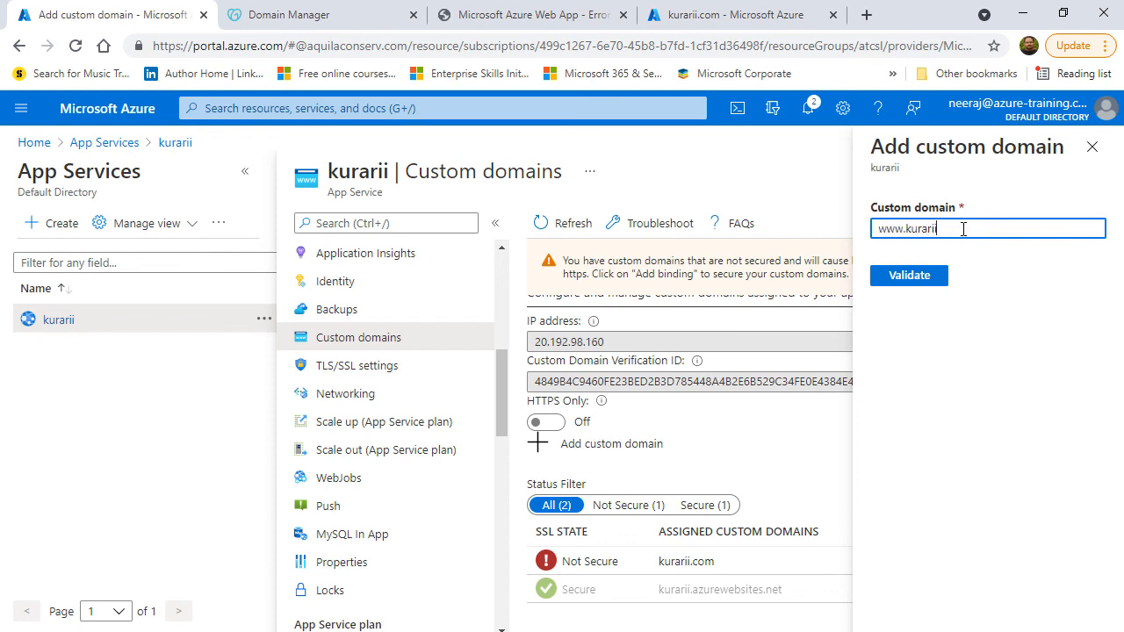
pyautogui.write('.com')
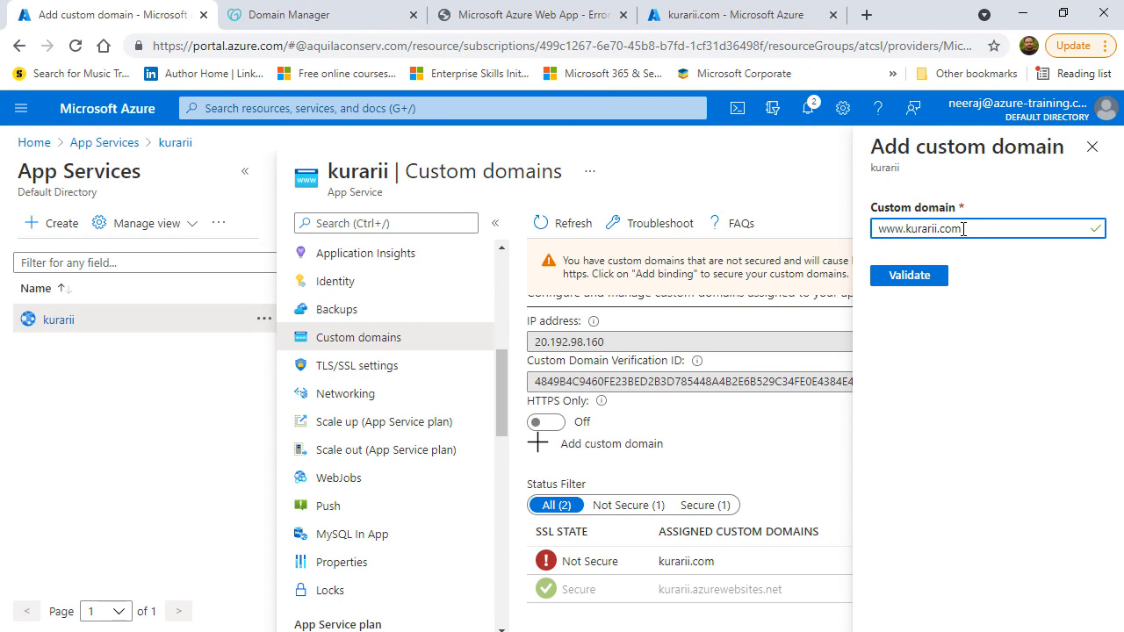
pyautogui.click(909, 275)
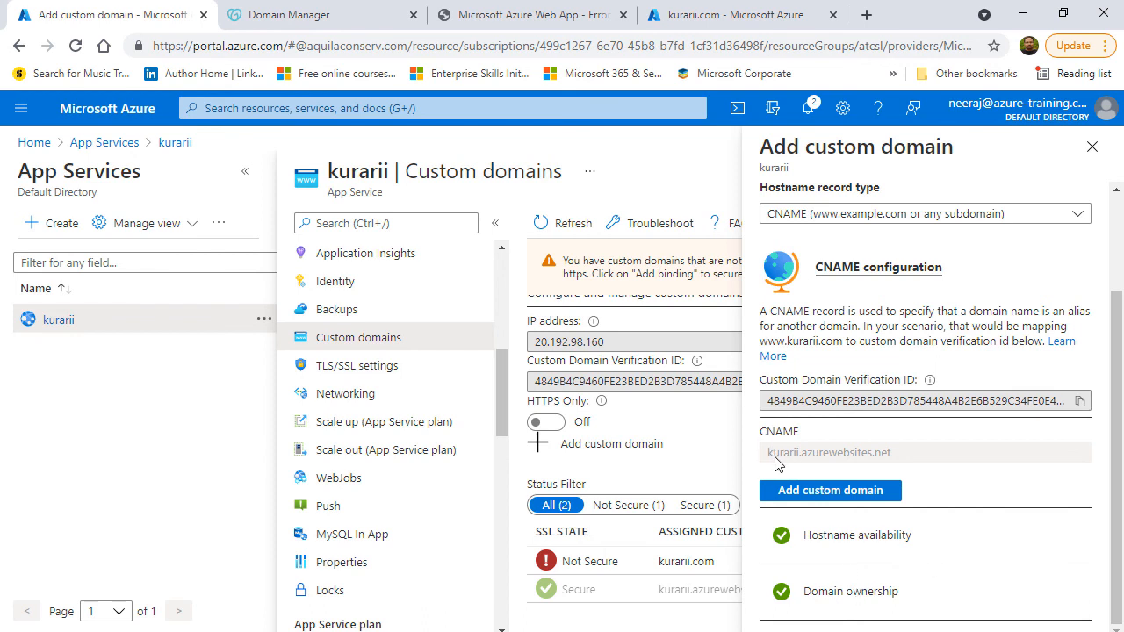
pyautogui.moveTo(830, 490)
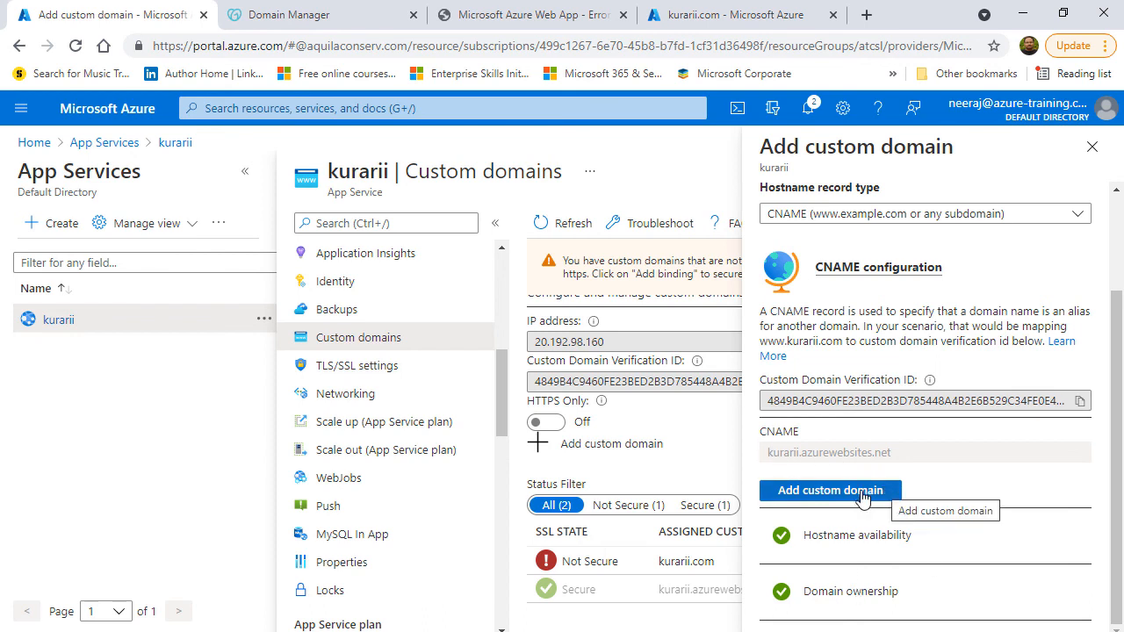
pyautogui.click(829, 490)
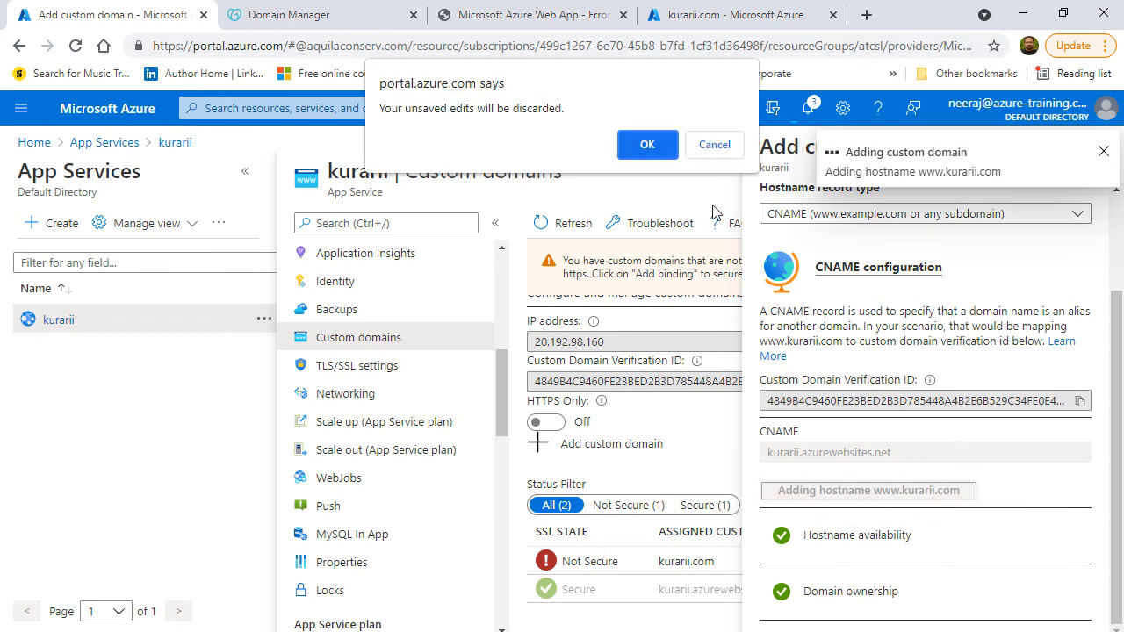
pyautogui.click(648, 144)
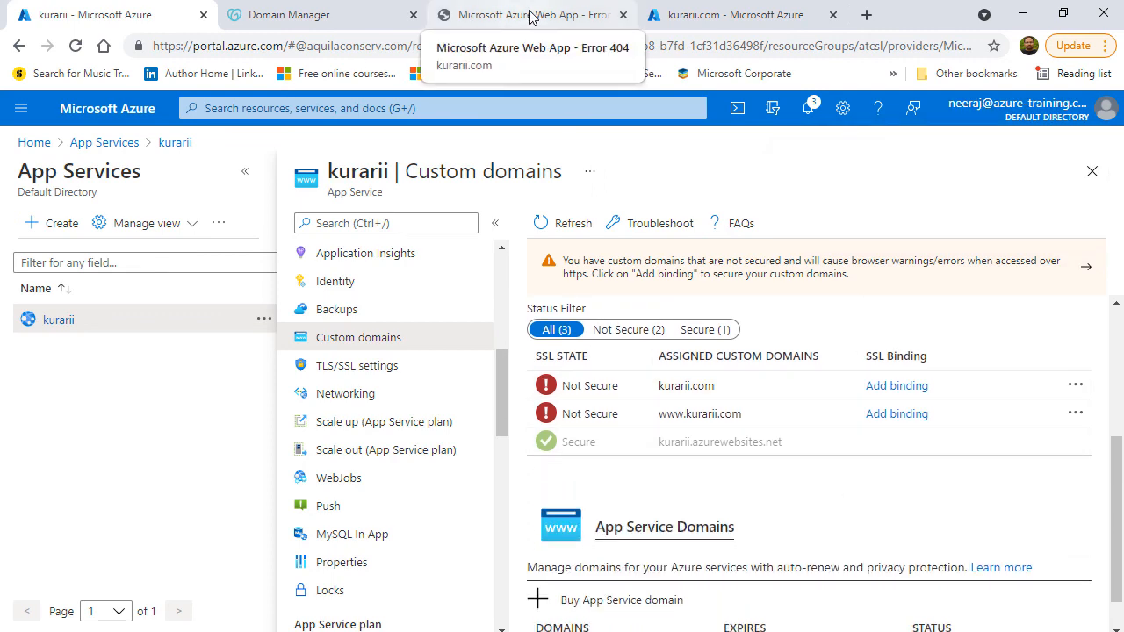
# Step: Reload the kurarii.com site tab to see the App Service page replace the 404
pyautogui.click(526, 14)
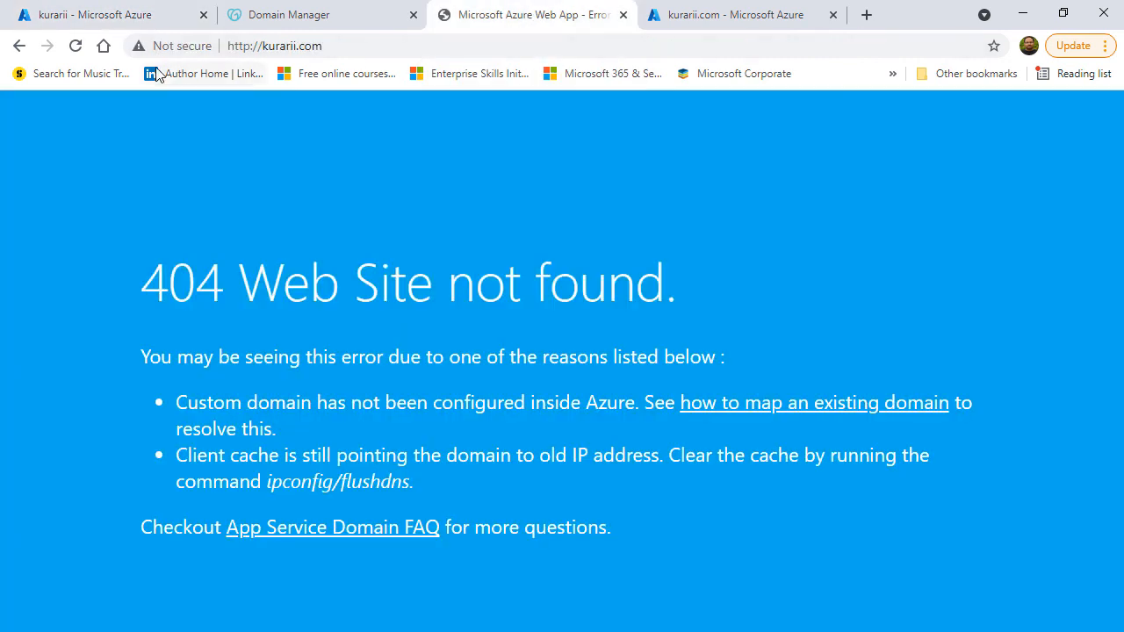
pyautogui.click(75, 45)
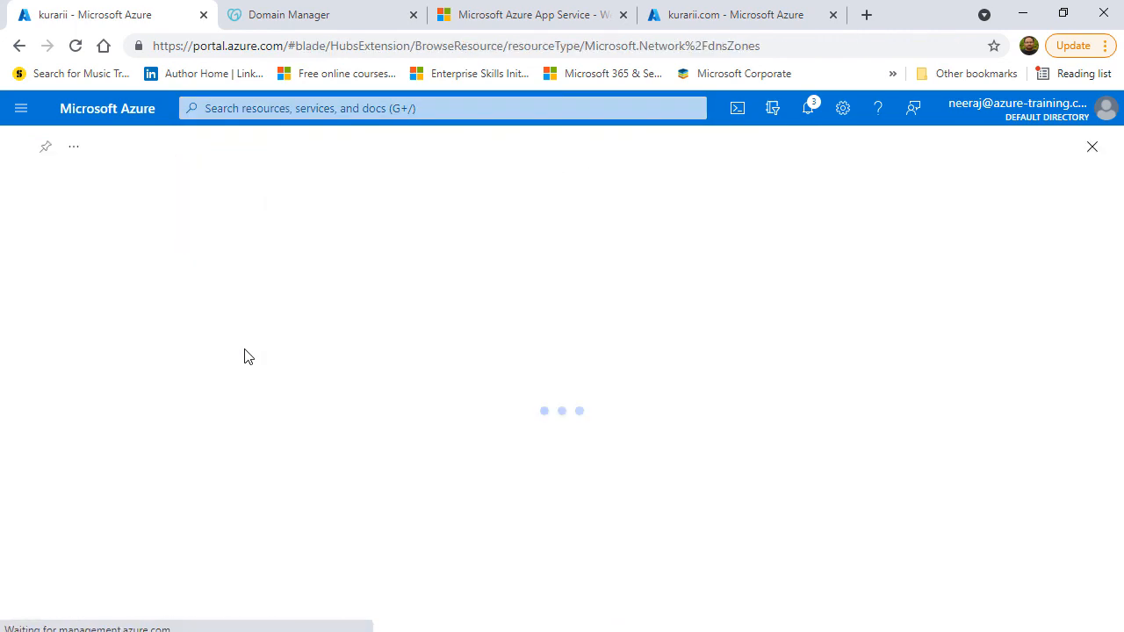
# Step: Open the kurarii.com DNS zone to view its A, NS, SOA, asuid TXT and www CNAME records
pyautogui.click(71, 319)
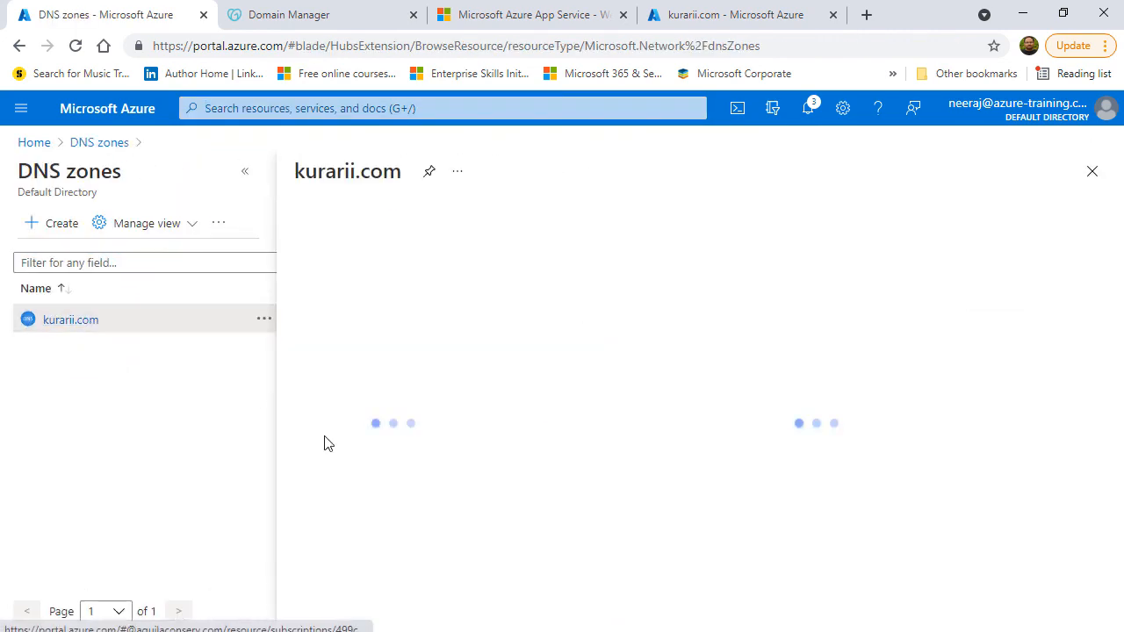
pyautogui.click(71, 319)
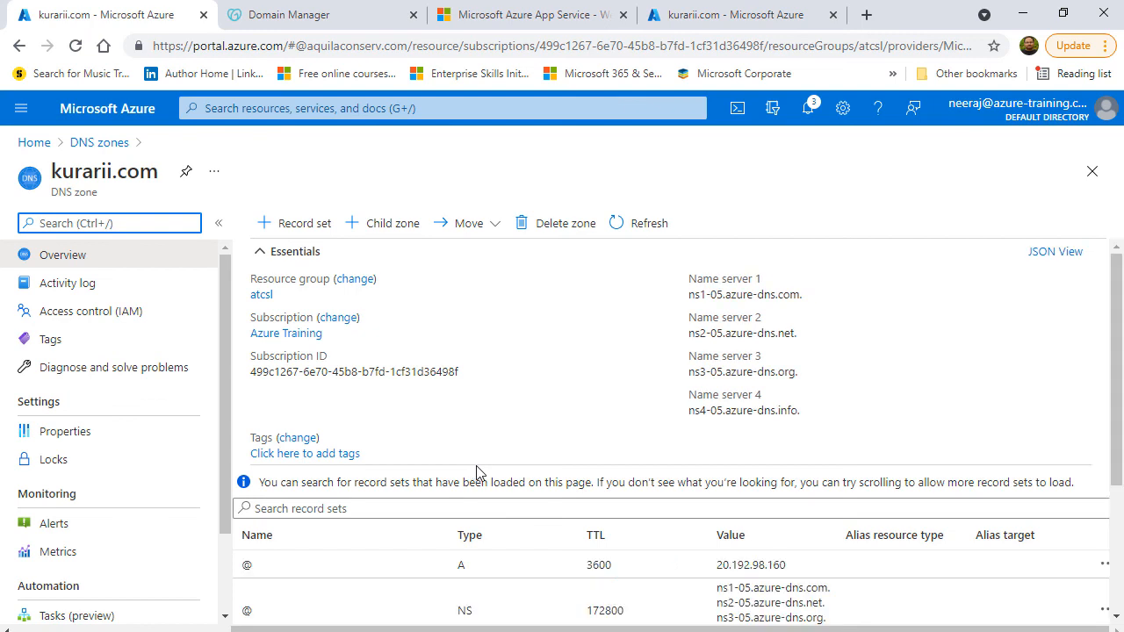
pyautogui.scroll(-3)
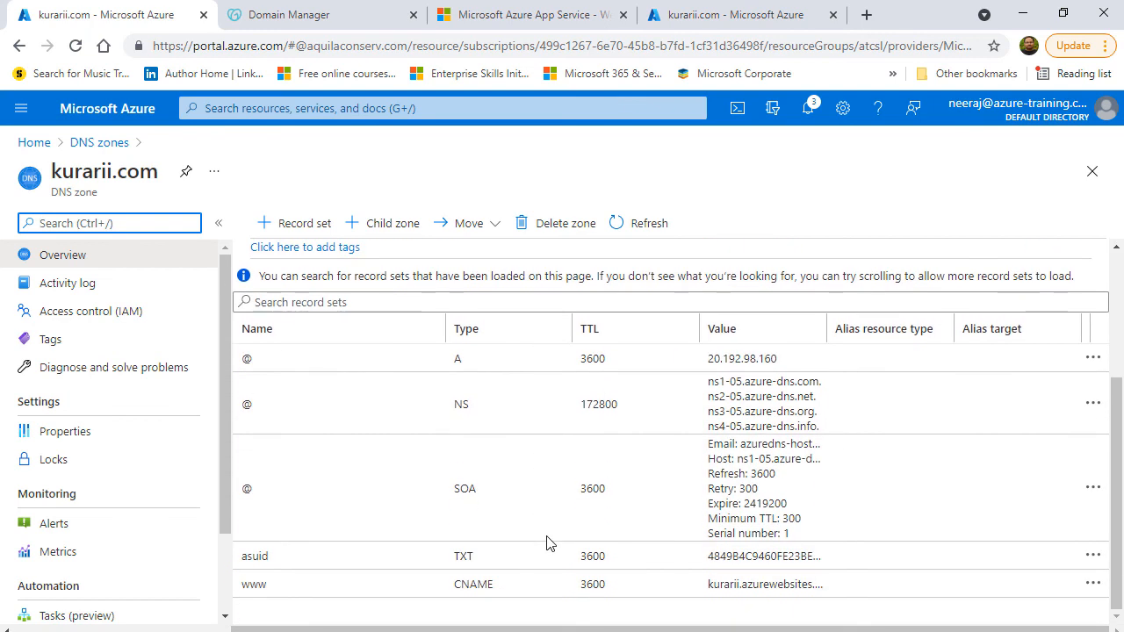